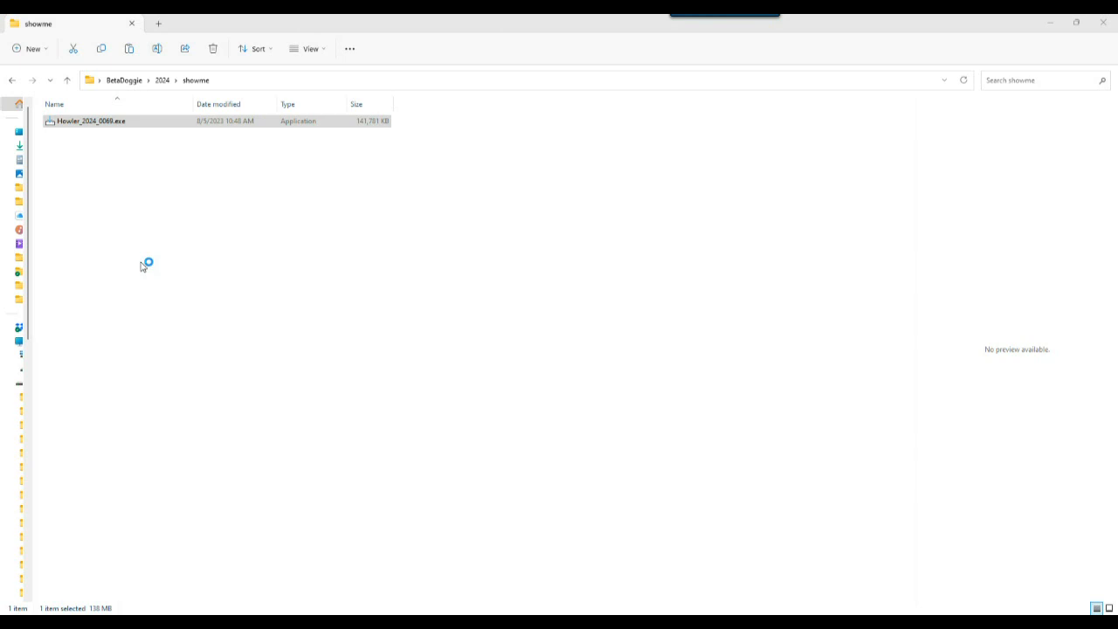
# - Launch the Howler installer from its folder and accept the license agreement
pyautogui.doubleClick(91, 122)
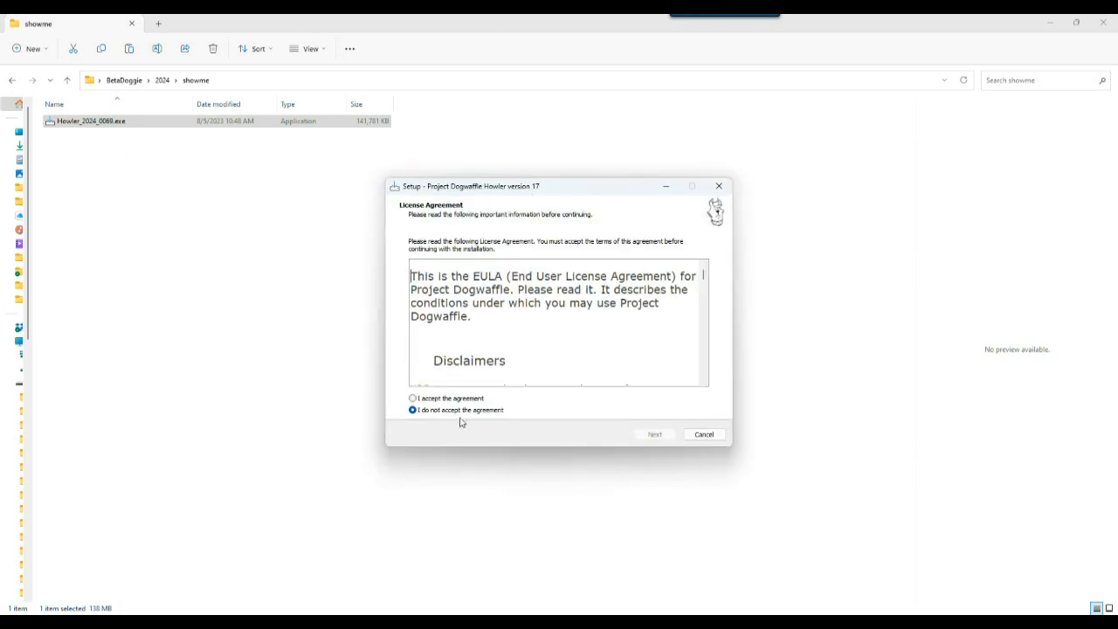
pyautogui.click(412, 399)
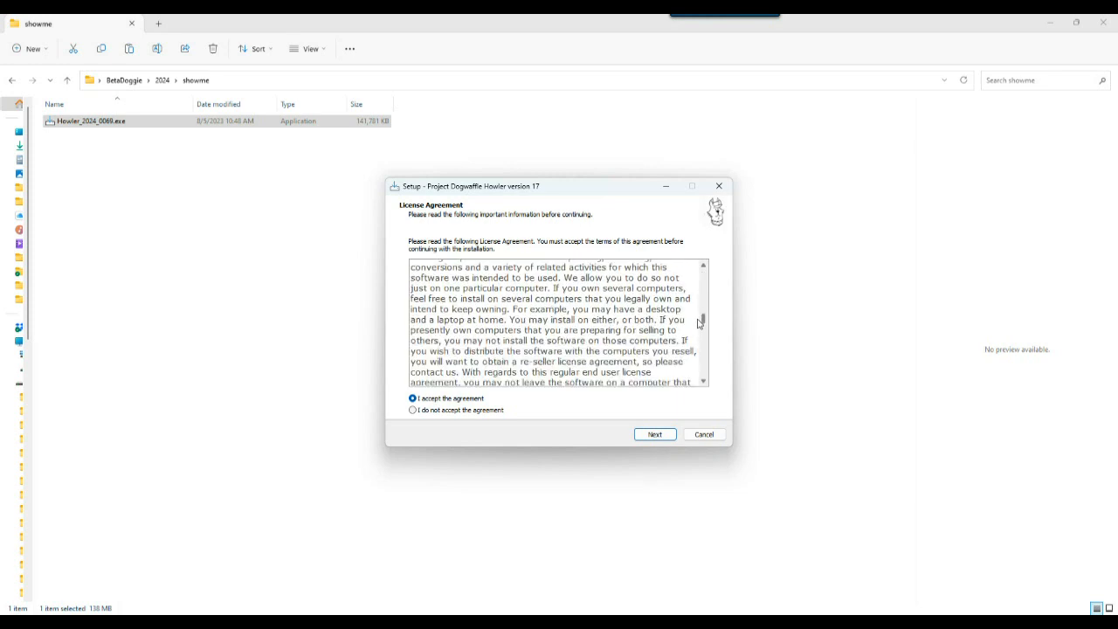
pyautogui.click(655, 434)
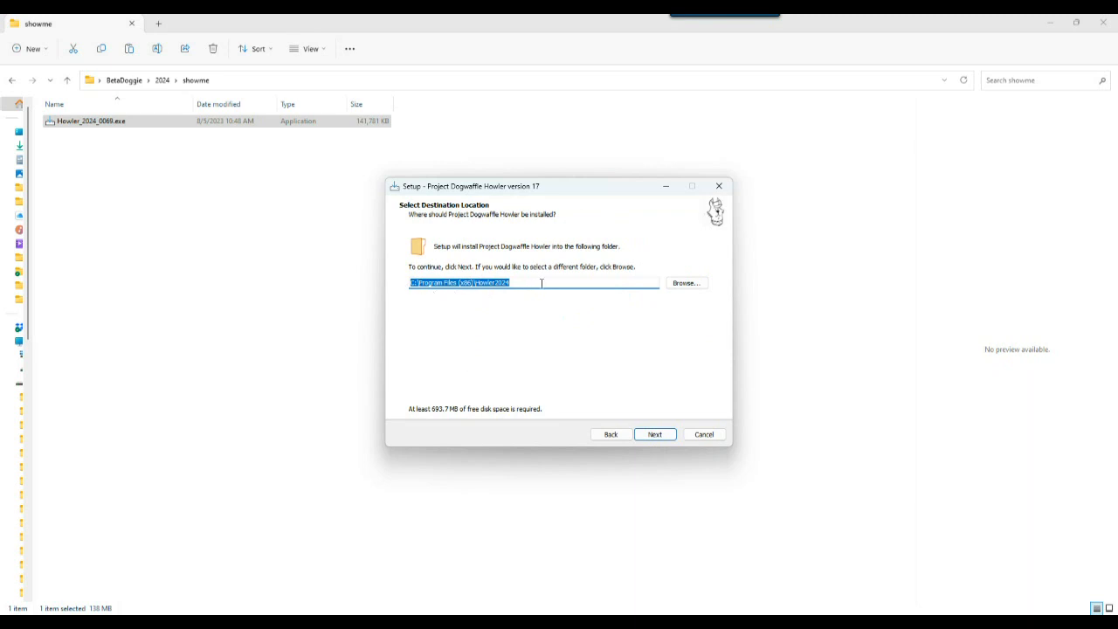
# - Keep the default install folder and desktop shortcut, then start the installation
pyautogui.click(655, 434)
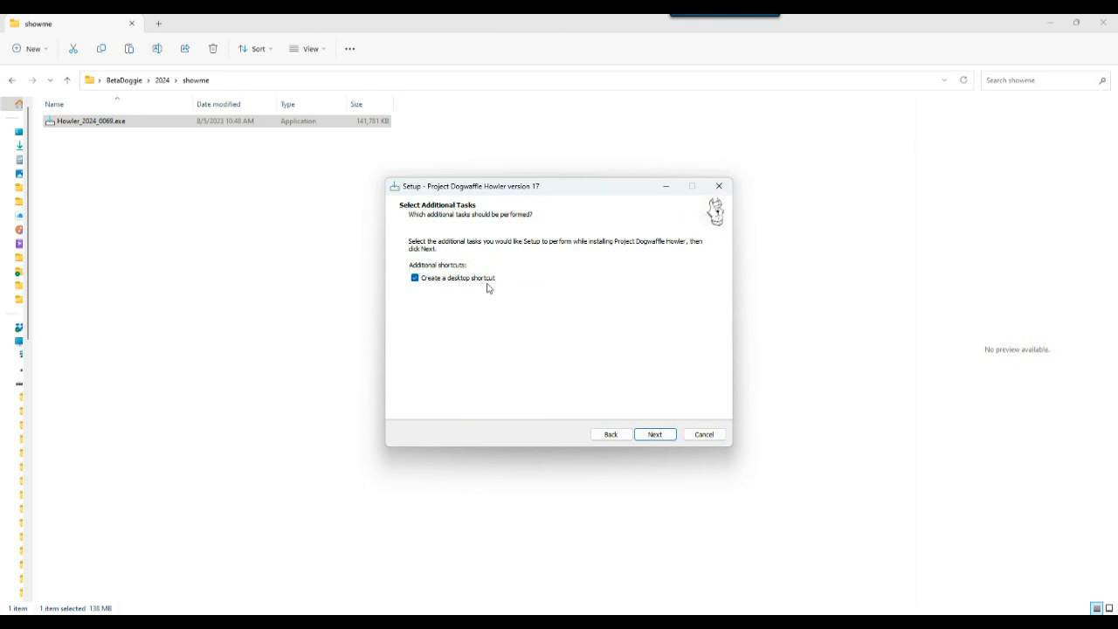
pyautogui.click(655, 433)
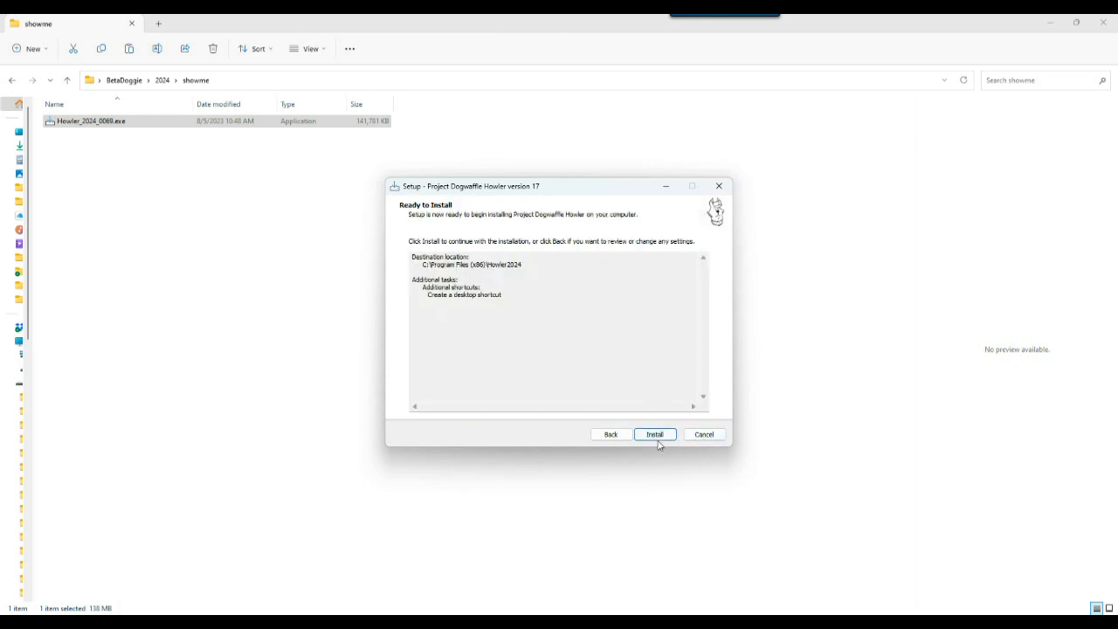
pyautogui.click(655, 433)
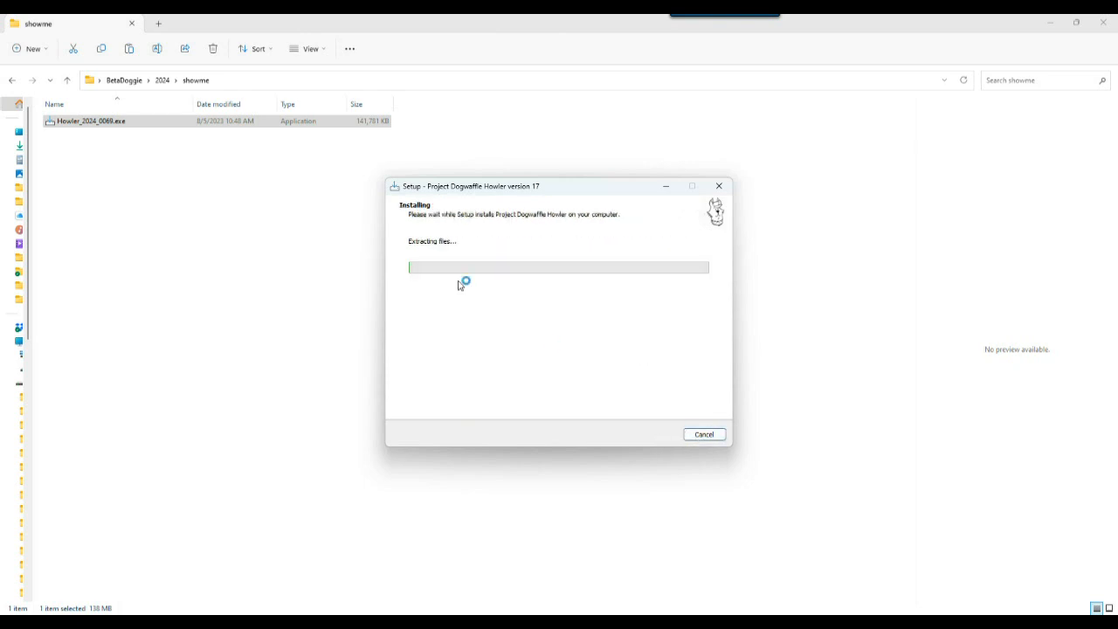
pyautogui.moveTo(542, 209)
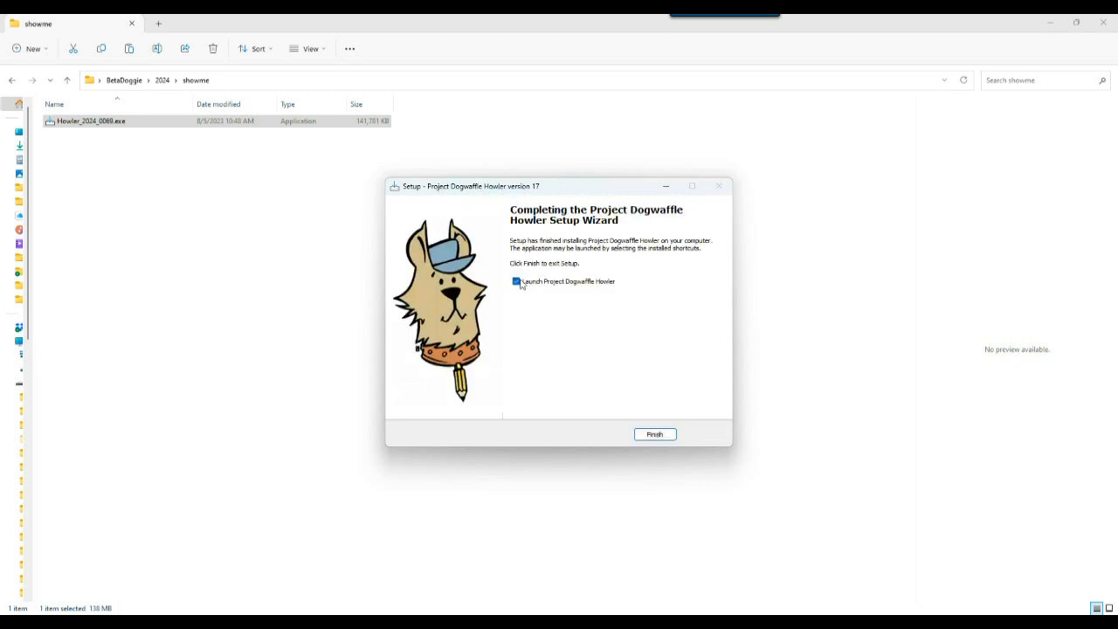
# - Finish the completed setup with Launch Project Dogwaffle Howler kept checked
pyautogui.moveTo(559, 185); pyautogui.dragTo(506, 185)
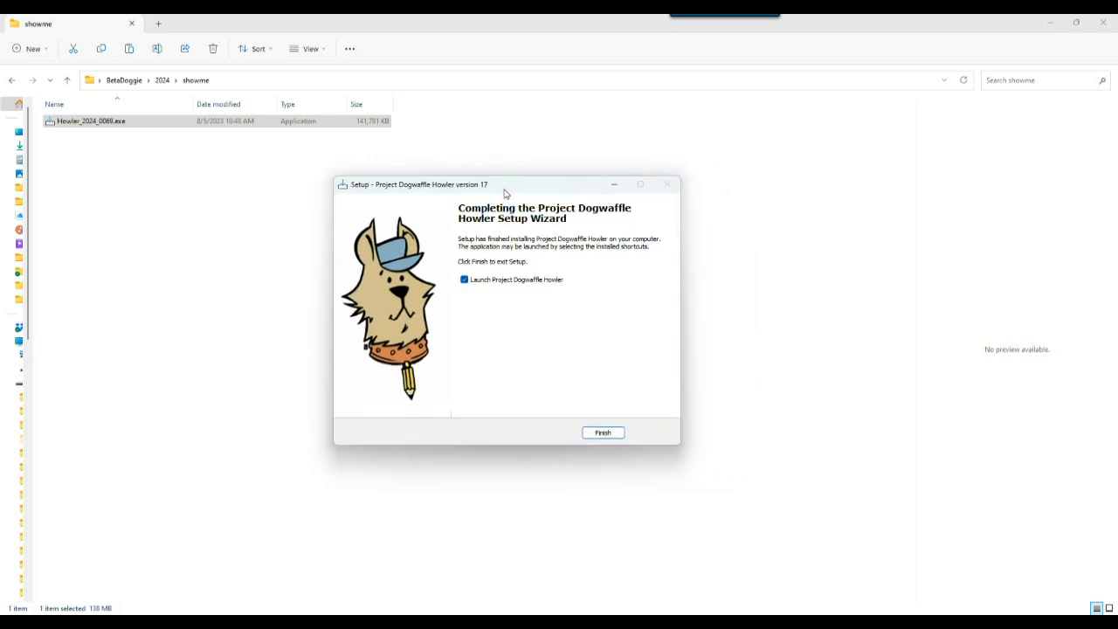
pyautogui.moveTo(505, 185); pyautogui.dragTo(376, 197)
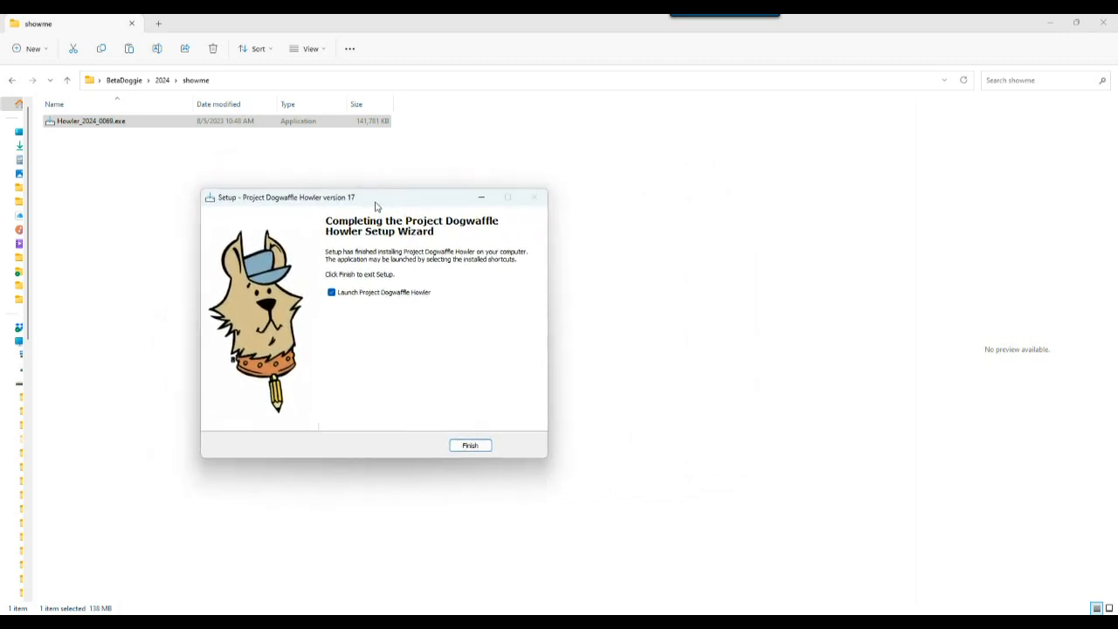
pyautogui.moveTo(377, 192)
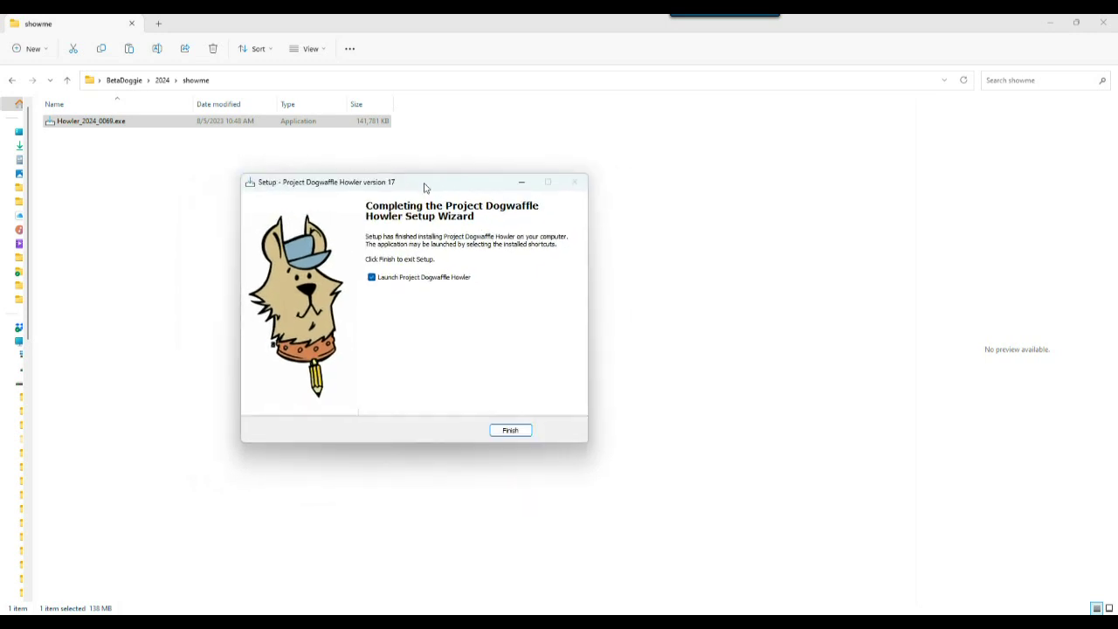
pyautogui.moveTo(416, 313)
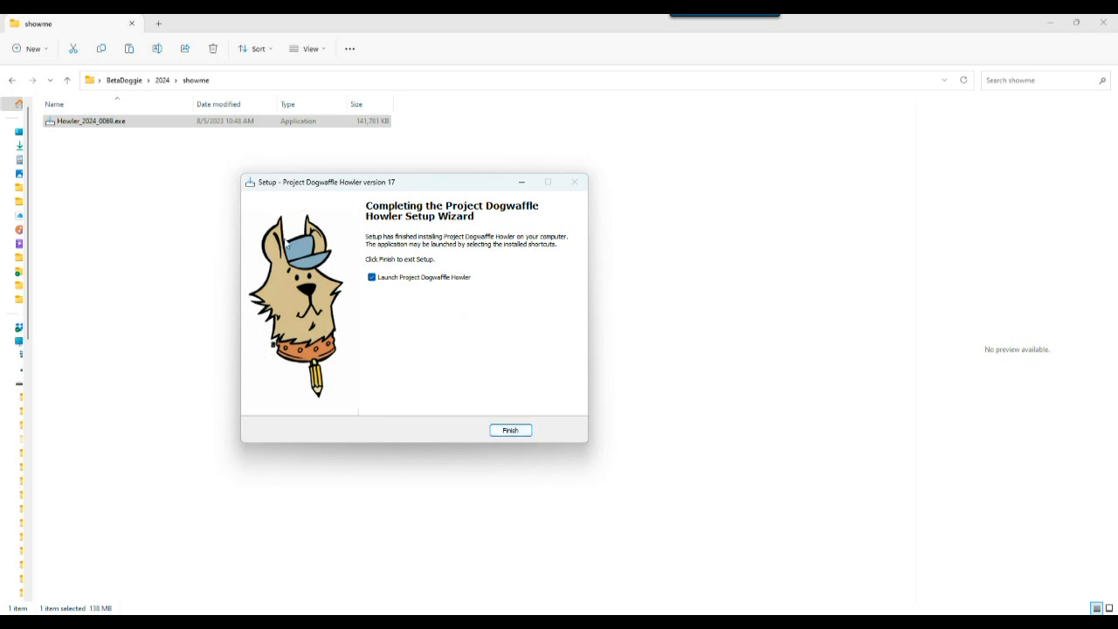
pyautogui.moveTo(426, 323)
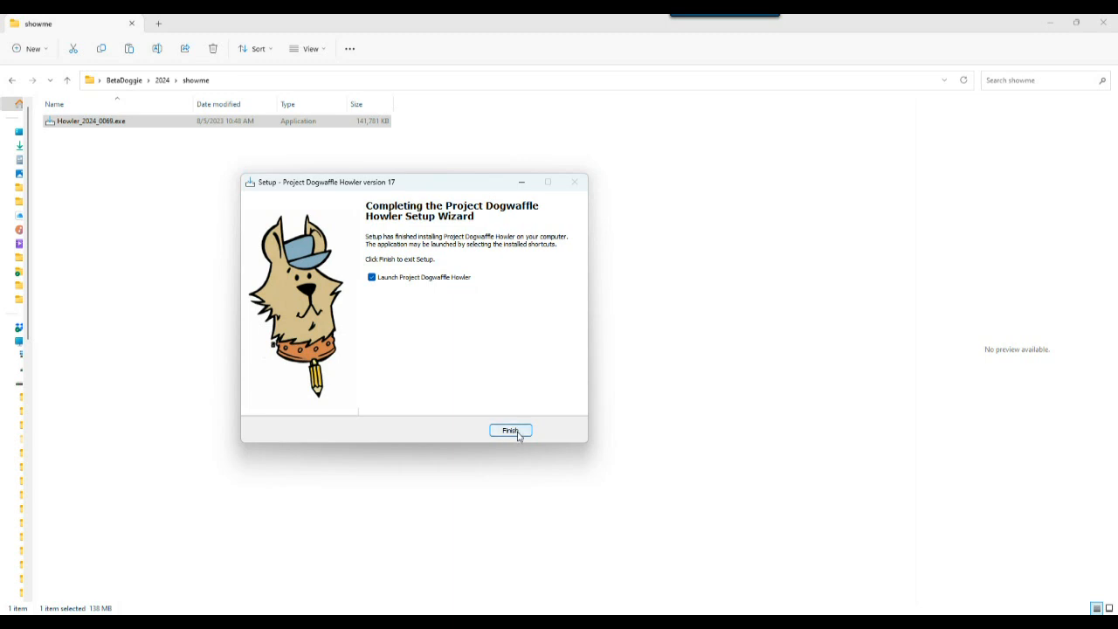
pyautogui.click(510, 430)
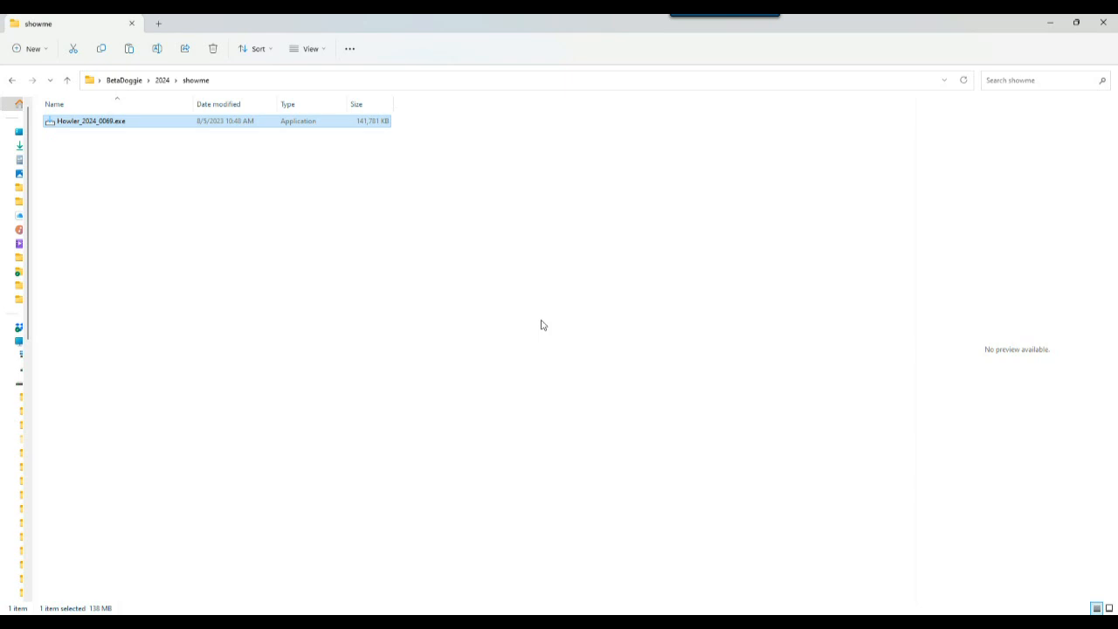
# - Start Howler and bring up the Filter menu's Render submenu over the blank canvas
pyautogui.doubleClick(91, 119)
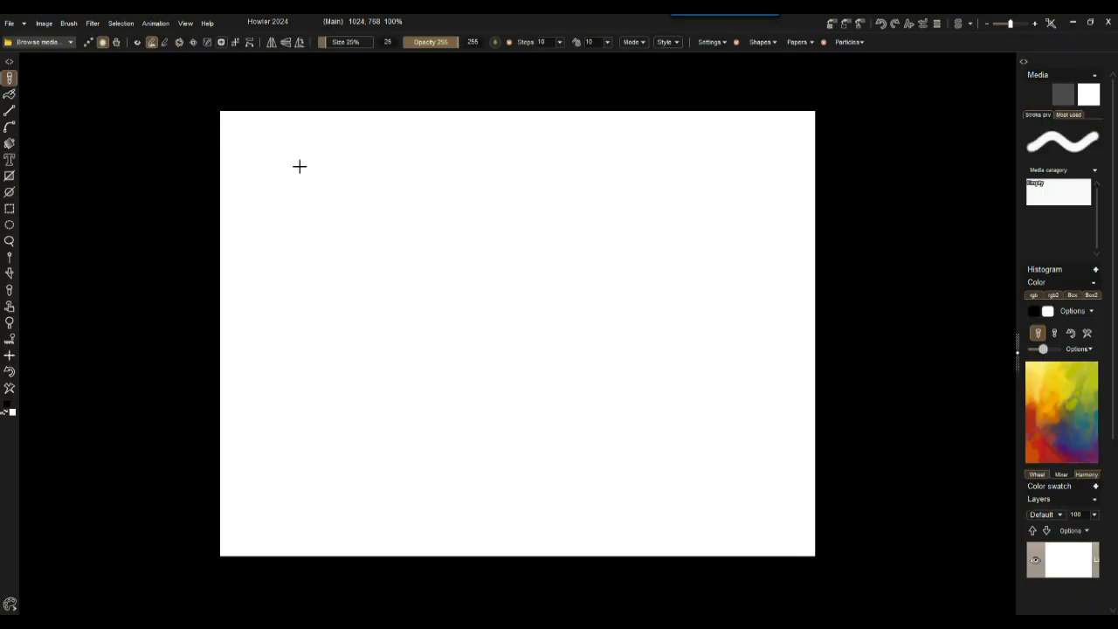
pyautogui.moveTo(500, 262)
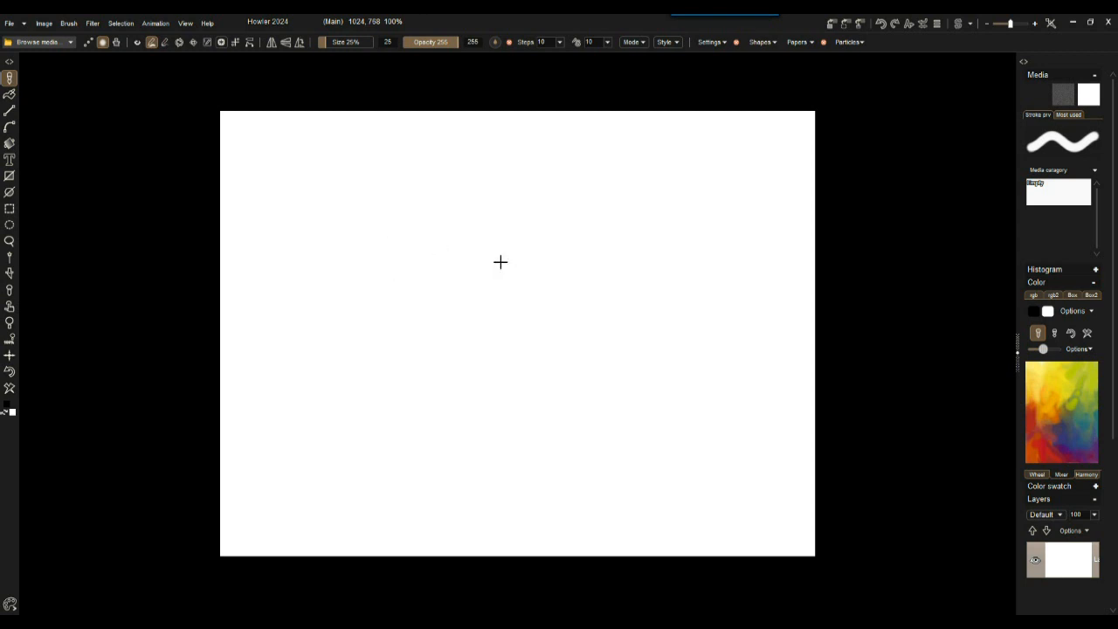
pyautogui.moveTo(497, 262)
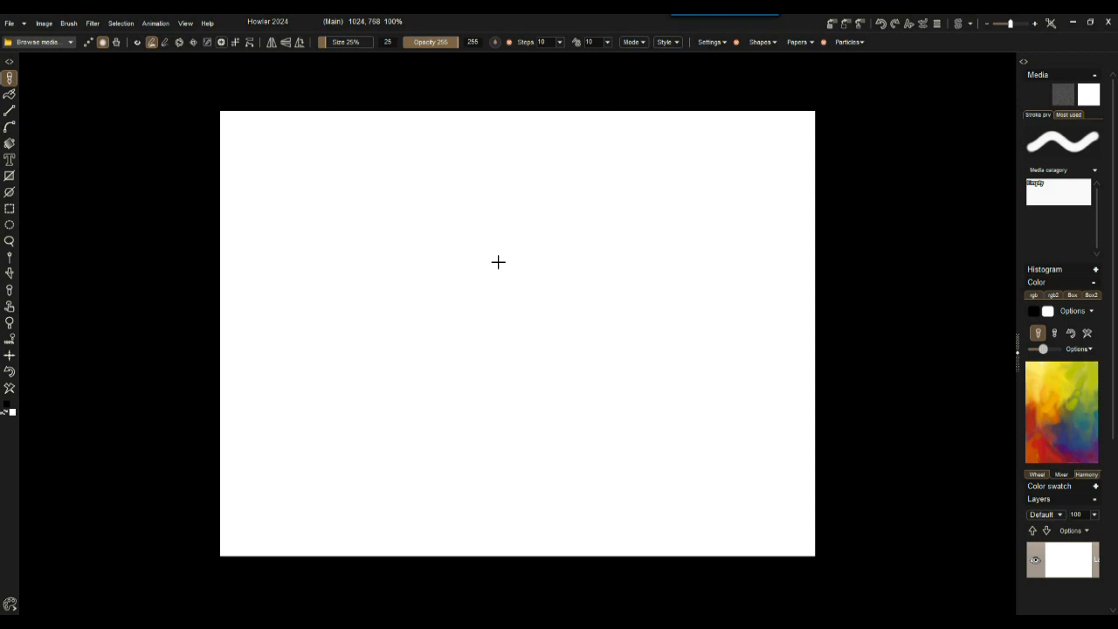
pyautogui.moveTo(265, 30)
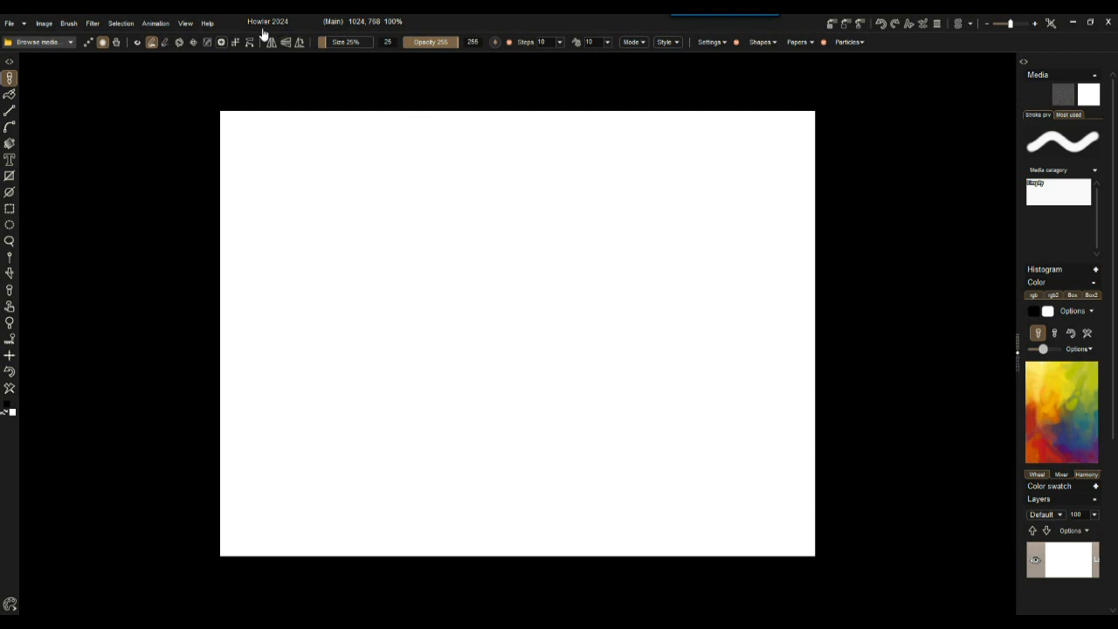
pyautogui.click(98, 25)
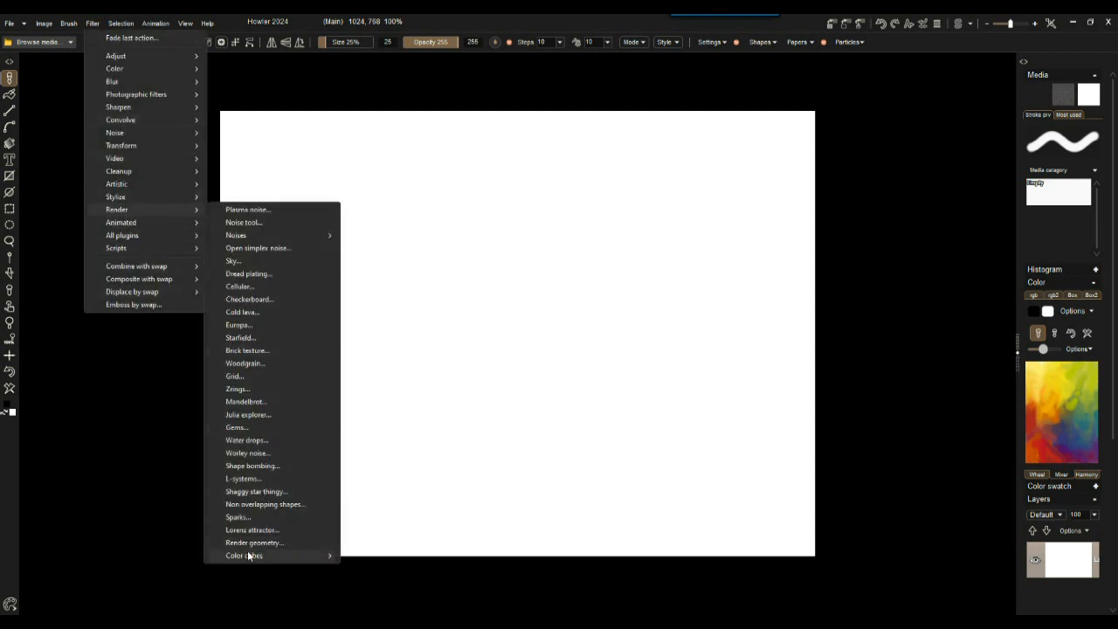
pyautogui.moveTo(237, 542)
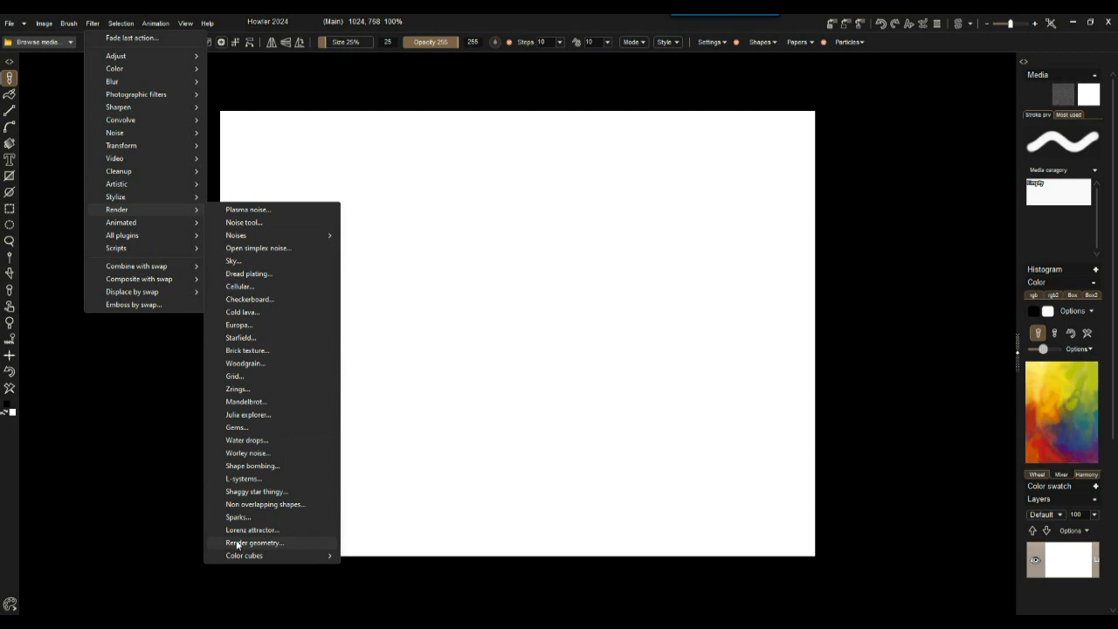
# - Start the Render geometry tool and move its dialog to the upper left
pyautogui.click(255, 544)
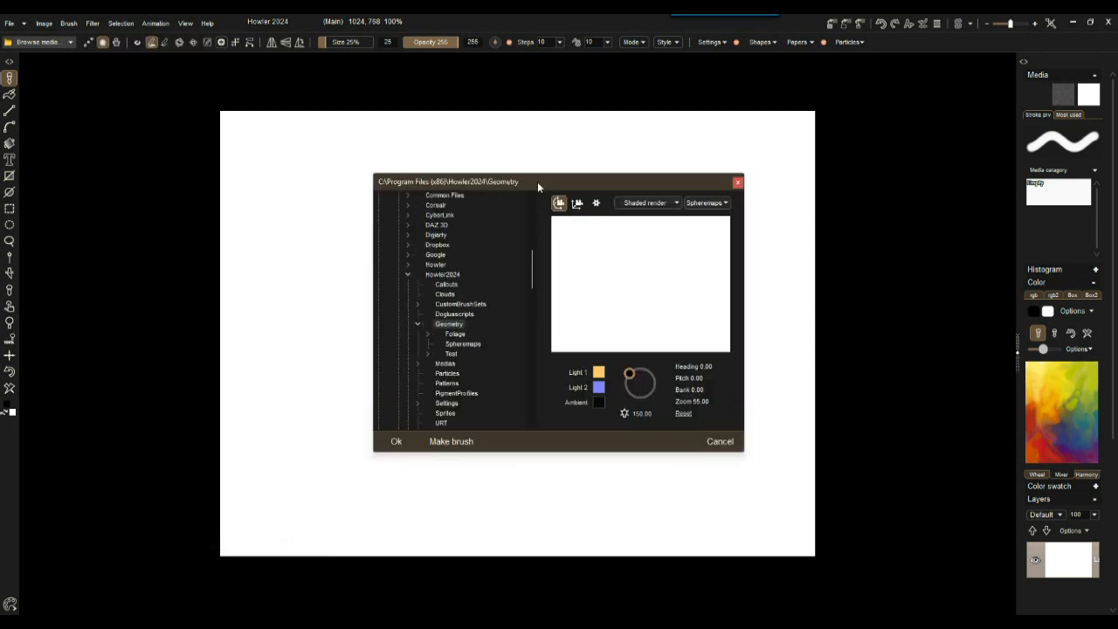
pyautogui.moveTo(447, 180); pyautogui.dragTo(164, 100)
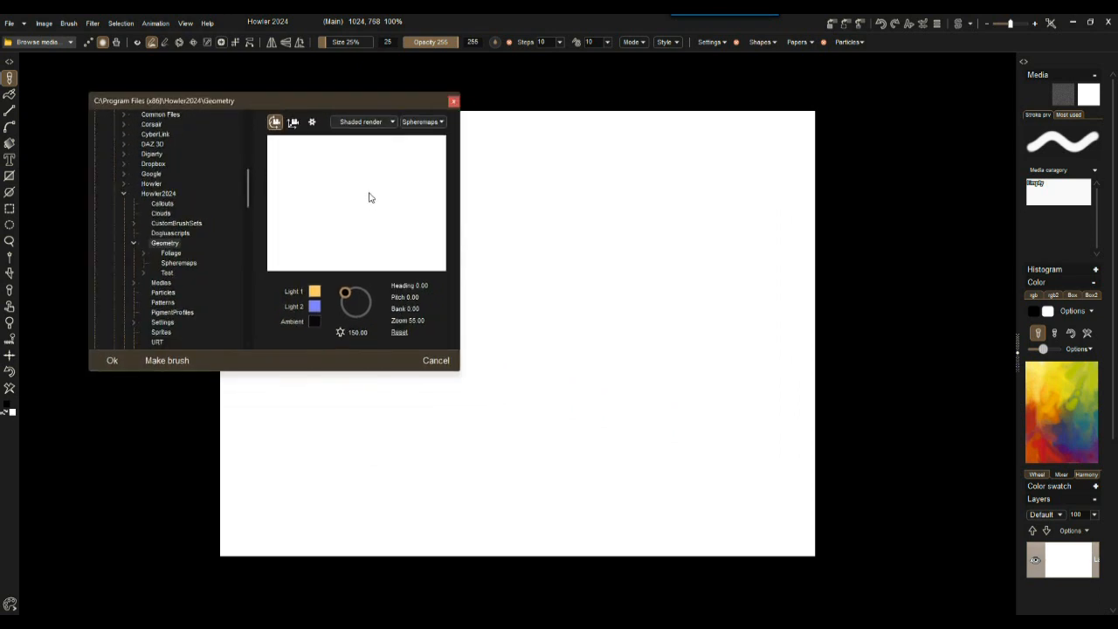
pyautogui.moveTo(420, 131)
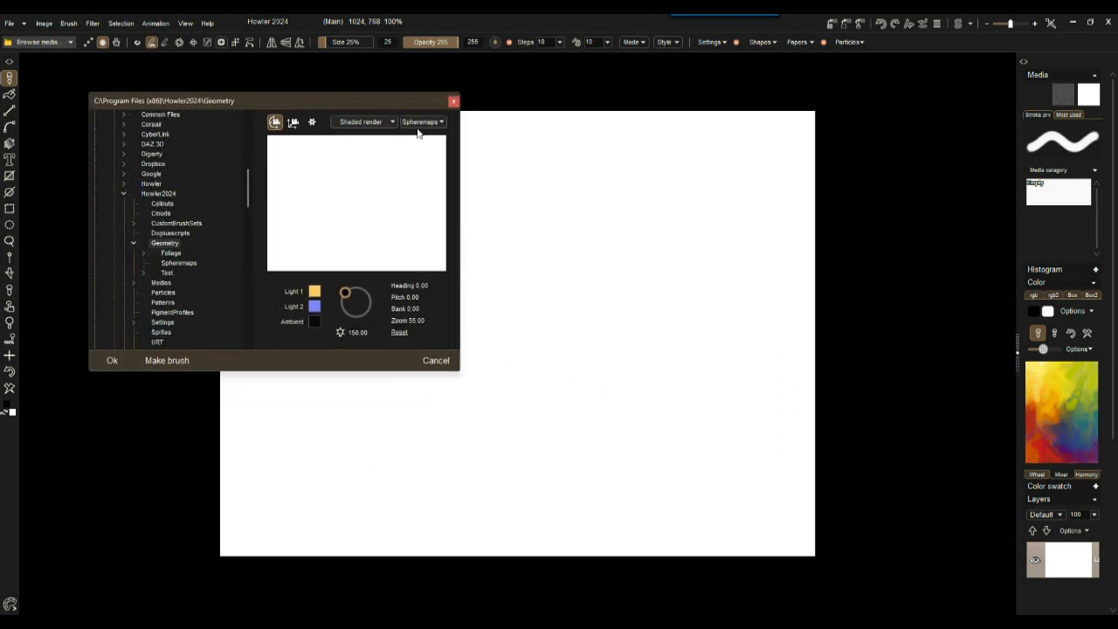
# - Switch the geometry preview from Shaded render to Ogl wireframe
pyautogui.click(423, 123)
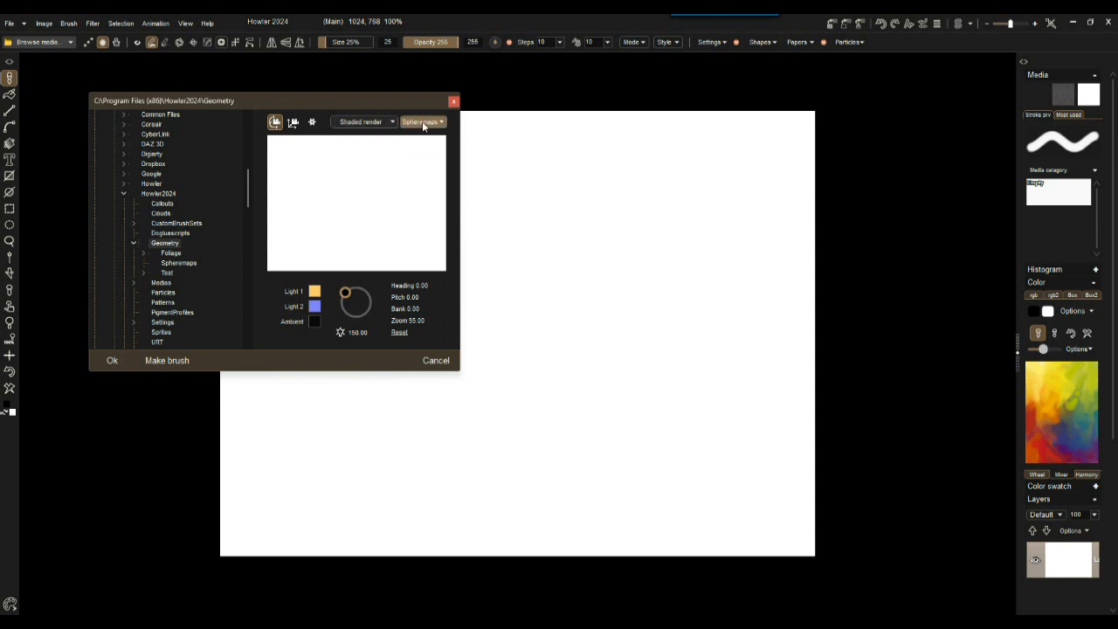
pyautogui.click(363, 122)
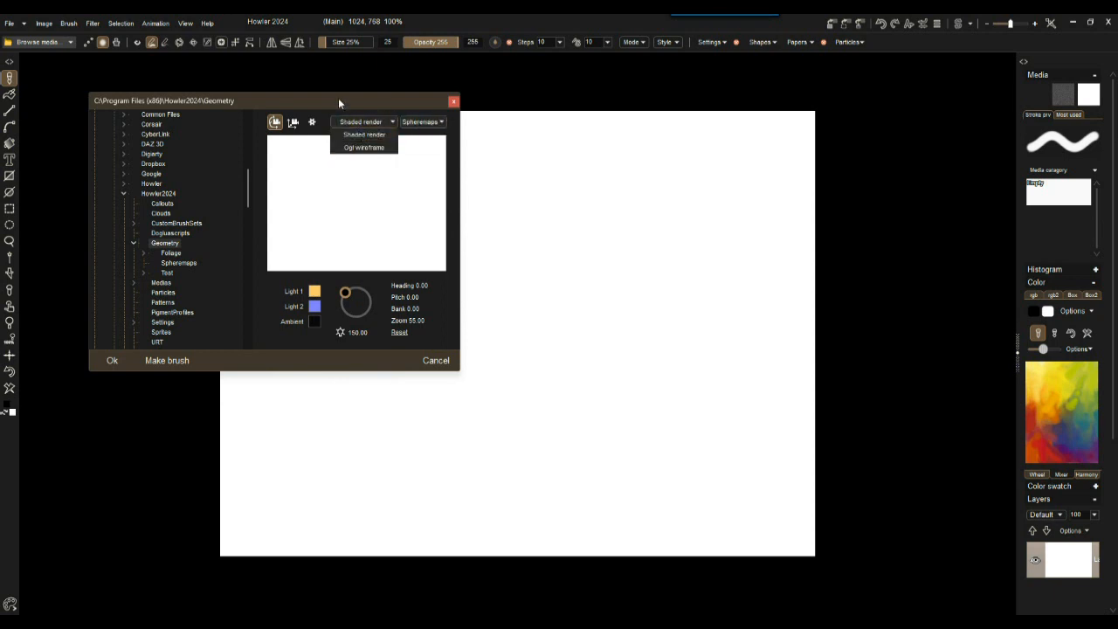
pyautogui.moveTo(349, 100)
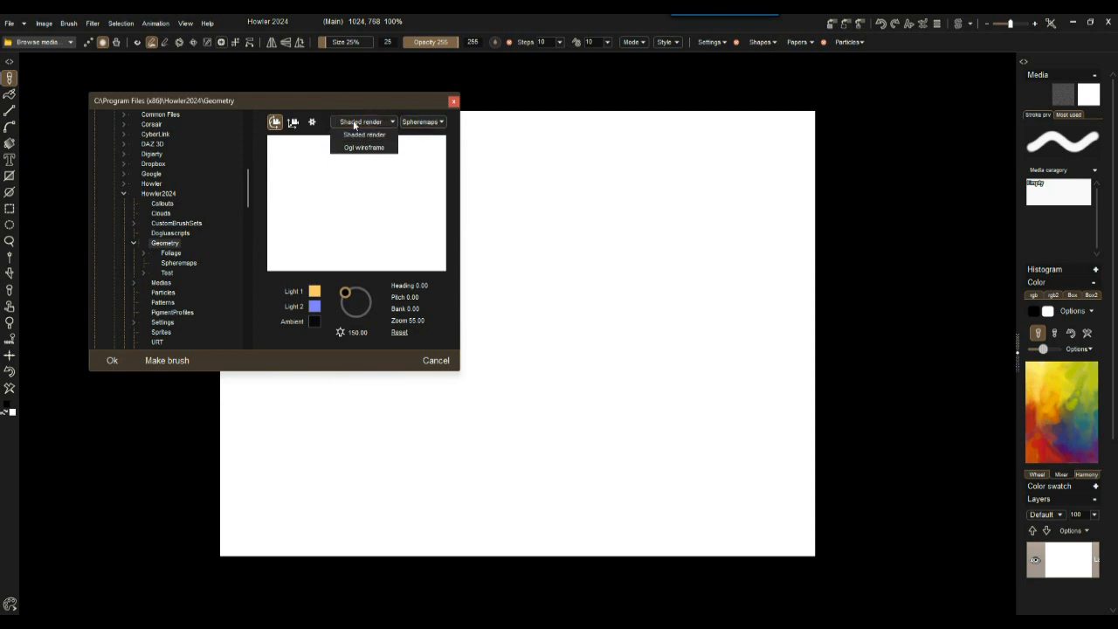
pyautogui.click(363, 145)
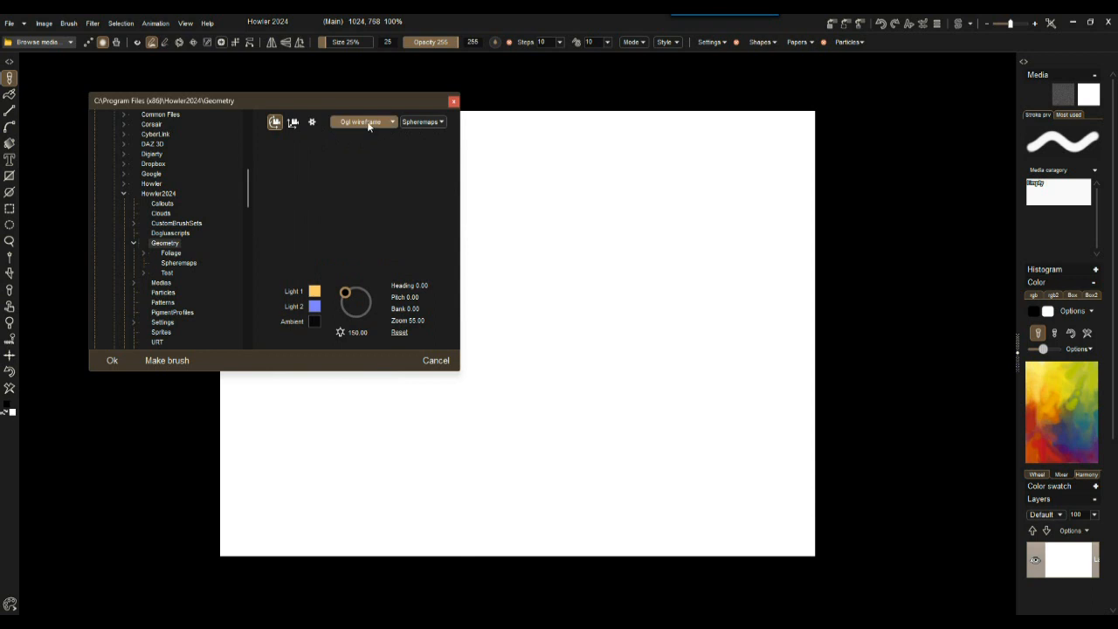
# - Go to the geometry load options and adjust the tone map slider to about 95
pyautogui.click(364, 123)
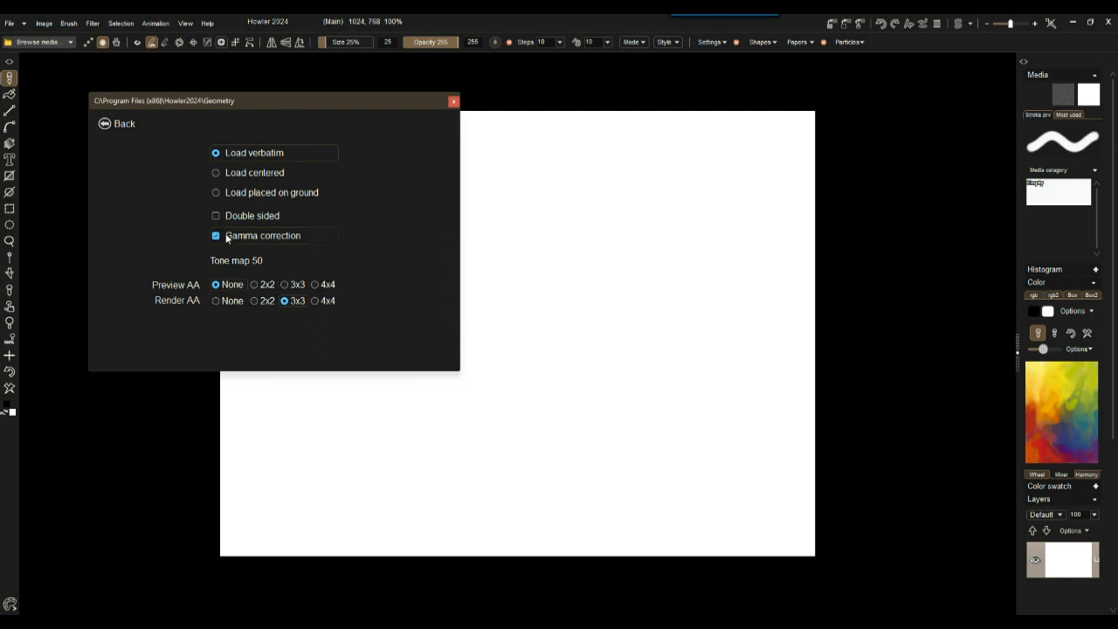
pyautogui.moveTo(258, 260); pyautogui.dragTo(287, 264)
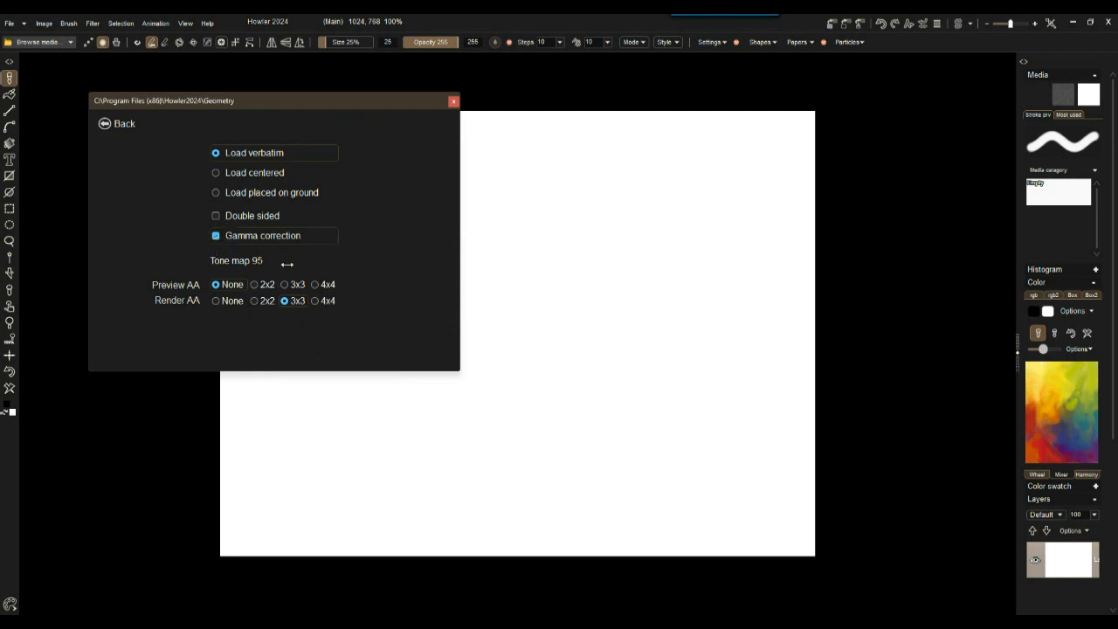
pyautogui.moveTo(287, 262); pyautogui.dragTo(276, 262)
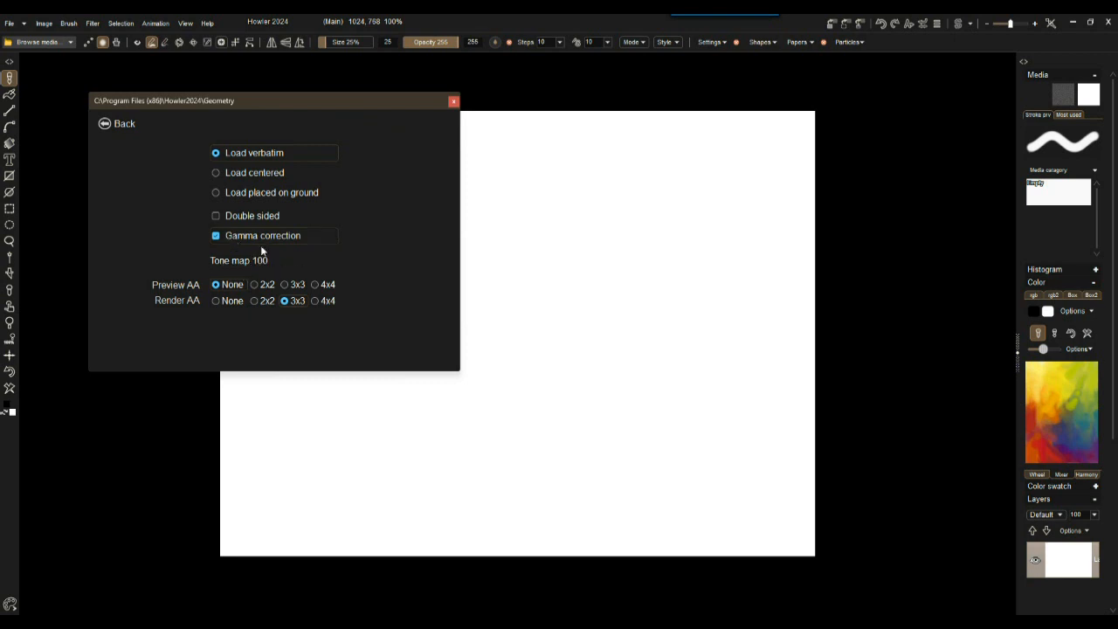
pyautogui.moveTo(225, 217)
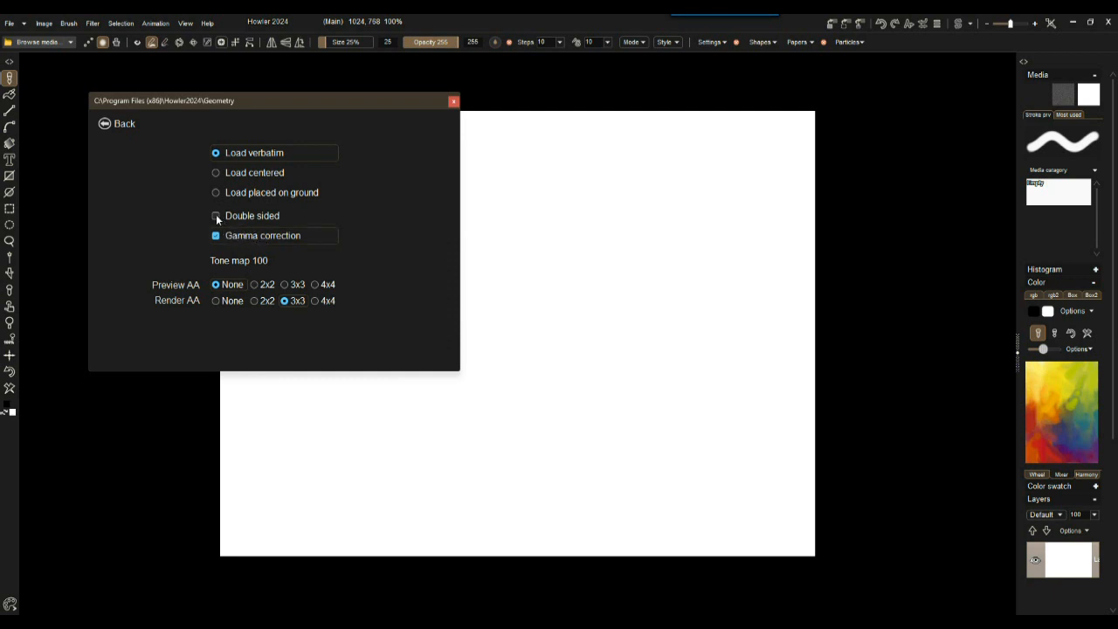
# - Toggle Double sided a few times and leave it enabled for loading models
pyautogui.click(217, 217)
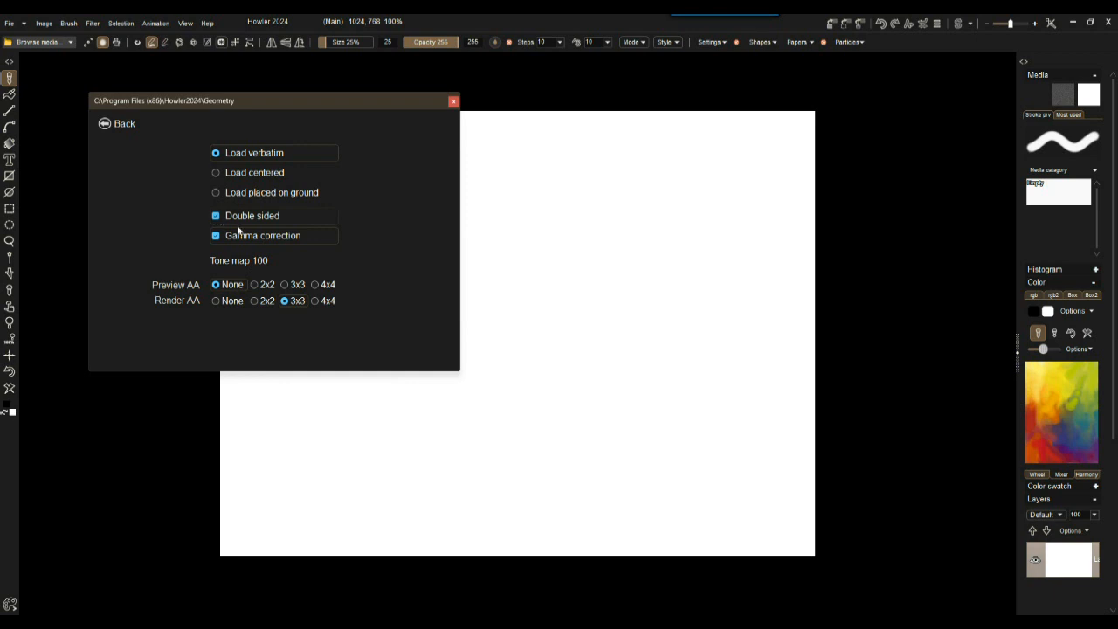
pyautogui.click(217, 217)
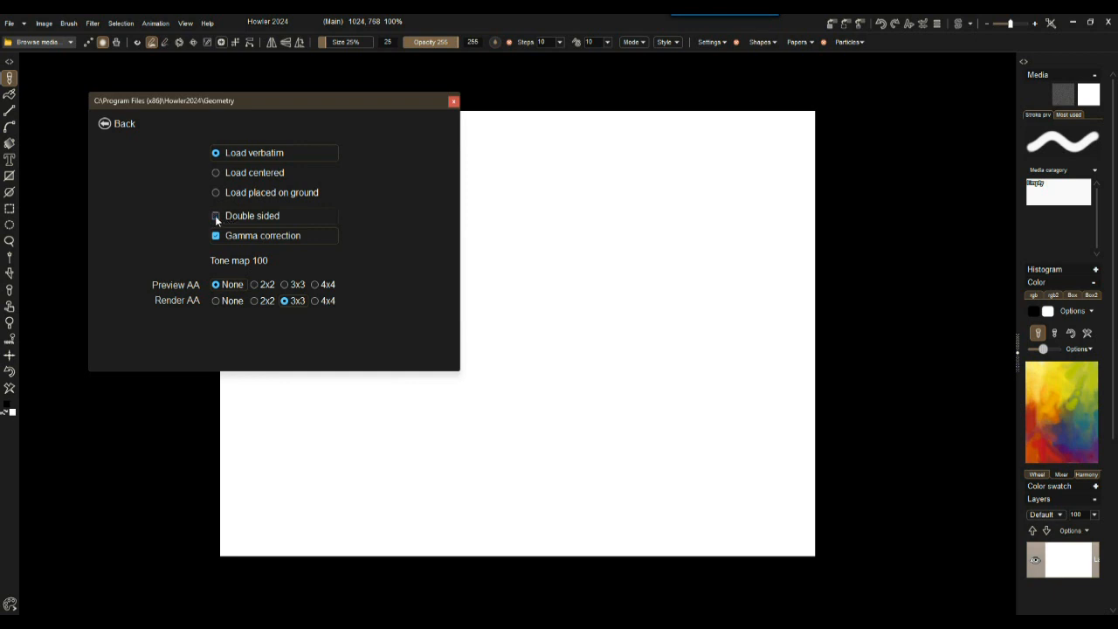
pyautogui.click(216, 216)
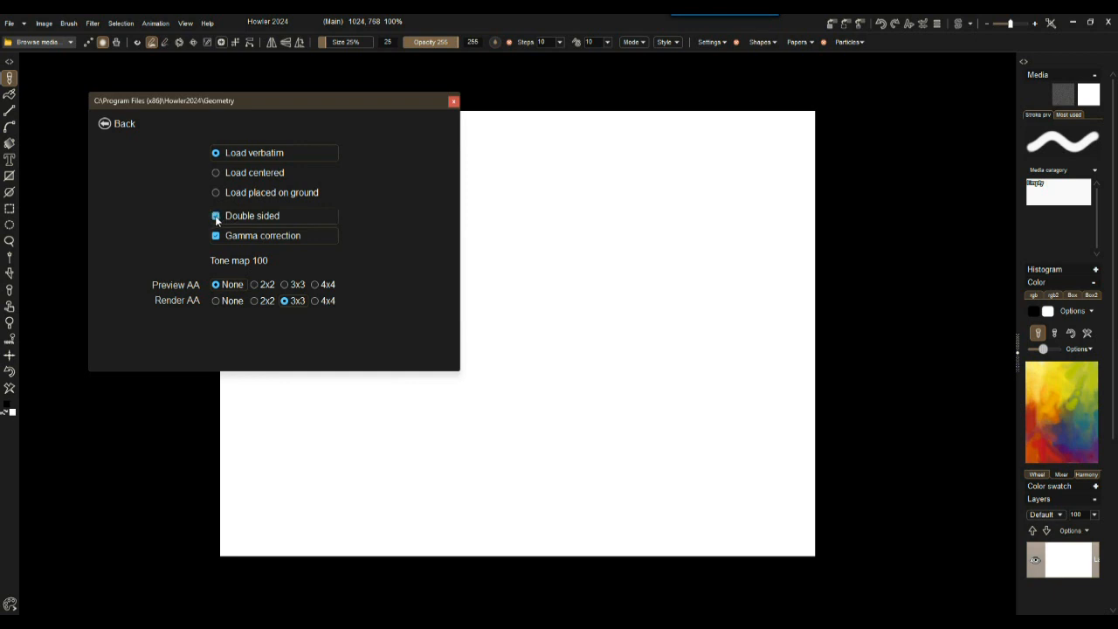
pyautogui.click(217, 216)
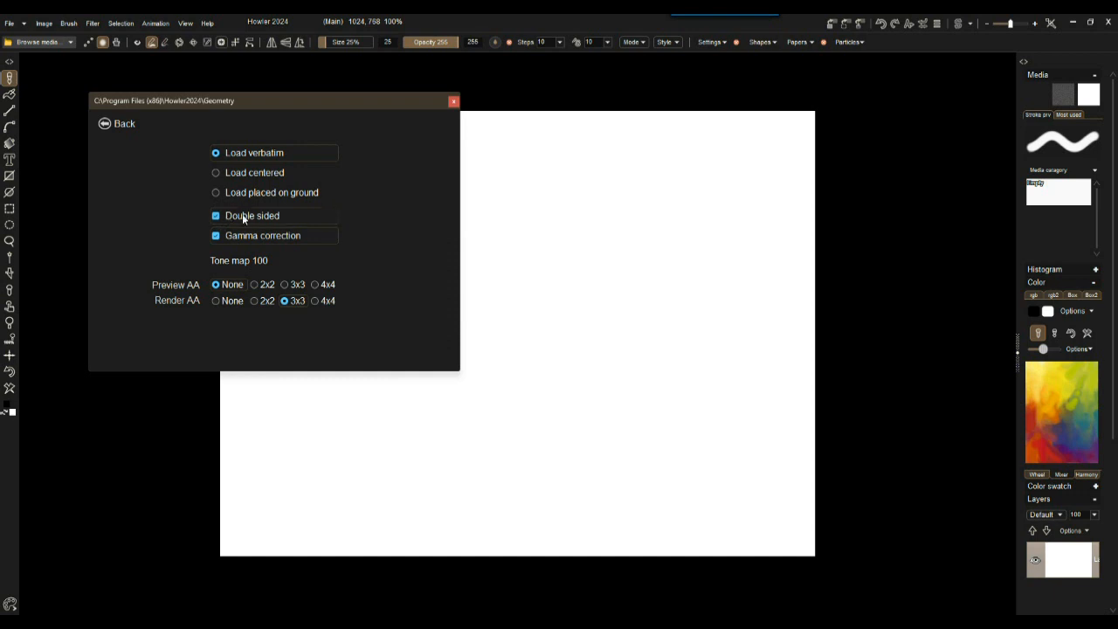
pyautogui.click(217, 216)
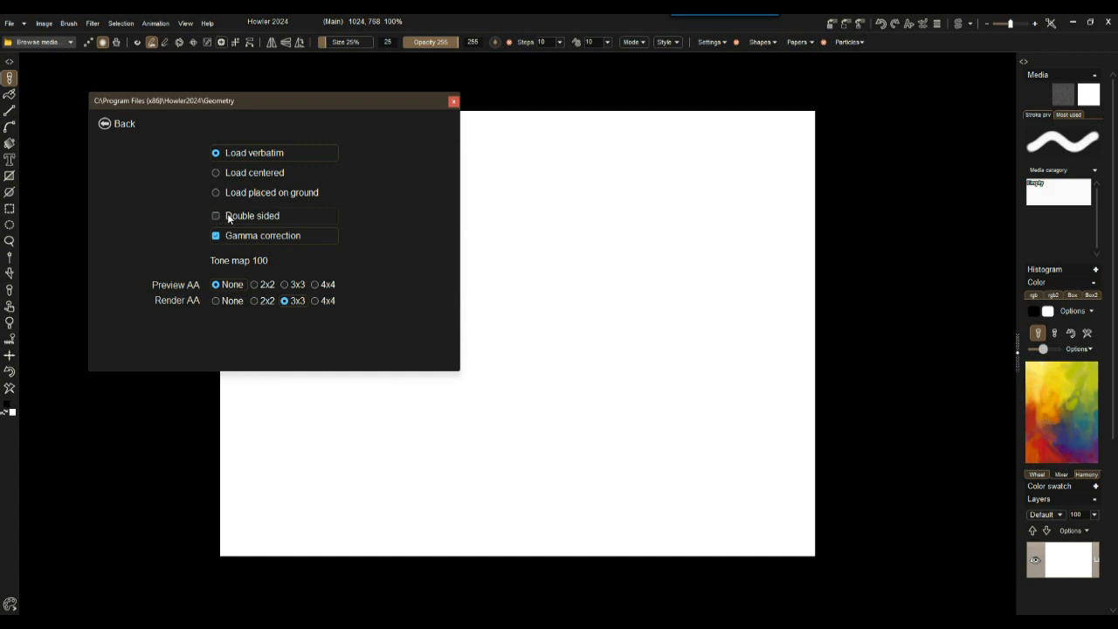
pyautogui.moveTo(234, 224)
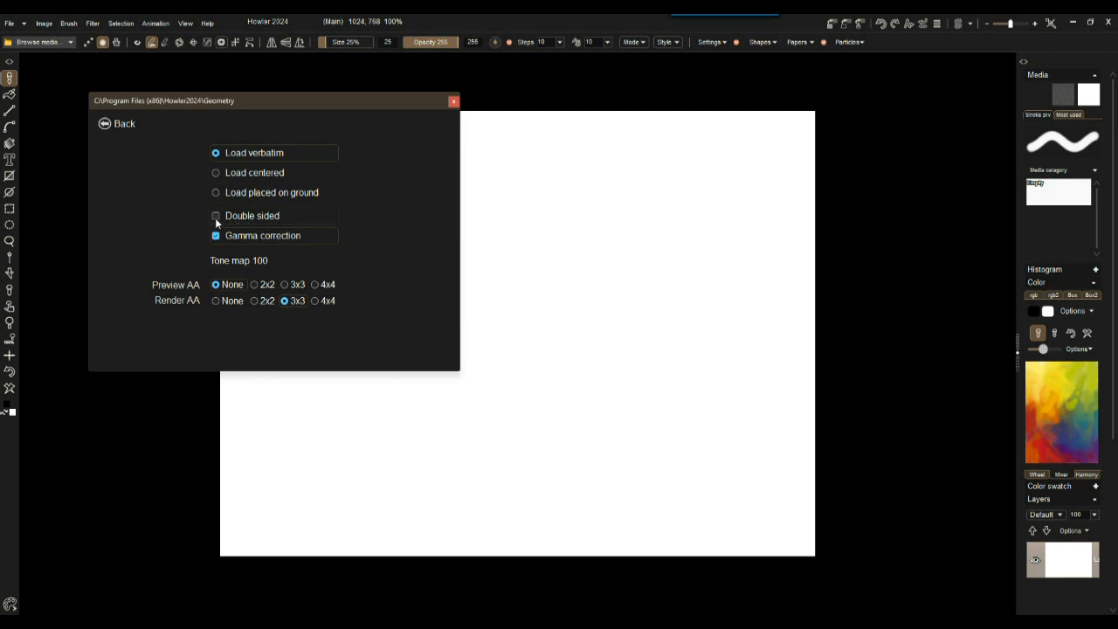
pyautogui.click(216, 217)
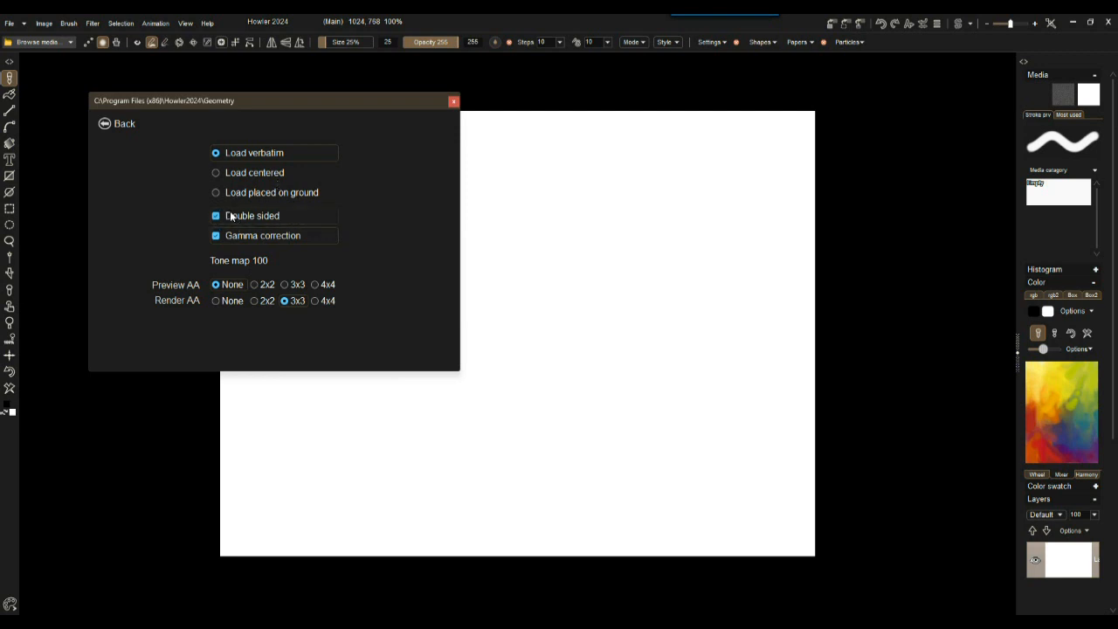
pyautogui.moveTo(236, 227)
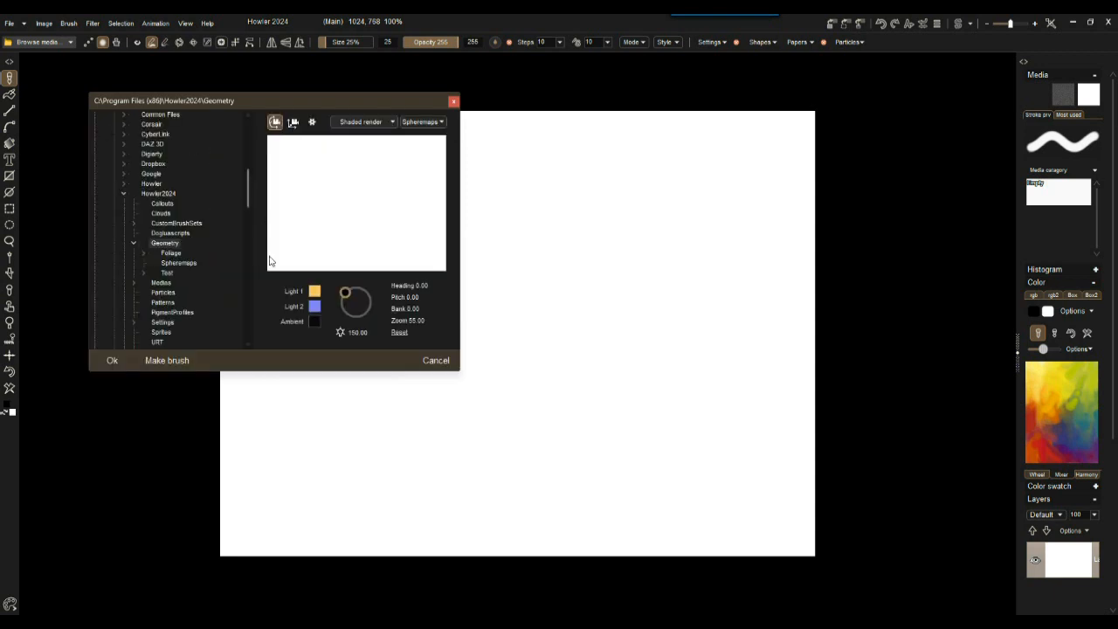
pyautogui.moveTo(249, 183)
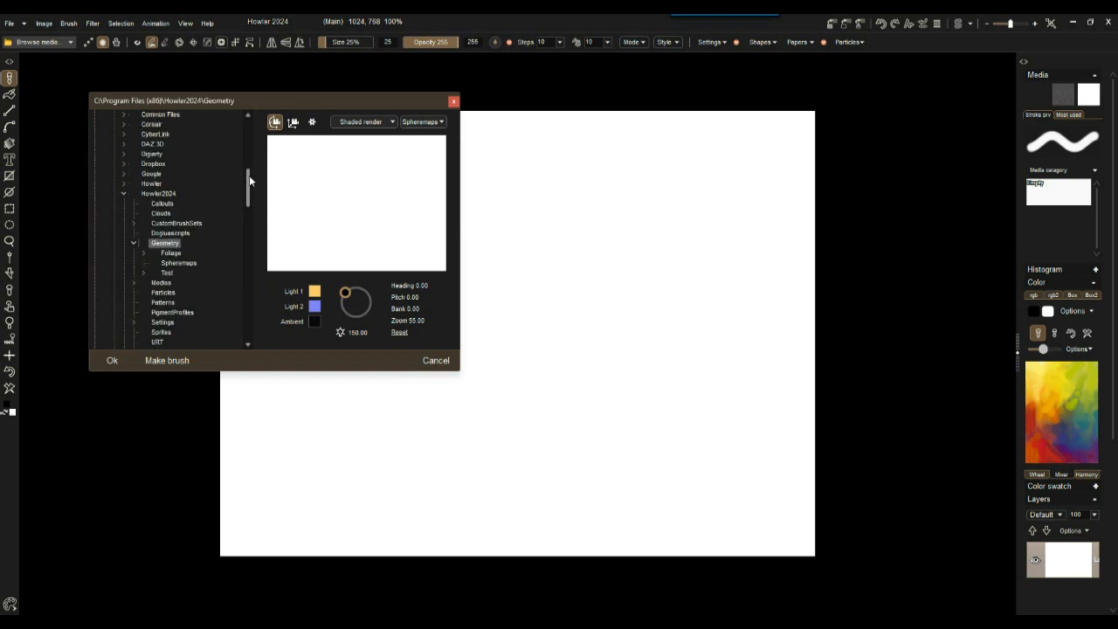
# - Browse to the Black tip Shark folder in the 3D demo models and load Blacktip_Shark.obj
pyautogui.scroll(-3)
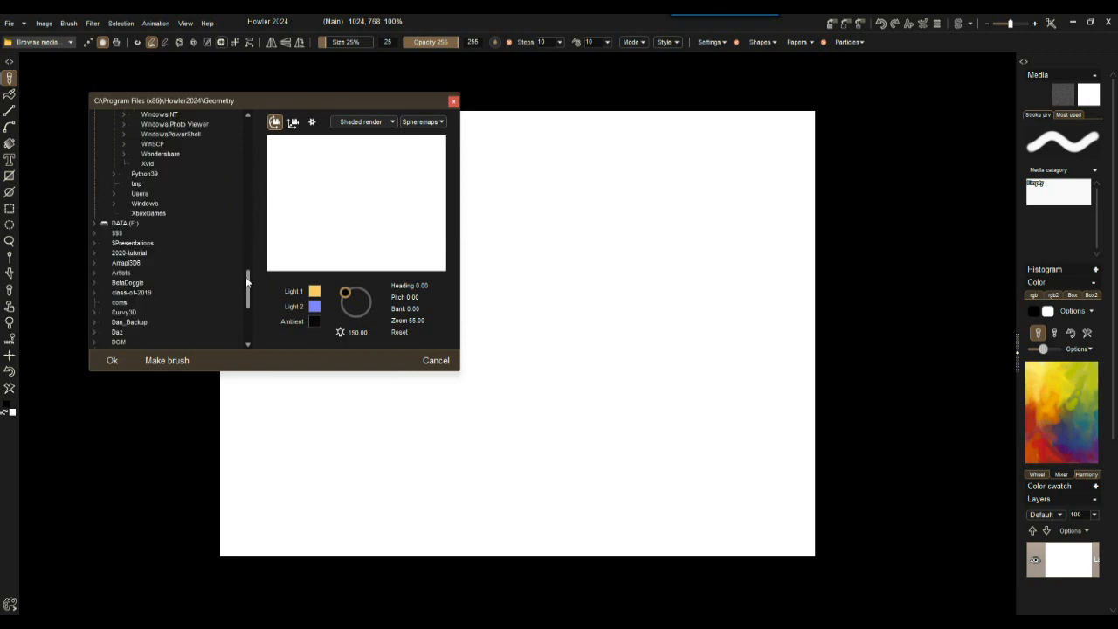
pyautogui.click(119, 224)
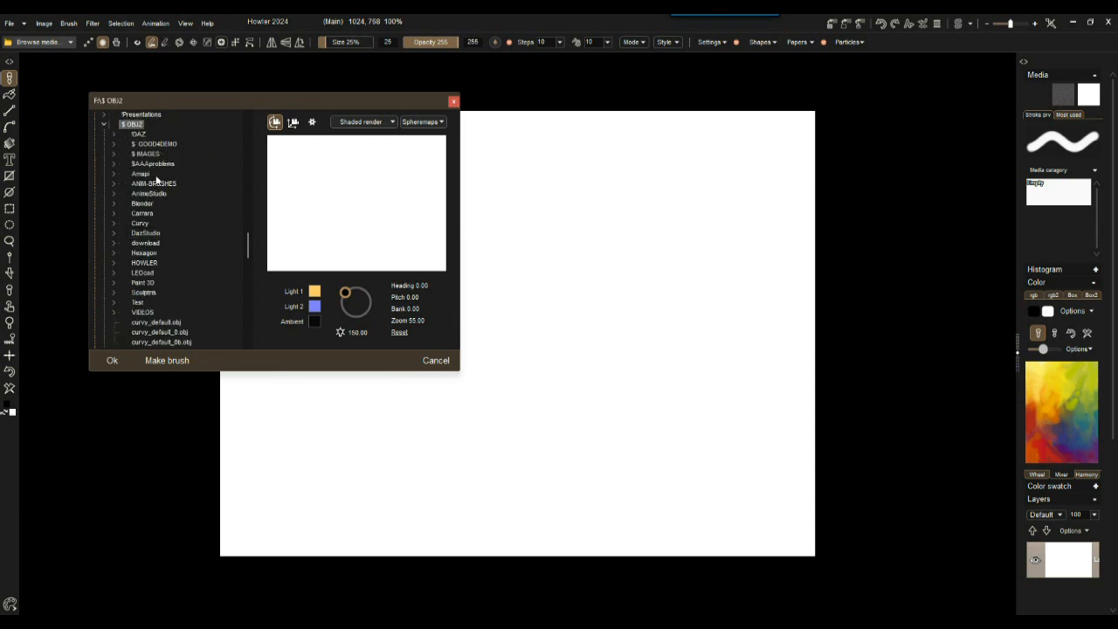
pyautogui.moveTo(194, 189)
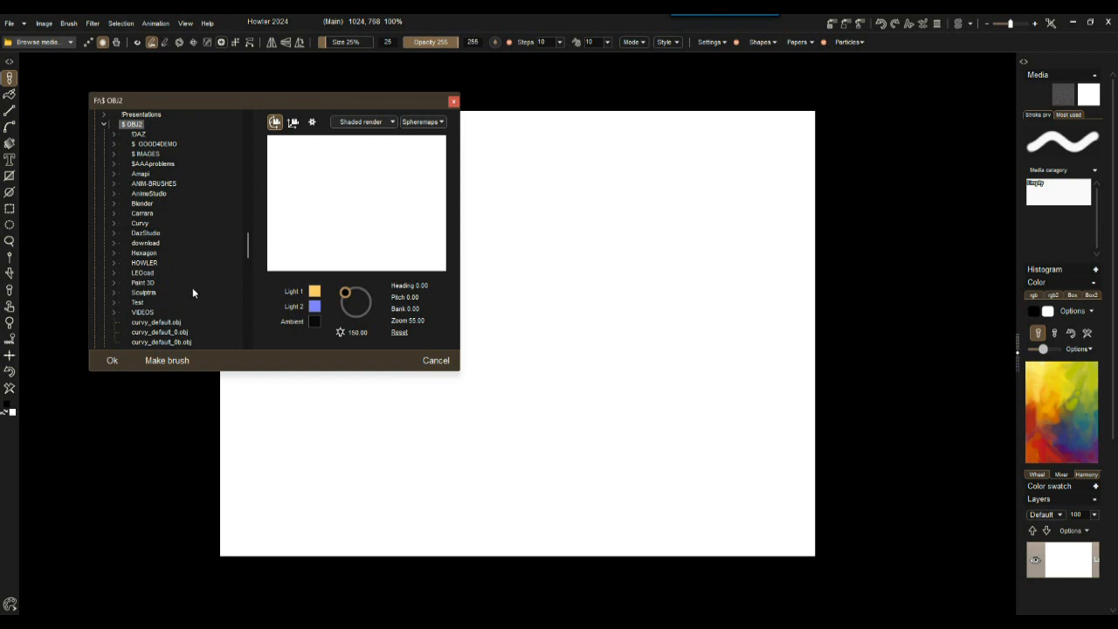
pyautogui.moveTo(155, 271)
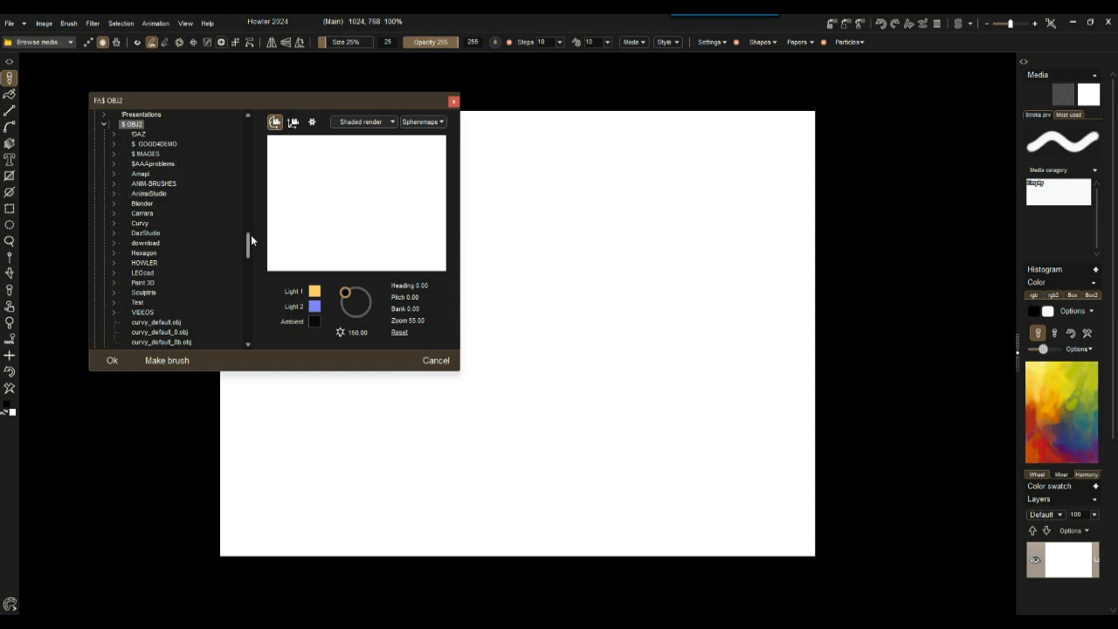
pyautogui.click(150, 143)
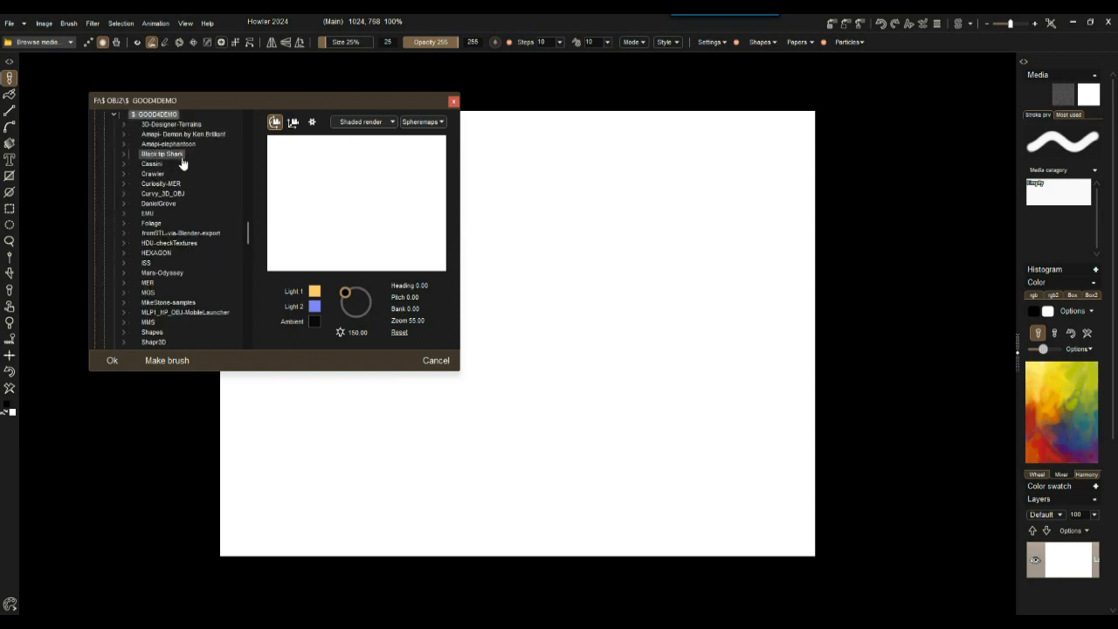
pyautogui.click(161, 154)
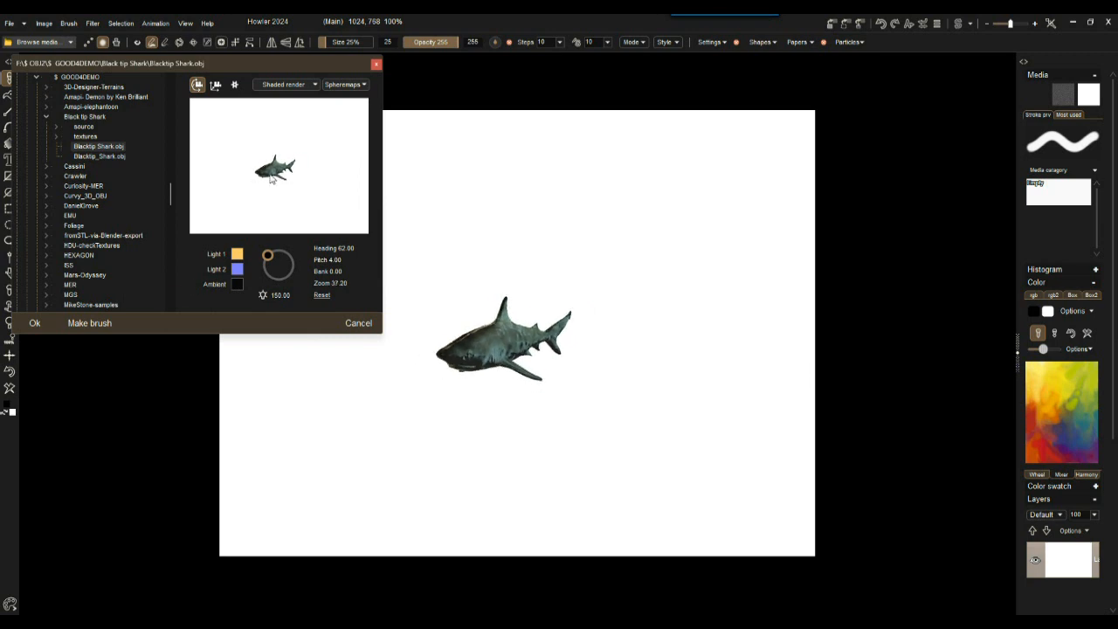
# - Orbit and zoom the preview to view the shark's underside in extreme close-up
pyautogui.moveTo(276, 171); pyautogui.dragTo(297, 166)
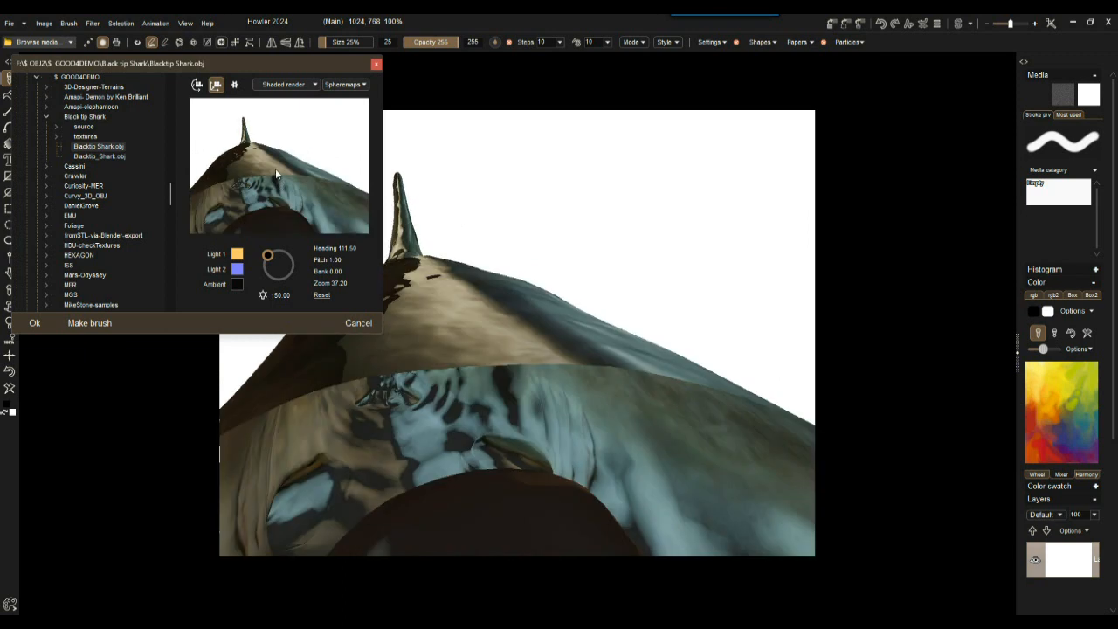
pyautogui.moveTo(262, 190)
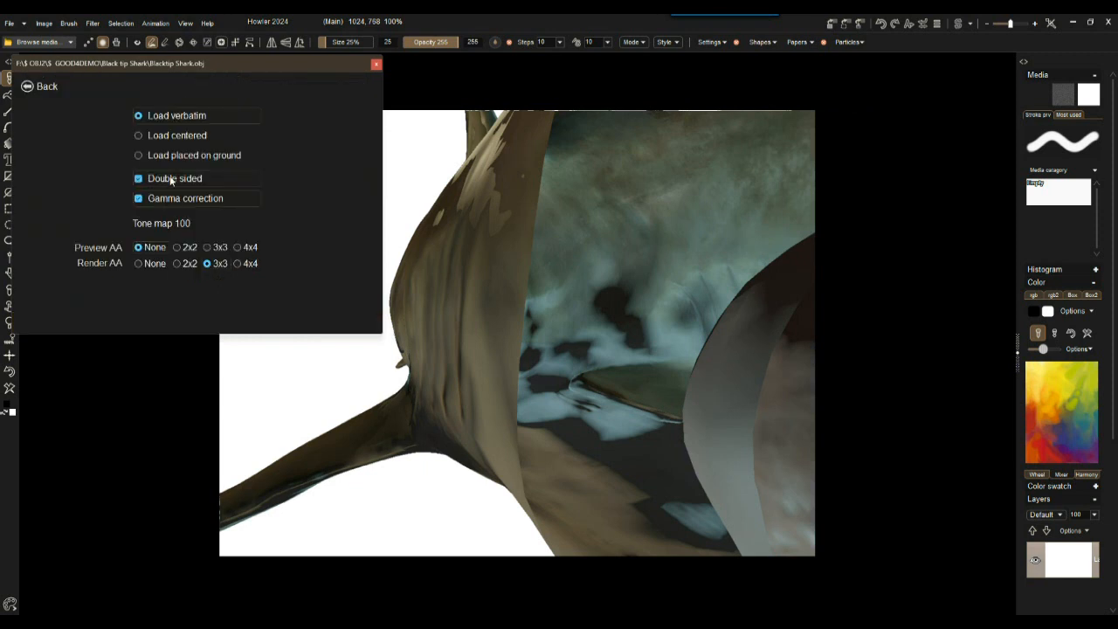
# - Compare the shark with Double sided off and on, keep it on, and return to the model browser
pyautogui.click(138, 178)
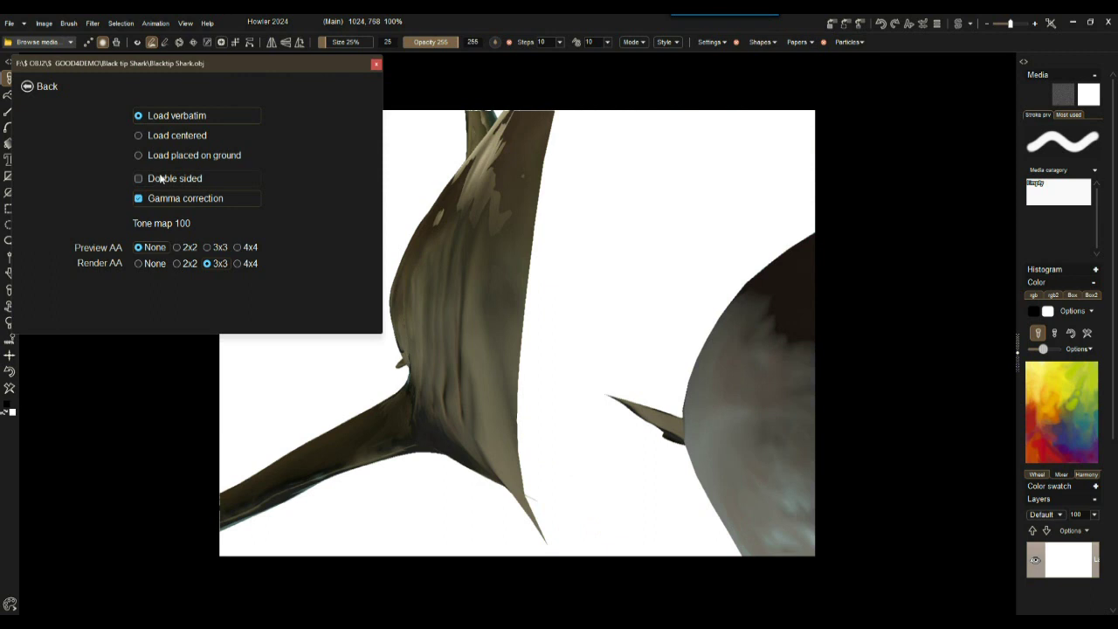
pyautogui.click(138, 178)
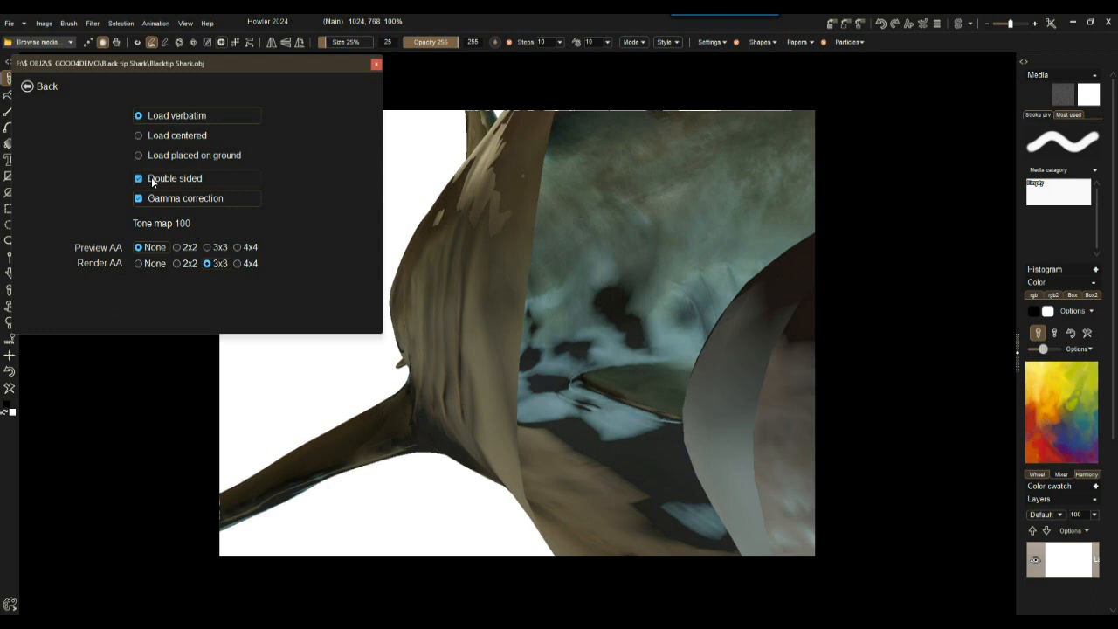
pyautogui.moveTo(192, 180)
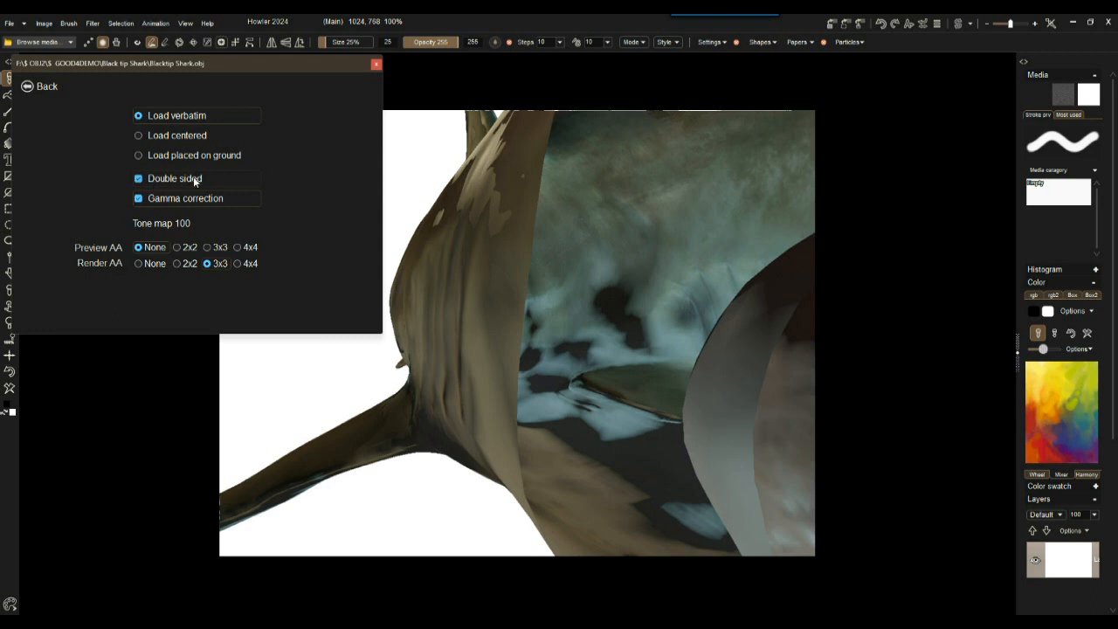
pyautogui.moveTo(148, 185)
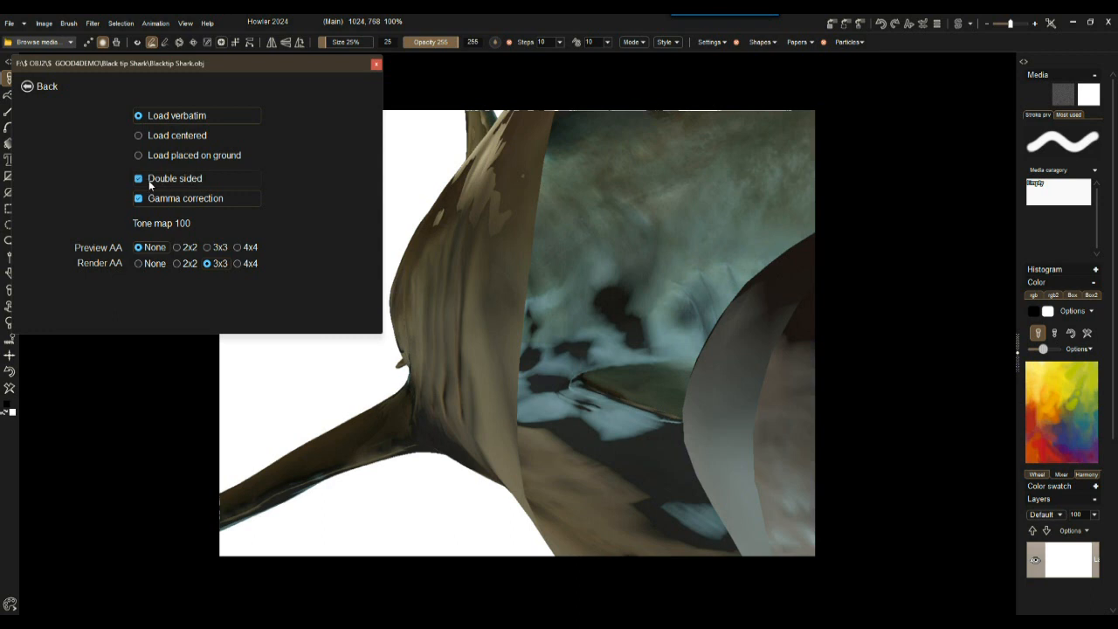
pyautogui.click(138, 178)
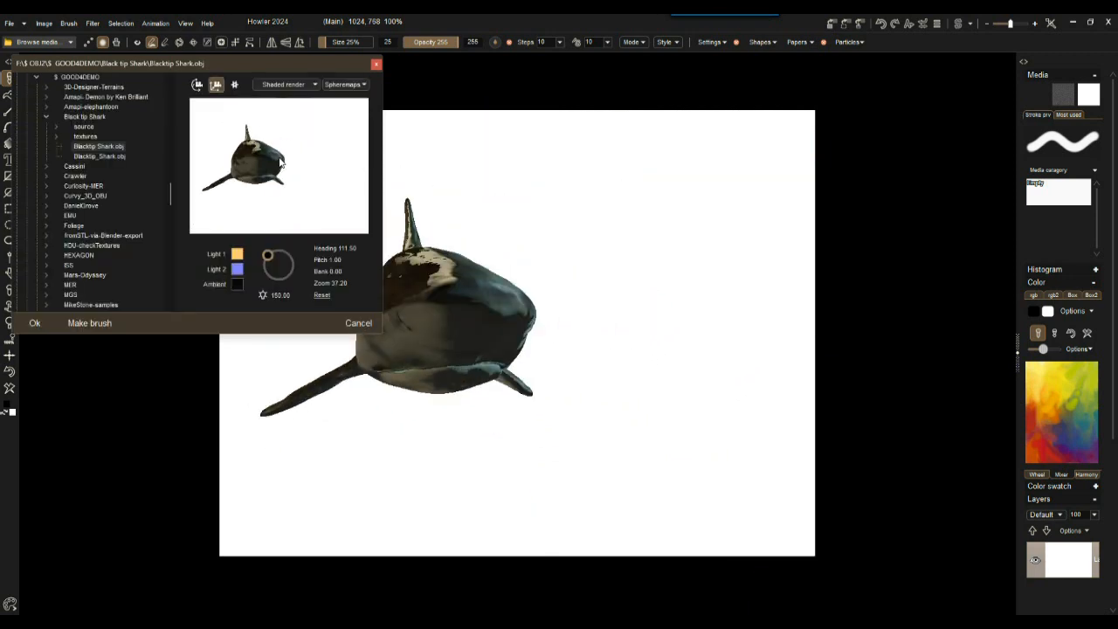
# - Set the shark preview's render mode to Light wireframe
pyautogui.click(199, 84)
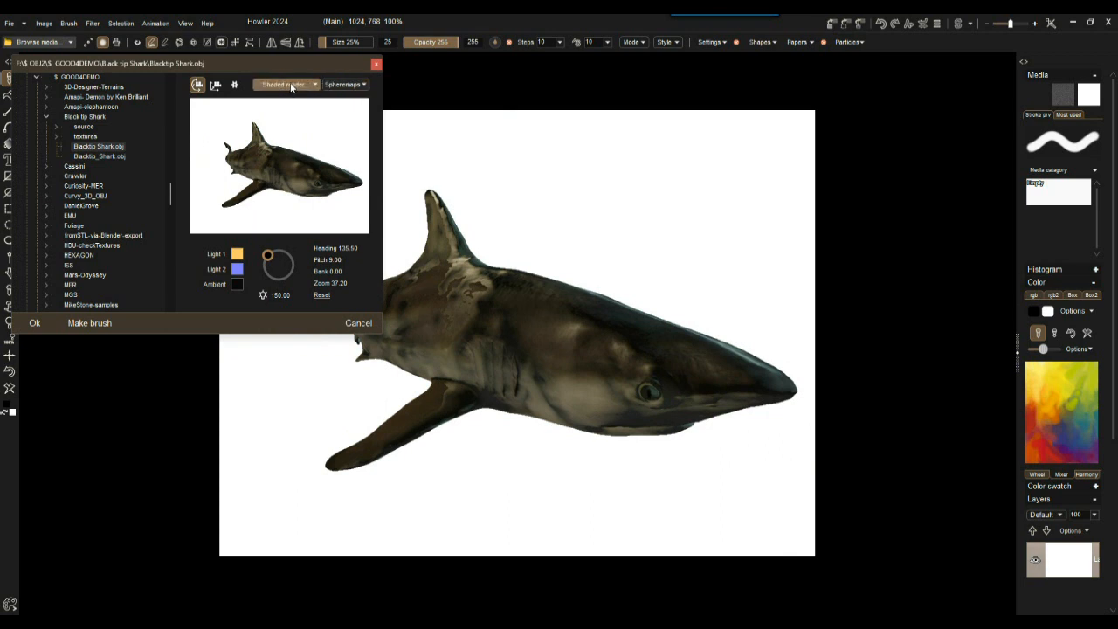
pyautogui.click(289, 83)
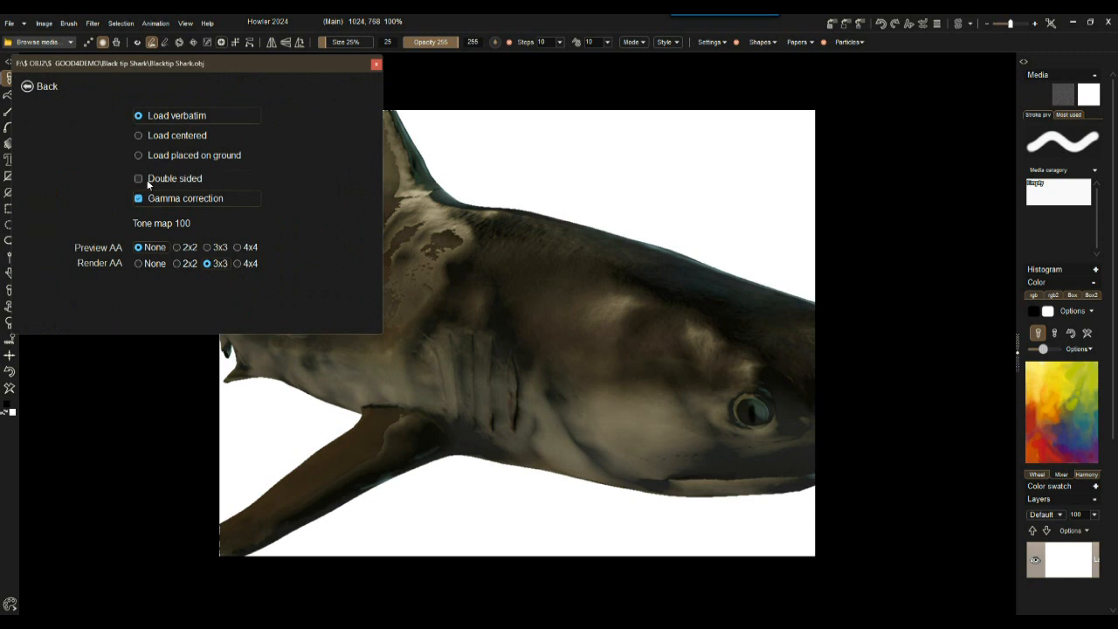
pyautogui.moveTo(176, 183)
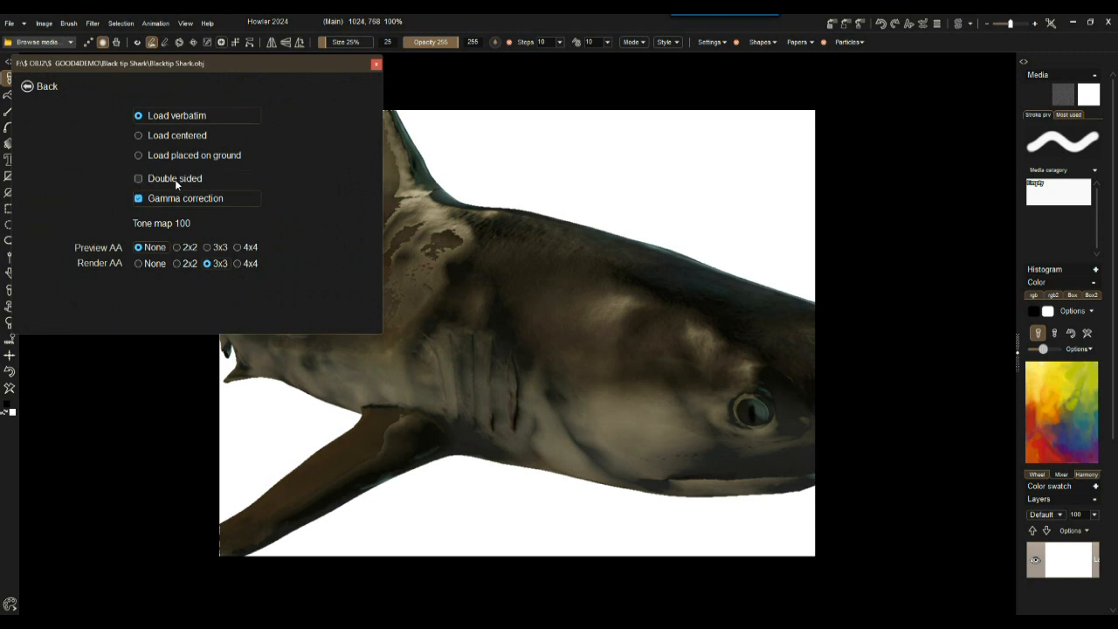
pyautogui.click(138, 179)
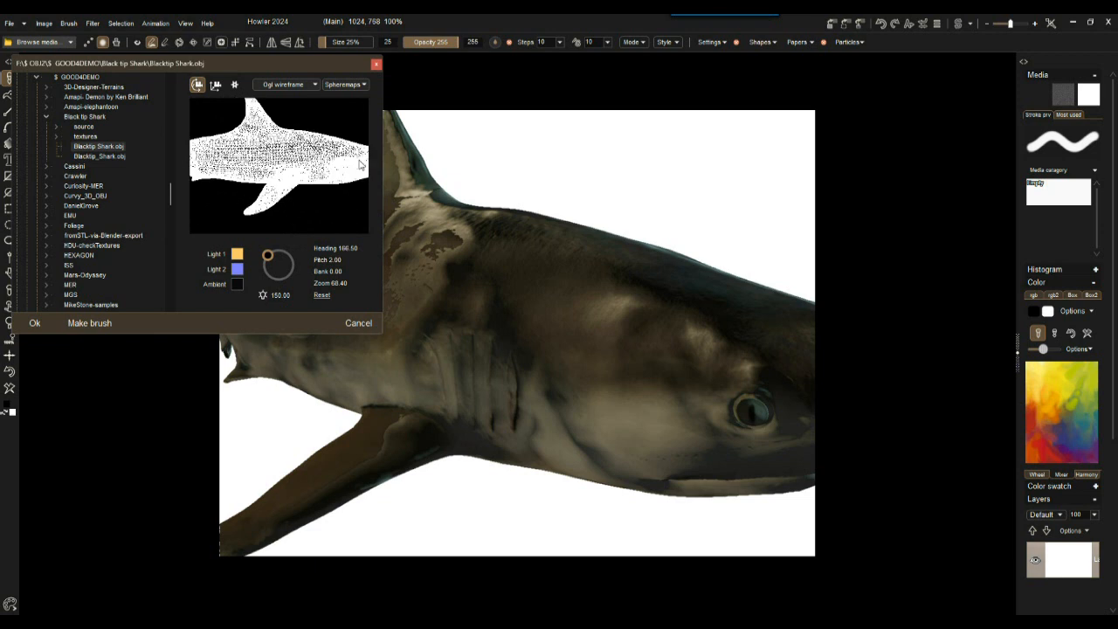
# - Reposition the wireframe shark in the preview and list the render modes again
pyautogui.moveTo(341, 166); pyautogui.dragTo(341, 171)
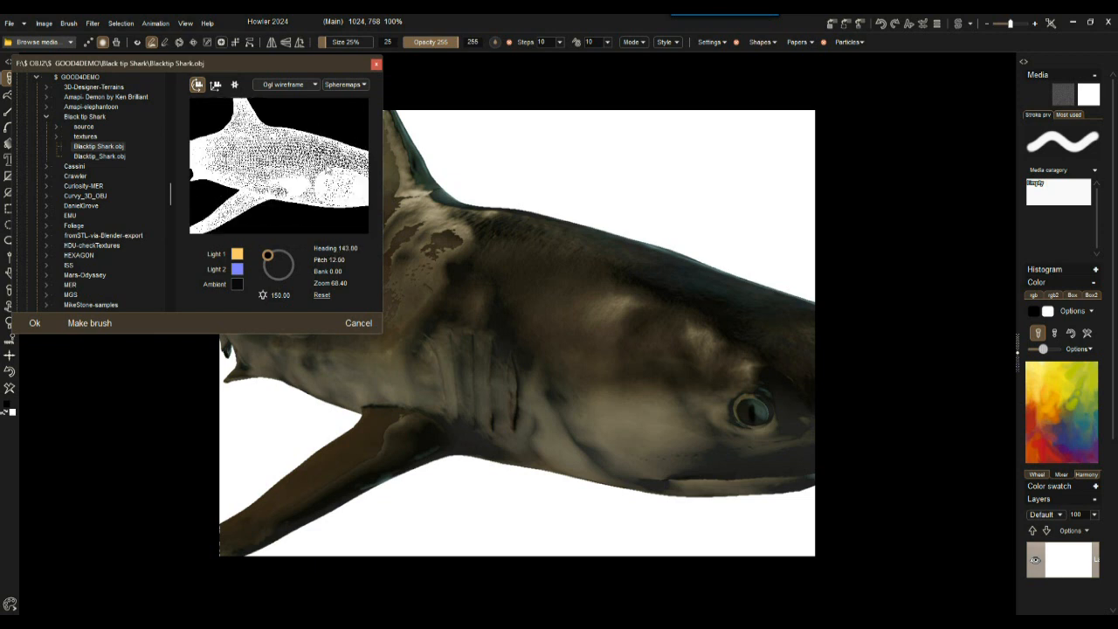
pyautogui.moveTo(279, 175); pyautogui.dragTo(271, 184)
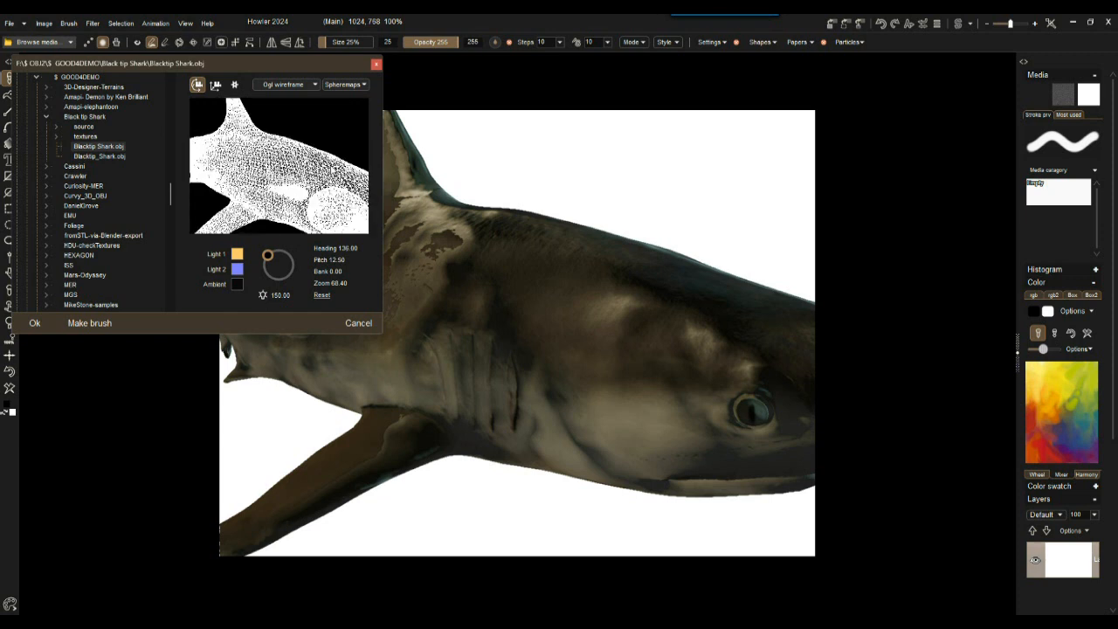
pyautogui.click(287, 84)
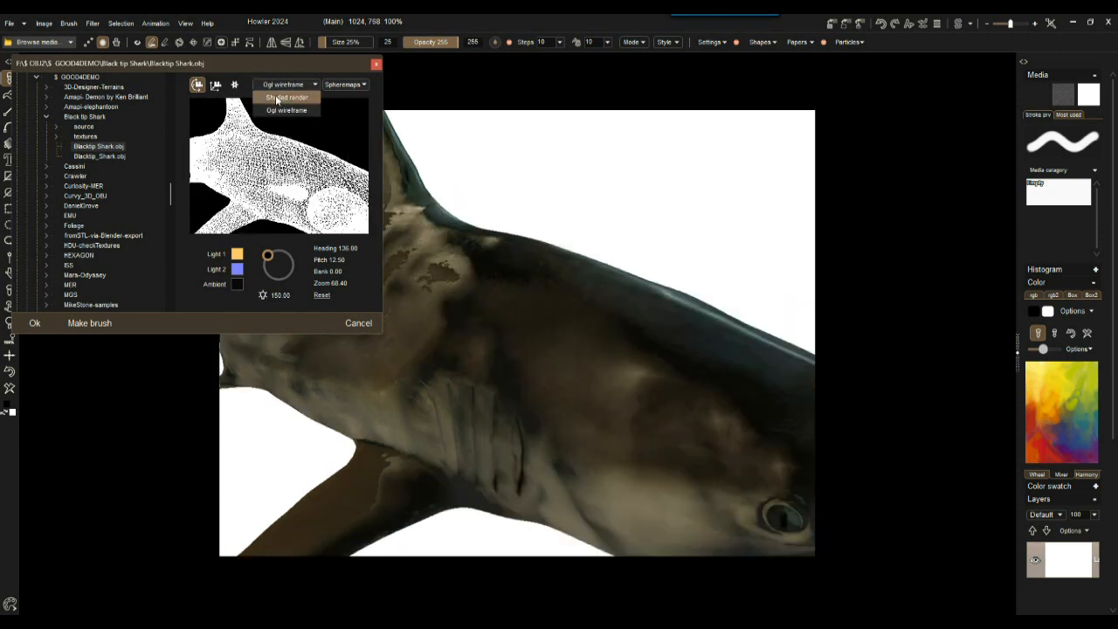
# - Choose Shaded render so the whole textured shark shows framed in side view
pyautogui.click(286, 98)
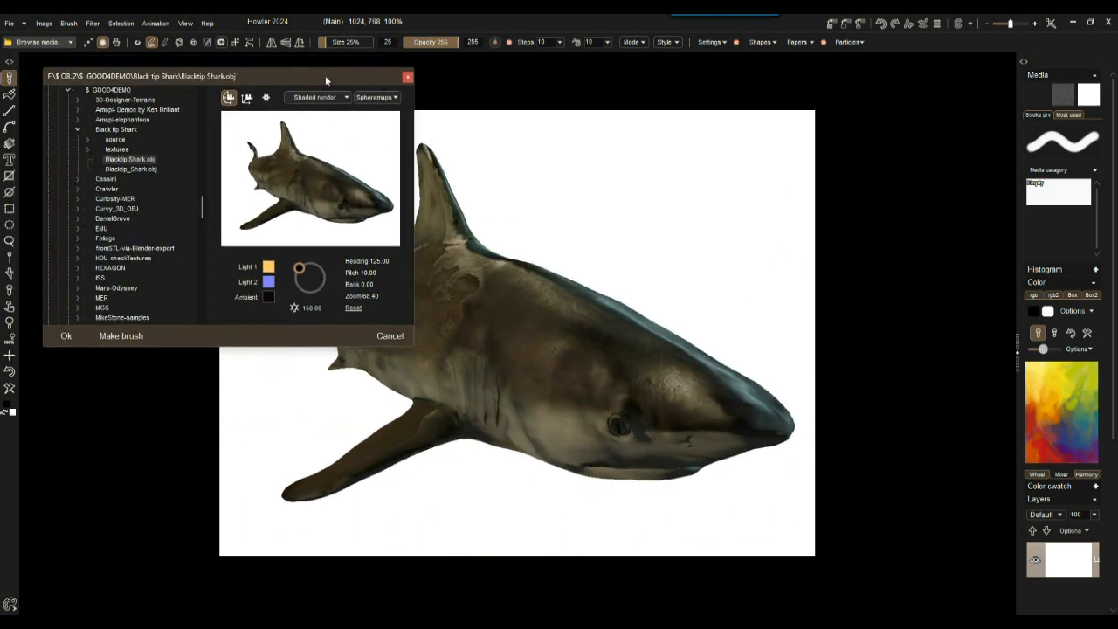
# - Give the shark model a blue material tint from the OBJ loader's colour list
pyautogui.moveTo(325, 77); pyautogui.dragTo(297, 74)
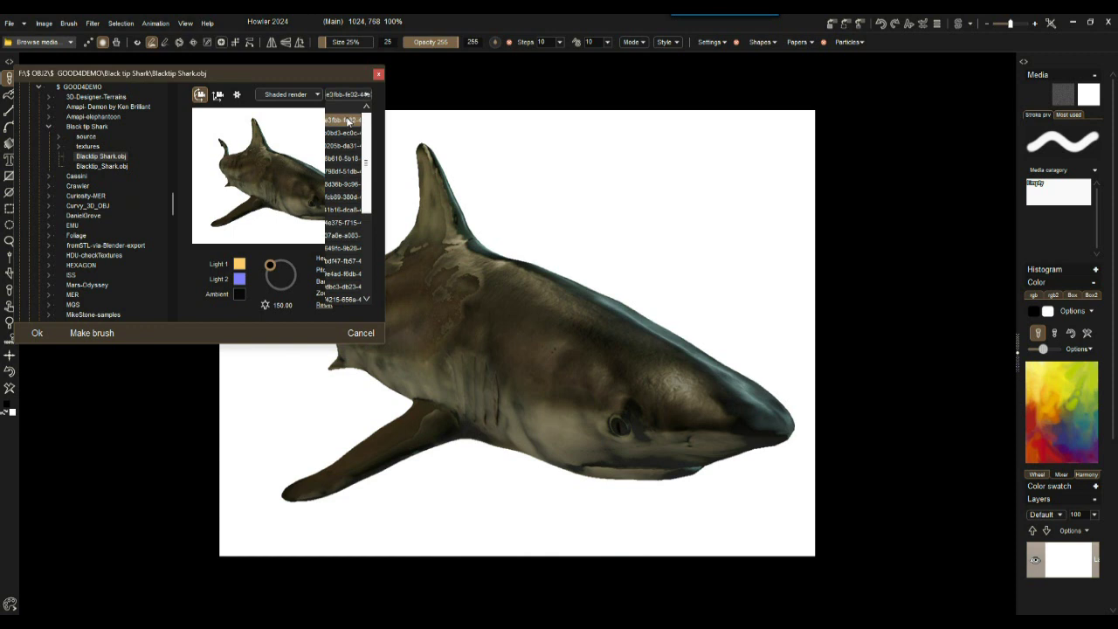
pyautogui.click(350, 95)
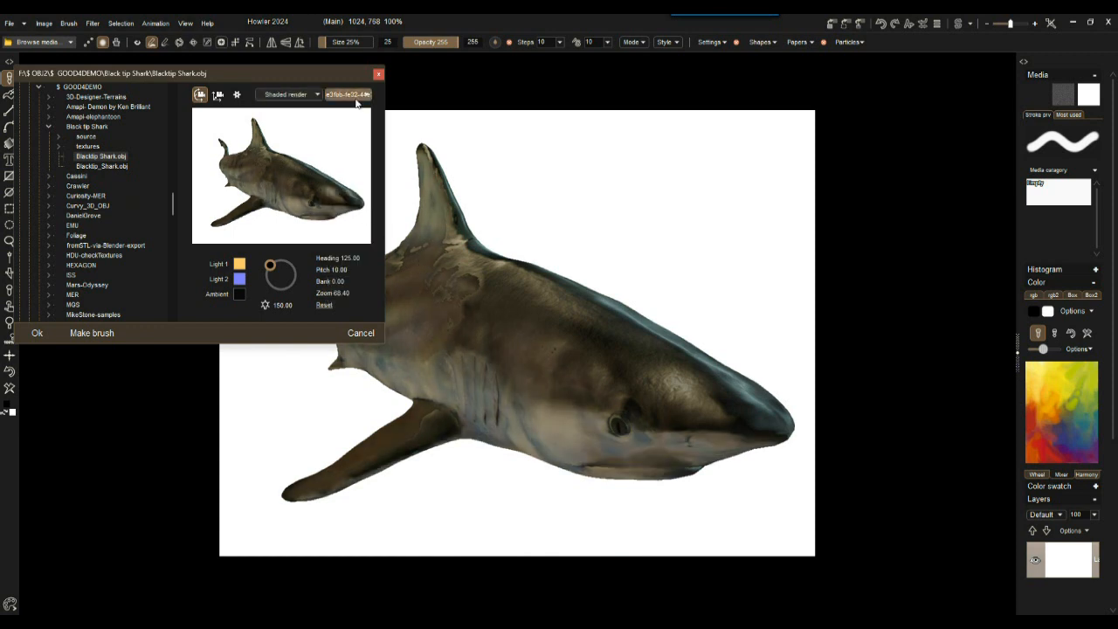
pyautogui.click(356, 94)
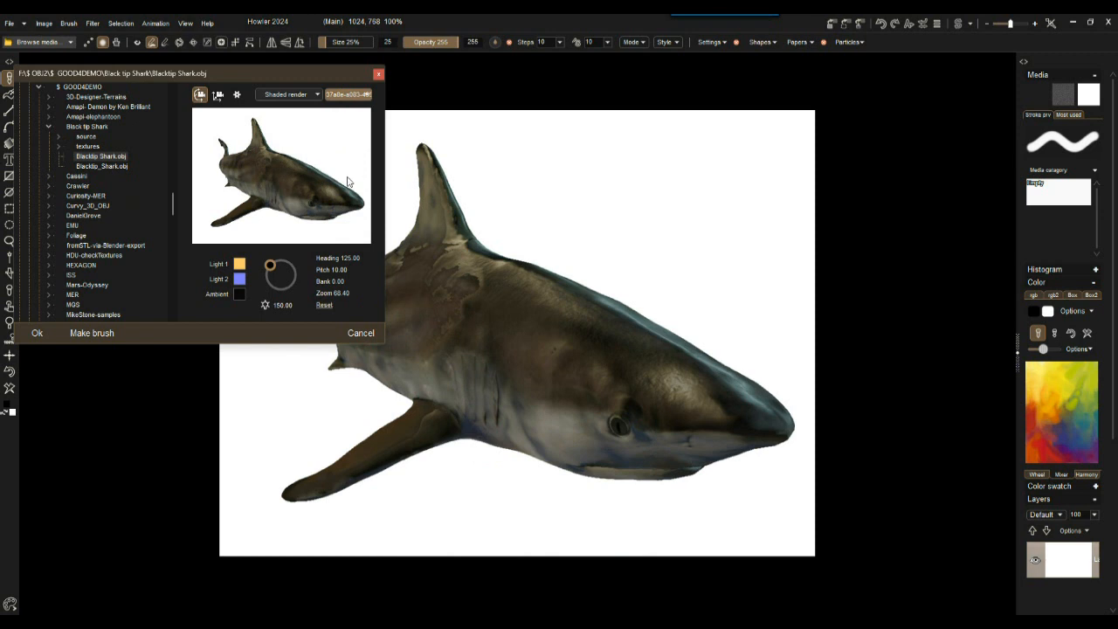
pyautogui.click(374, 94)
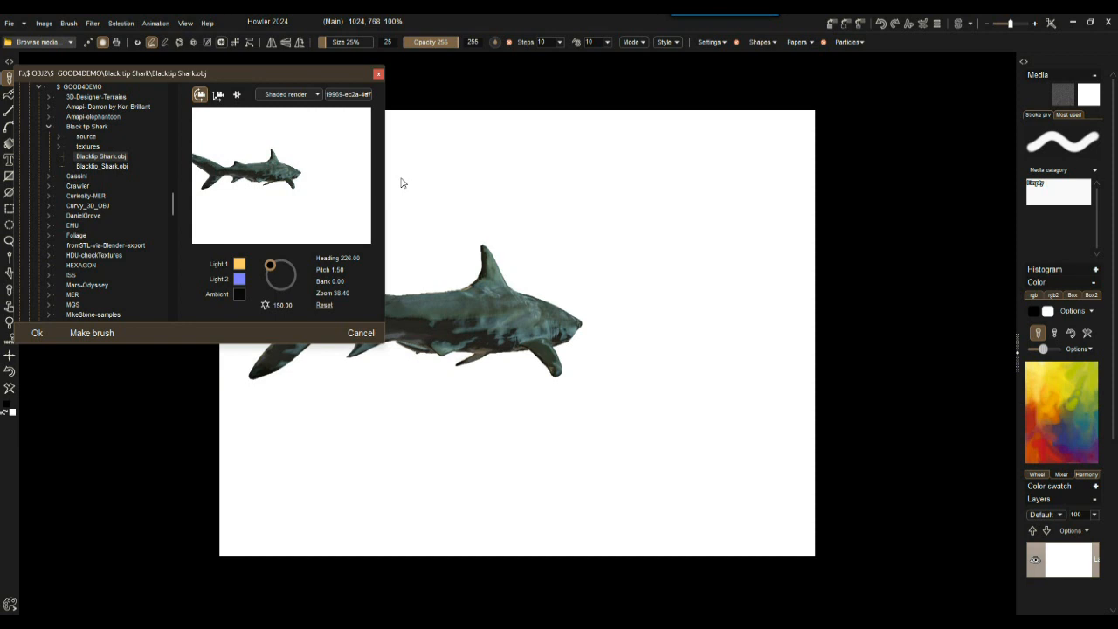
pyautogui.moveTo(223, 127)
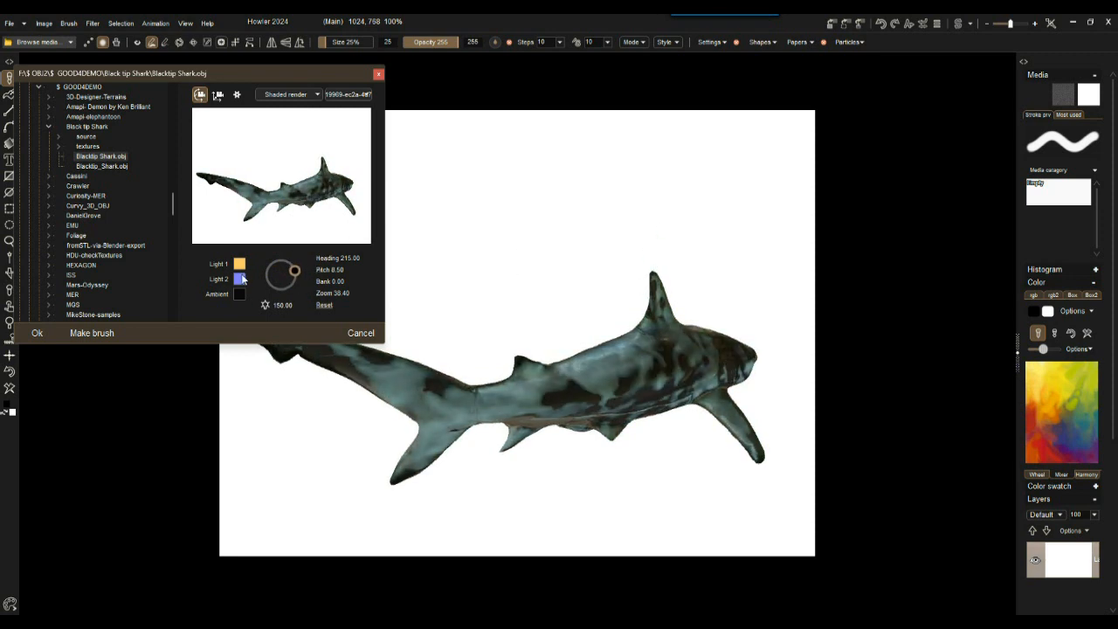
# - Set Light 1 and Light 2 to white so the shark shows its natural brown colouring
pyautogui.click(240, 264)
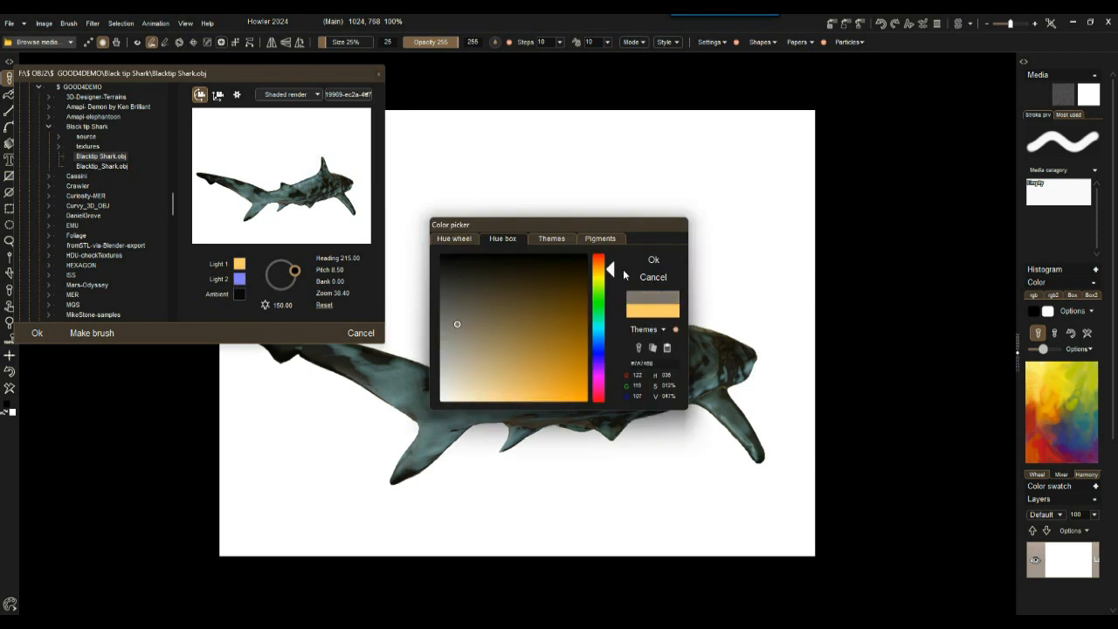
pyautogui.click(654, 259)
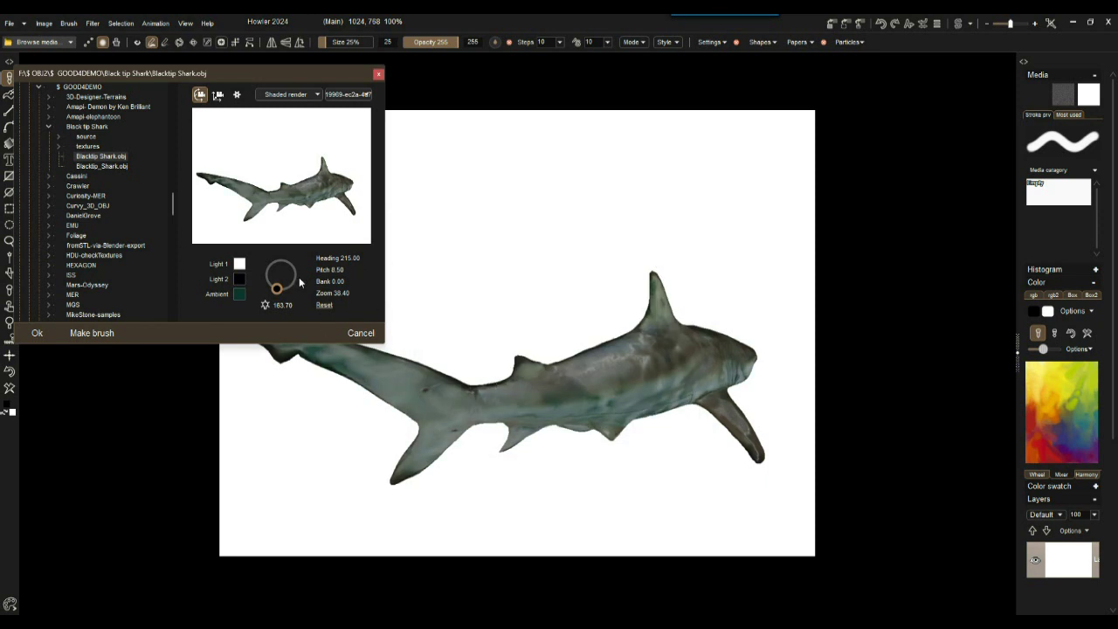
pyautogui.moveTo(587, 489)
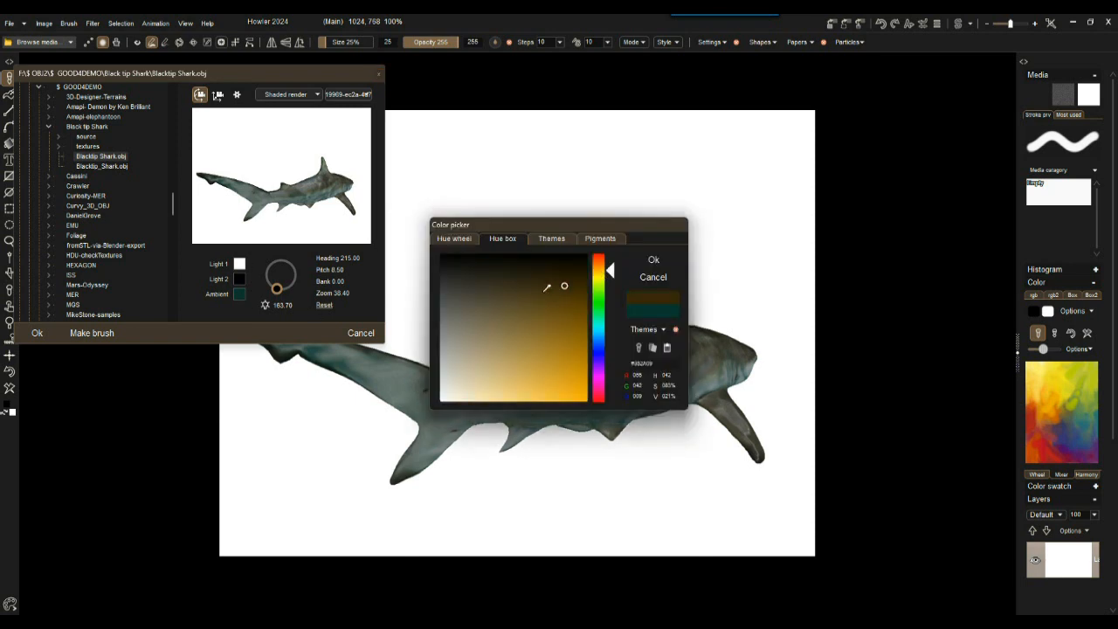
pyautogui.click(654, 258)
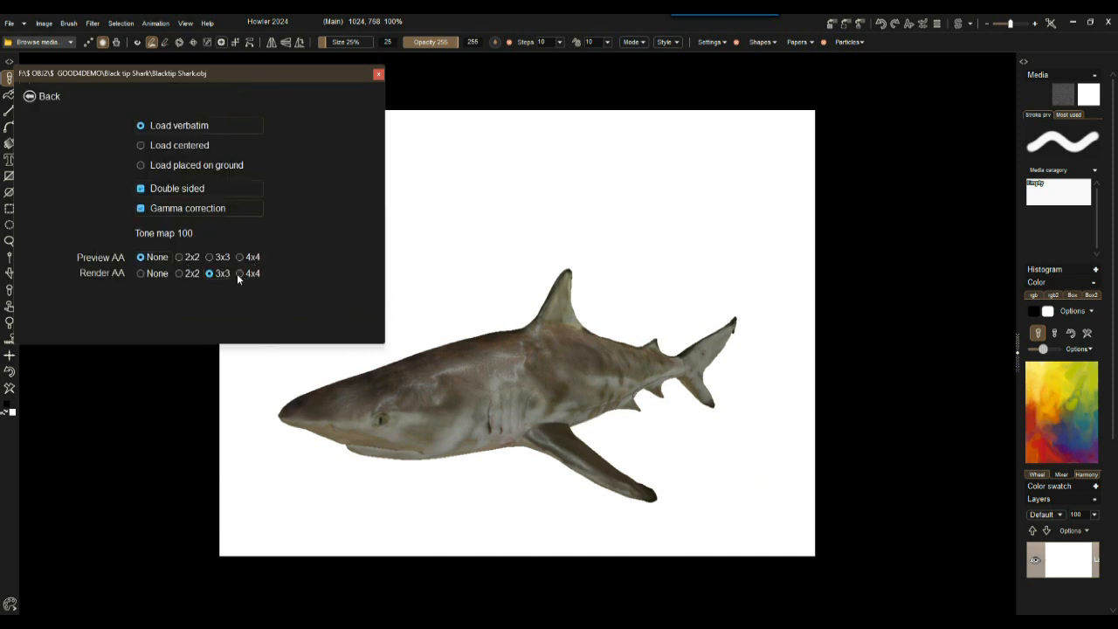
# - Raise the render antialiasing level and return to the shark model preview
pyautogui.click(241, 273)
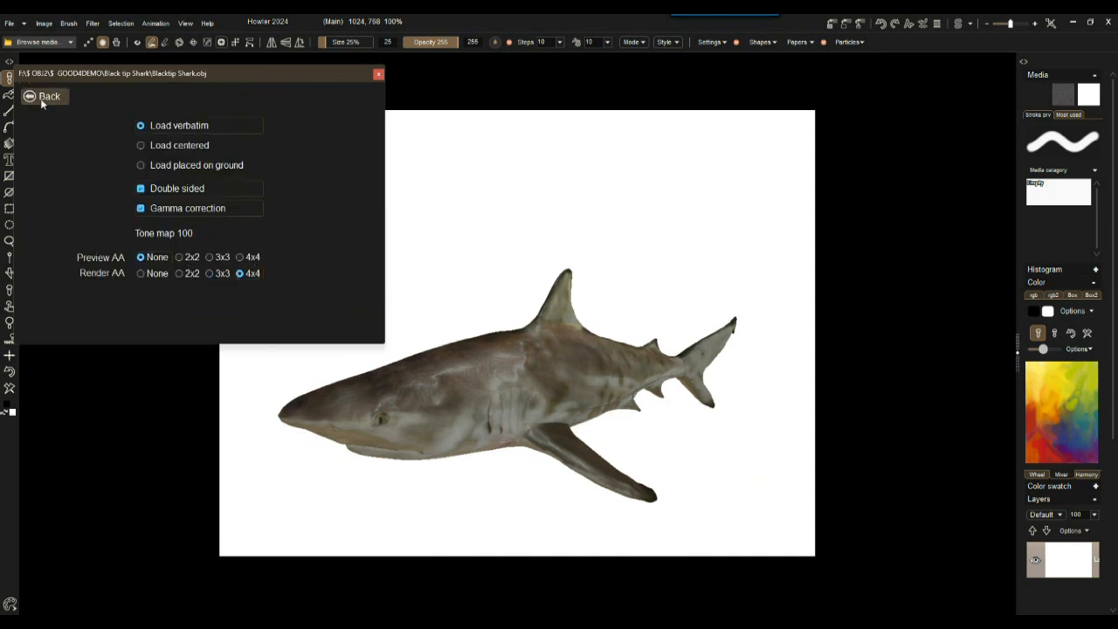
pyautogui.click(42, 96)
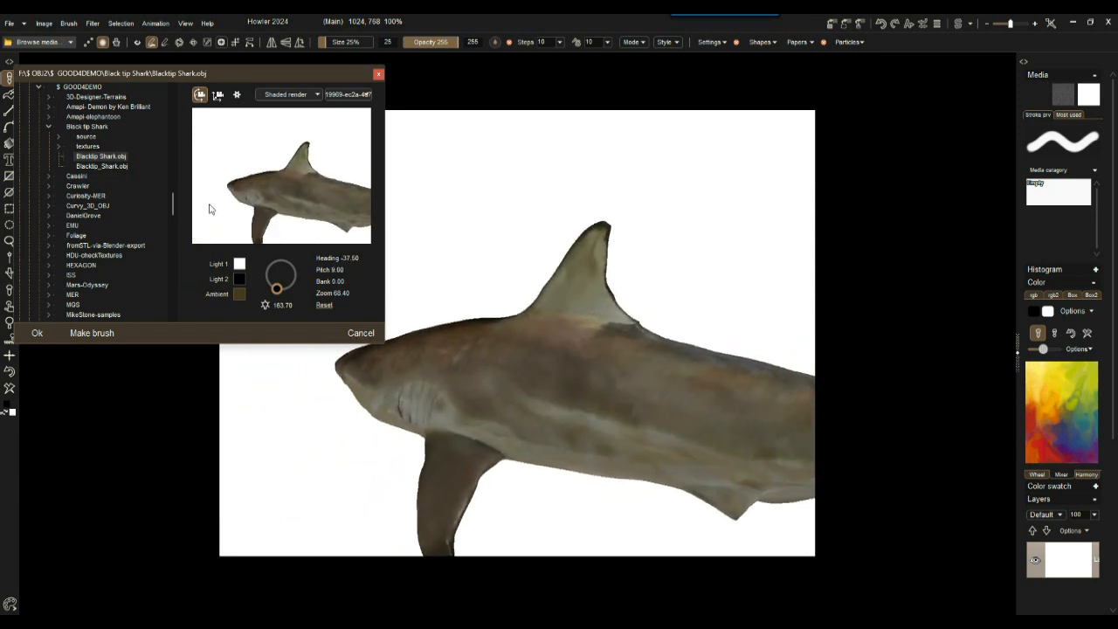
pyautogui.moveTo(587, 224)
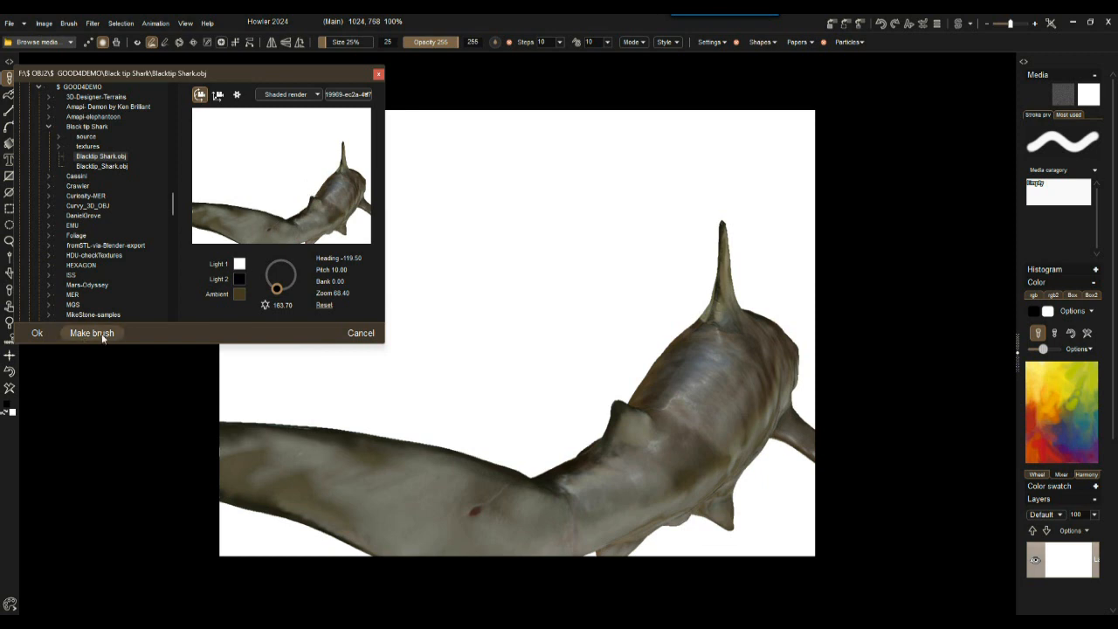
pyautogui.moveTo(101, 341)
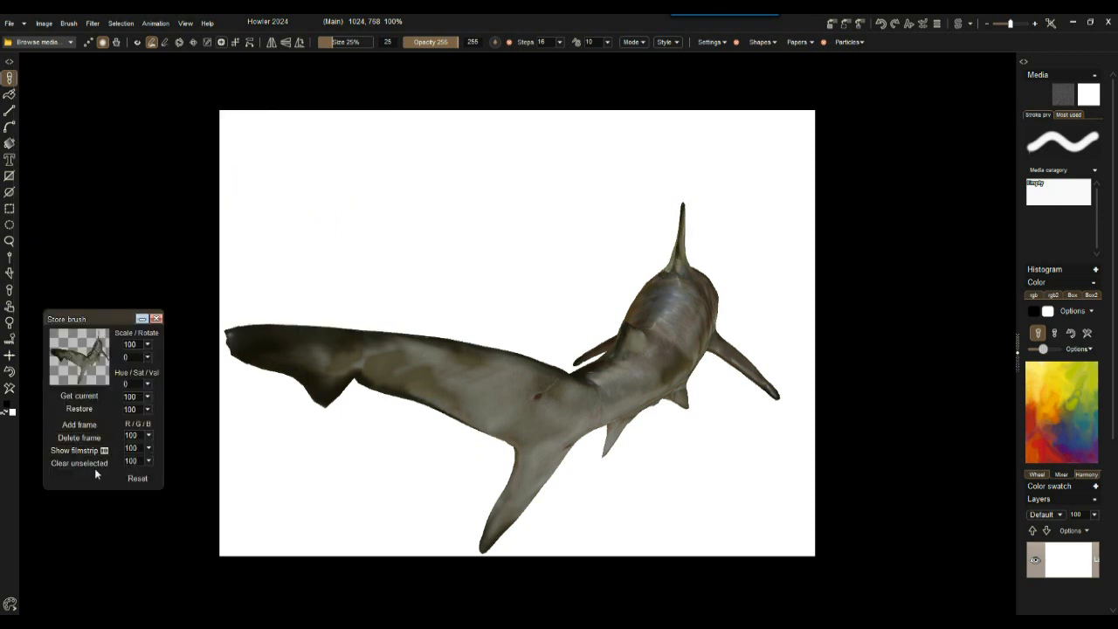
# - Clear the canvas to white and bring up the Filter menu for the animated filters
pyautogui.click(80, 450)
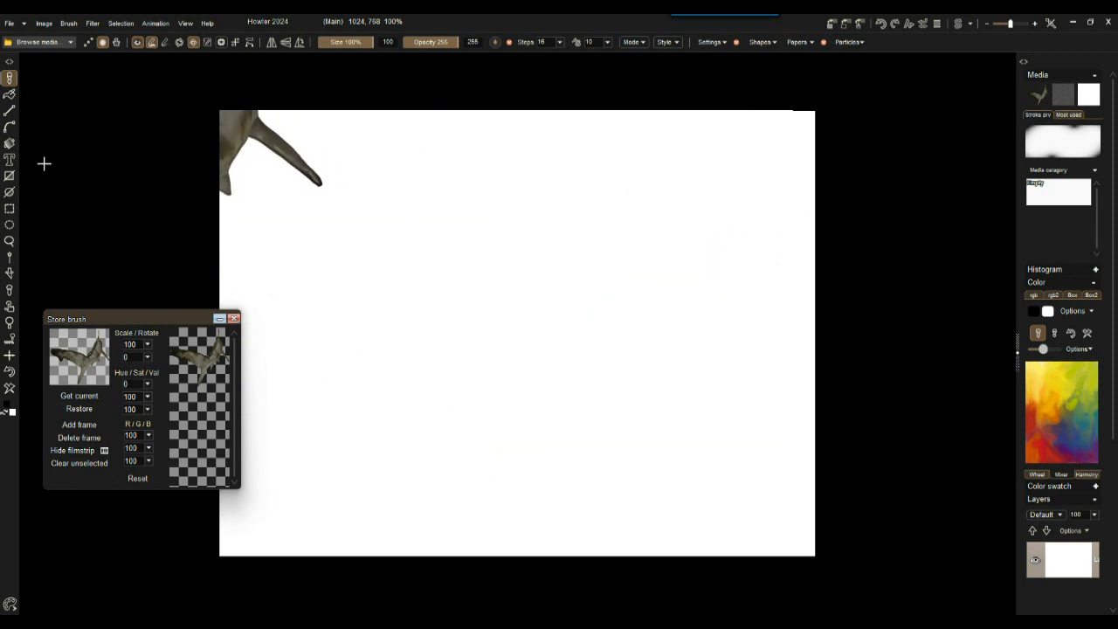
pyautogui.click(91, 23)
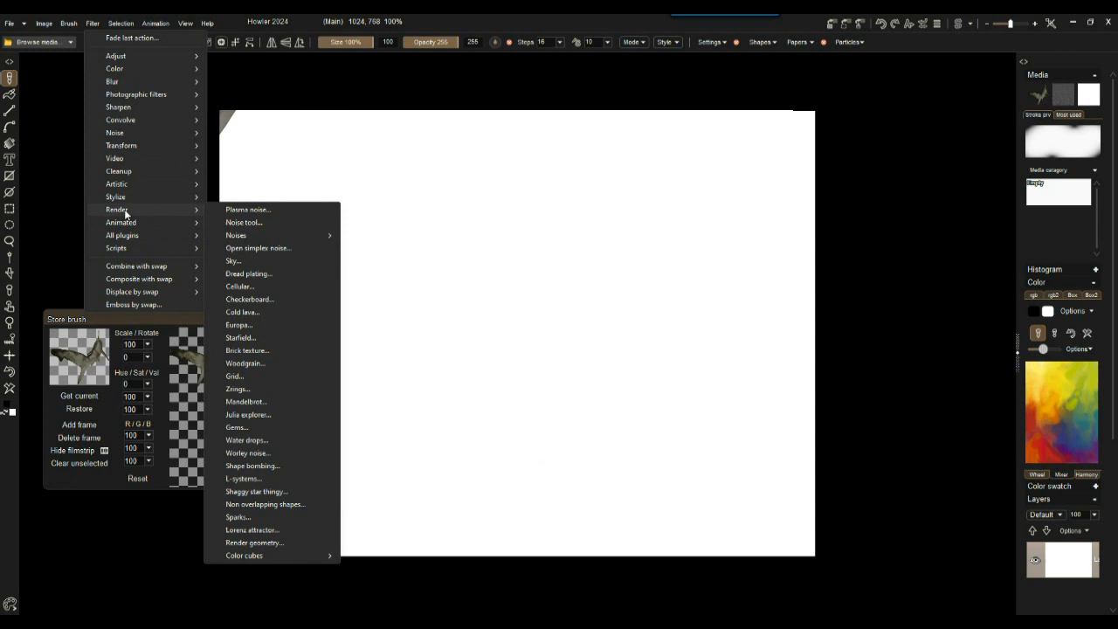
pyautogui.moveTo(248, 441)
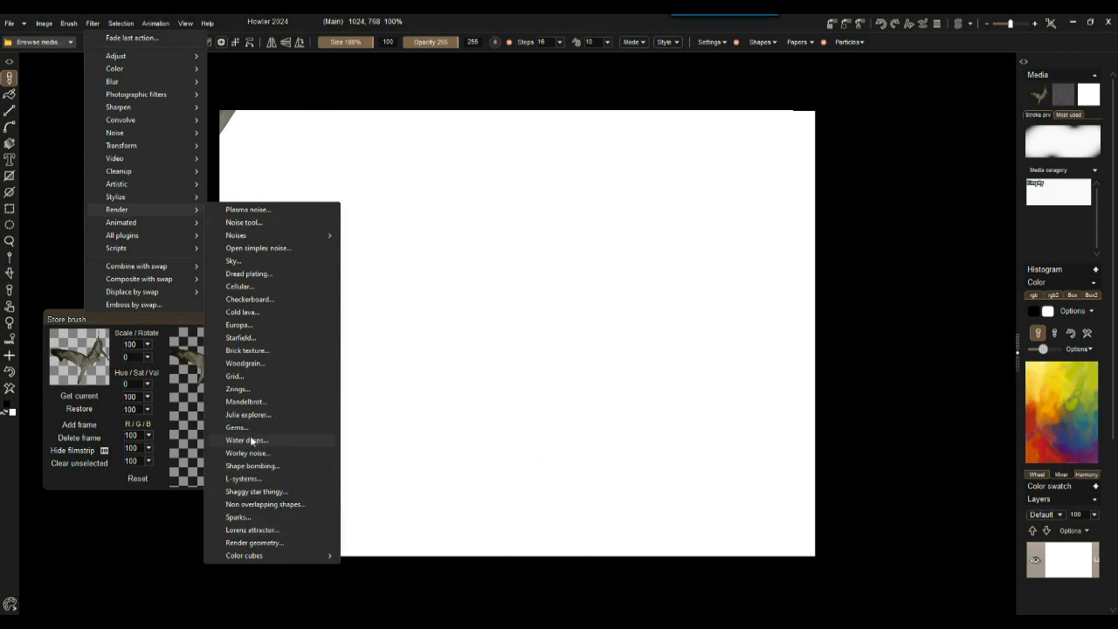
pyautogui.moveTo(234, 376)
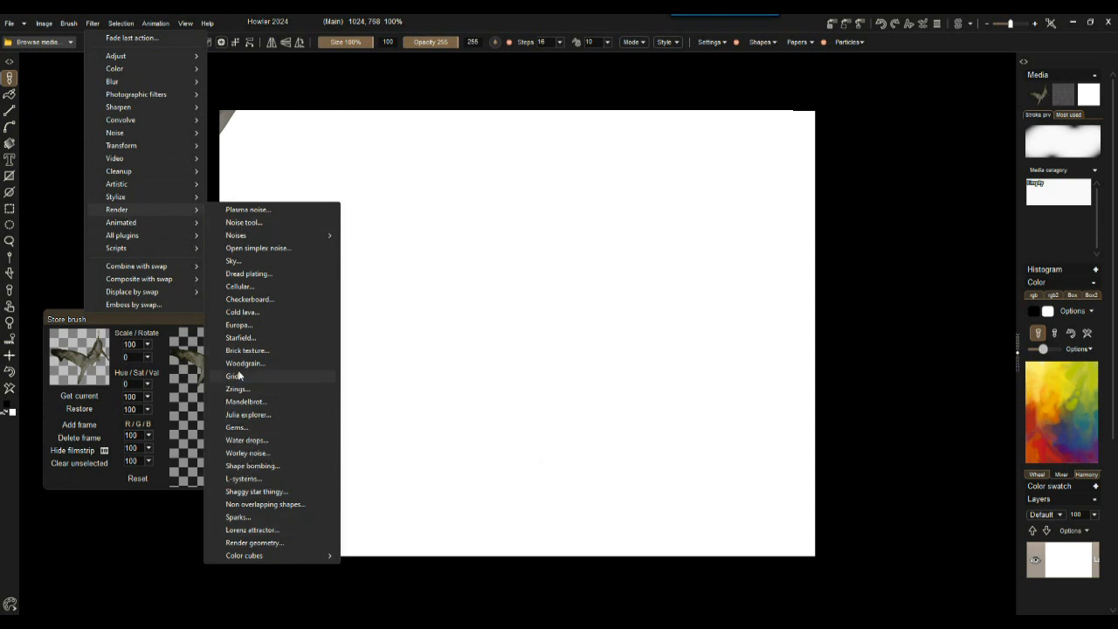
pyautogui.moveTo(245, 556)
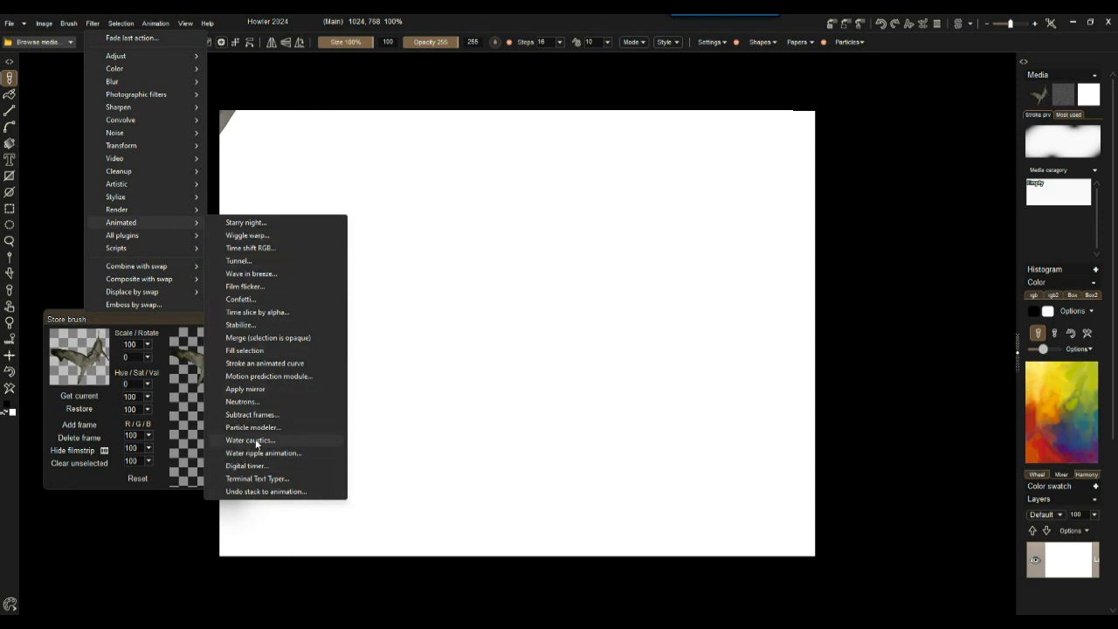
# - Start Water caustics and test-render it with the Chromatic preset
pyautogui.click(249, 440)
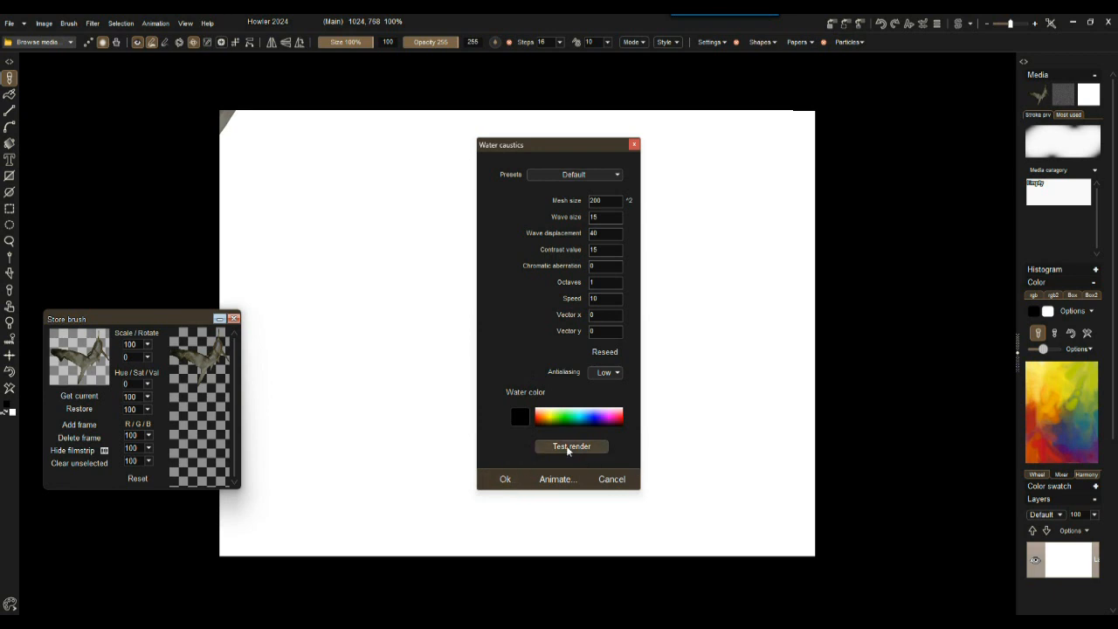
pyautogui.click(569, 447)
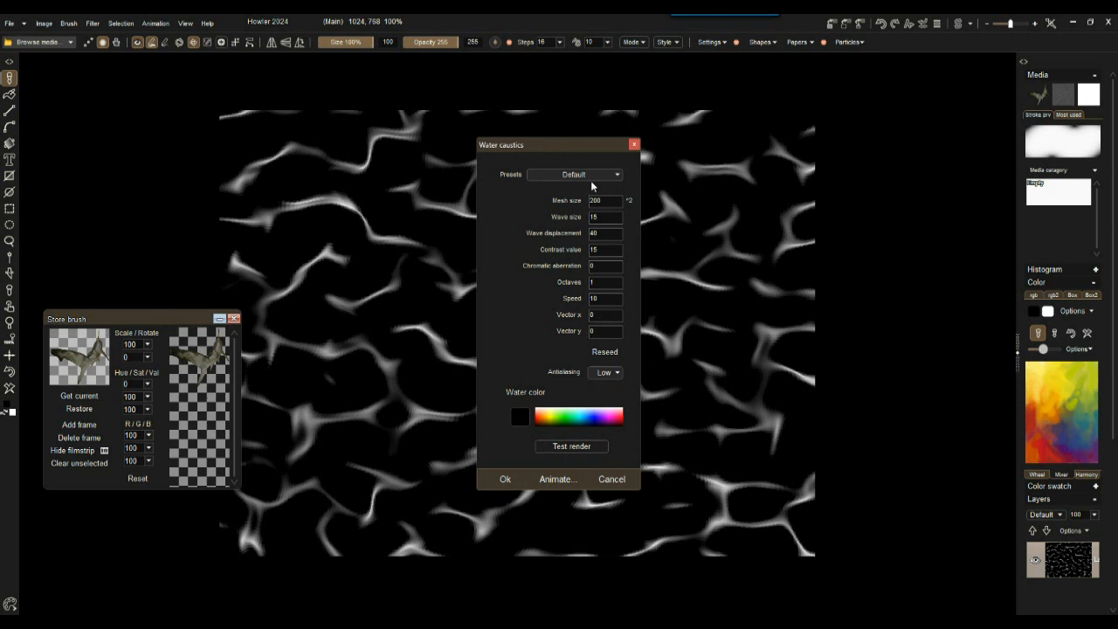
pyautogui.click(573, 175)
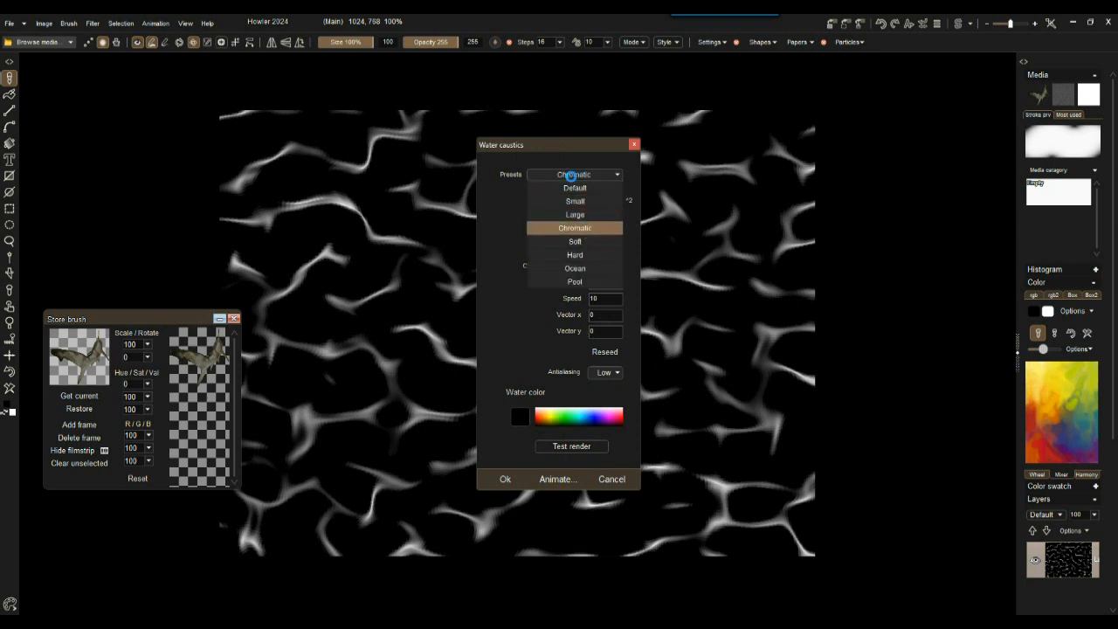
pyautogui.click(573, 227)
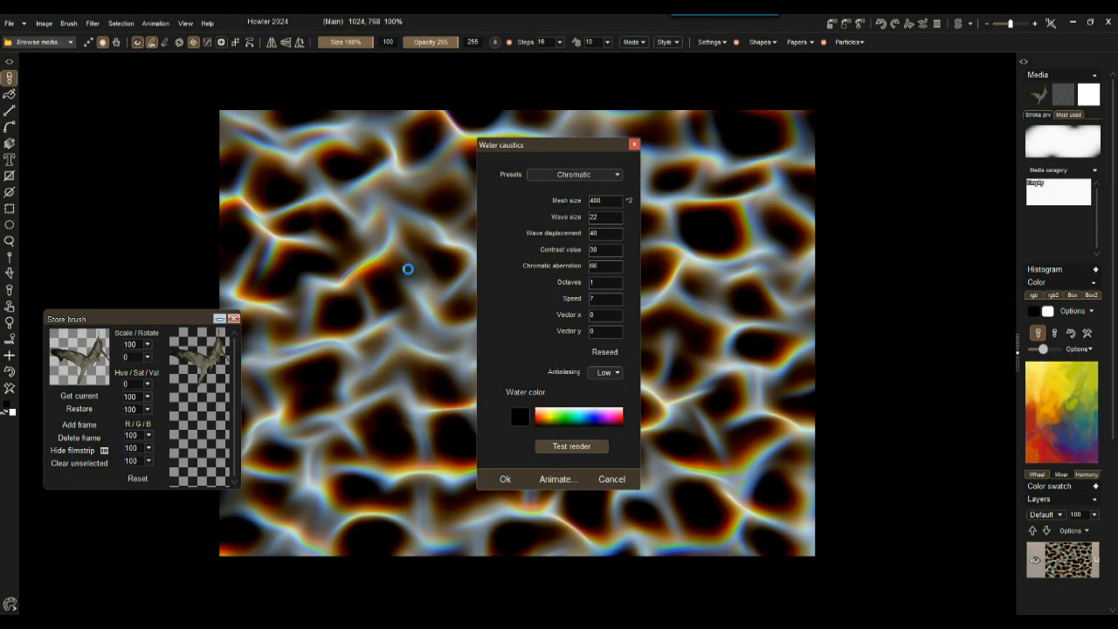
pyautogui.click(572, 447)
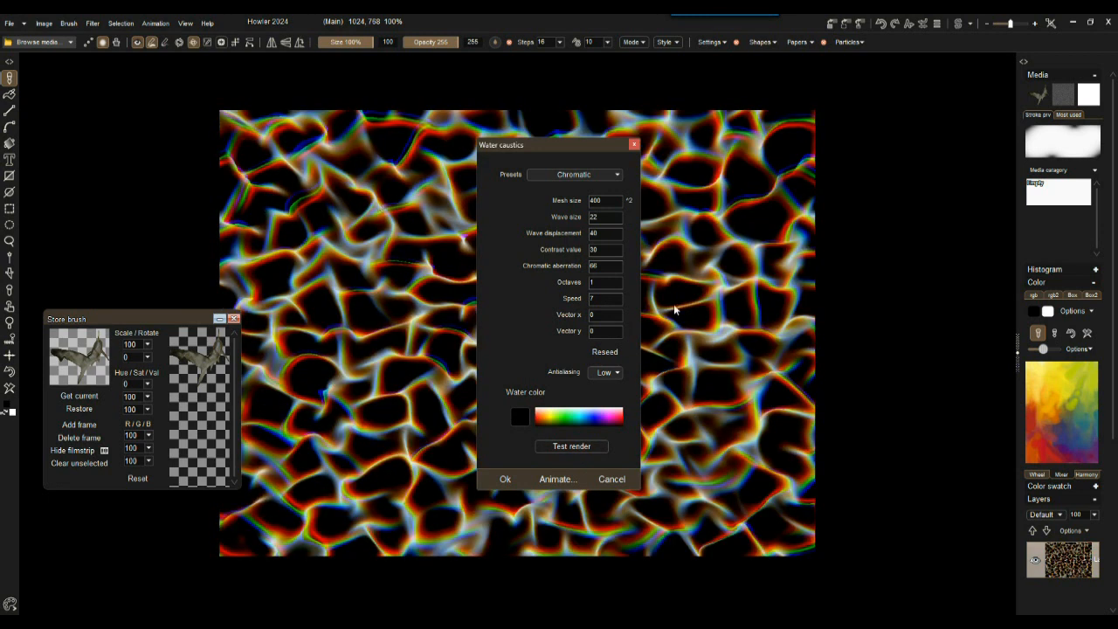
pyautogui.moveTo(612, 395)
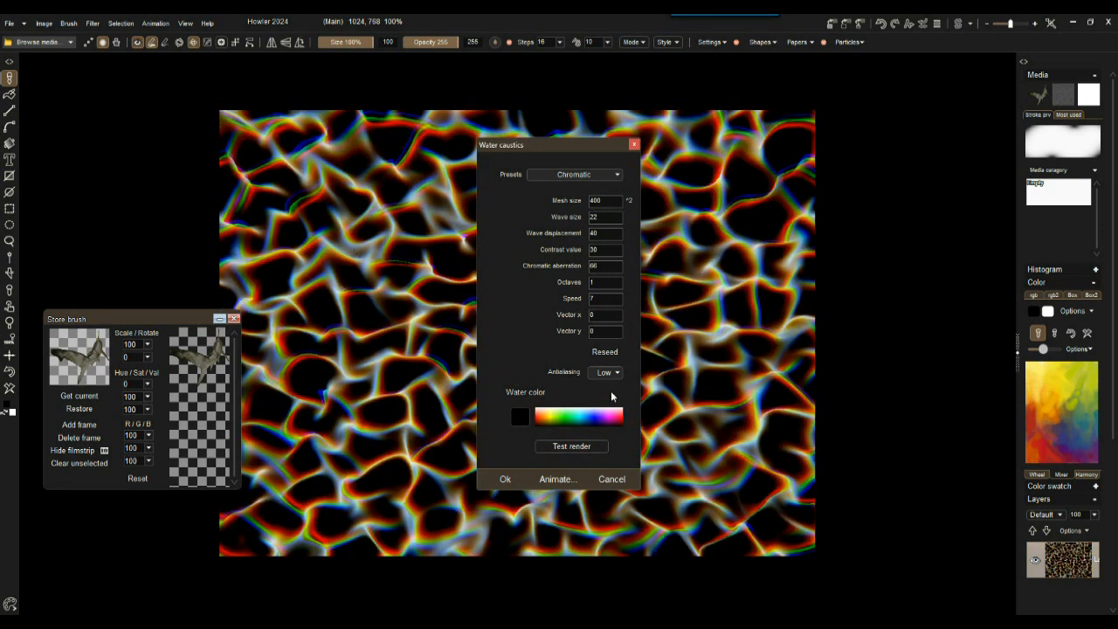
# - Set the water colour to cyan and render the caustics pattern onto the canvas
pyautogui.click(545, 416)
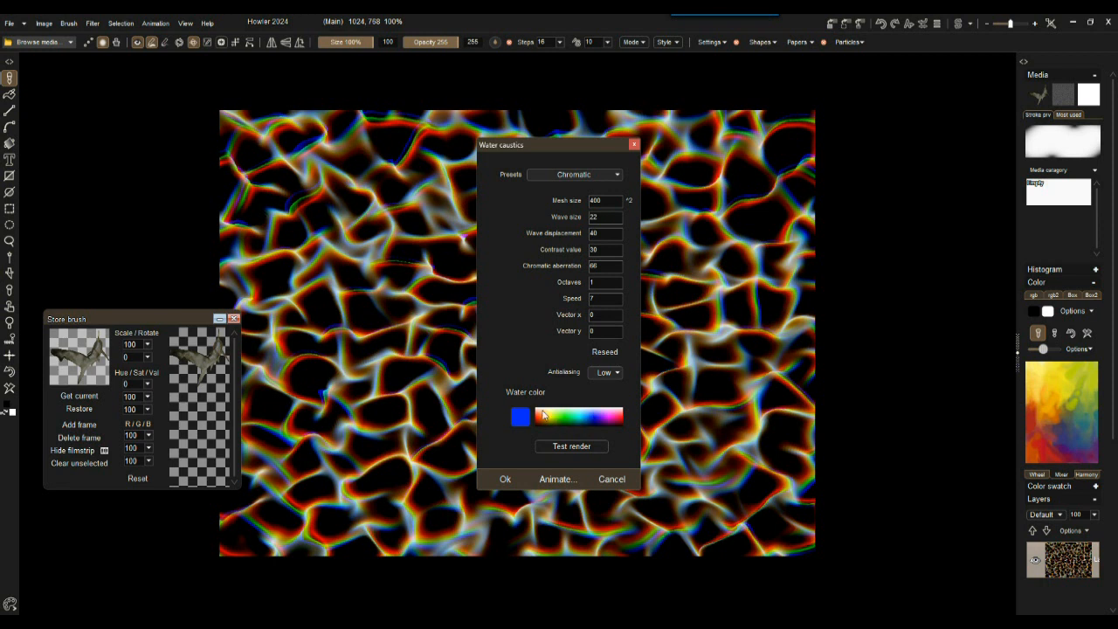
pyautogui.click(580, 415)
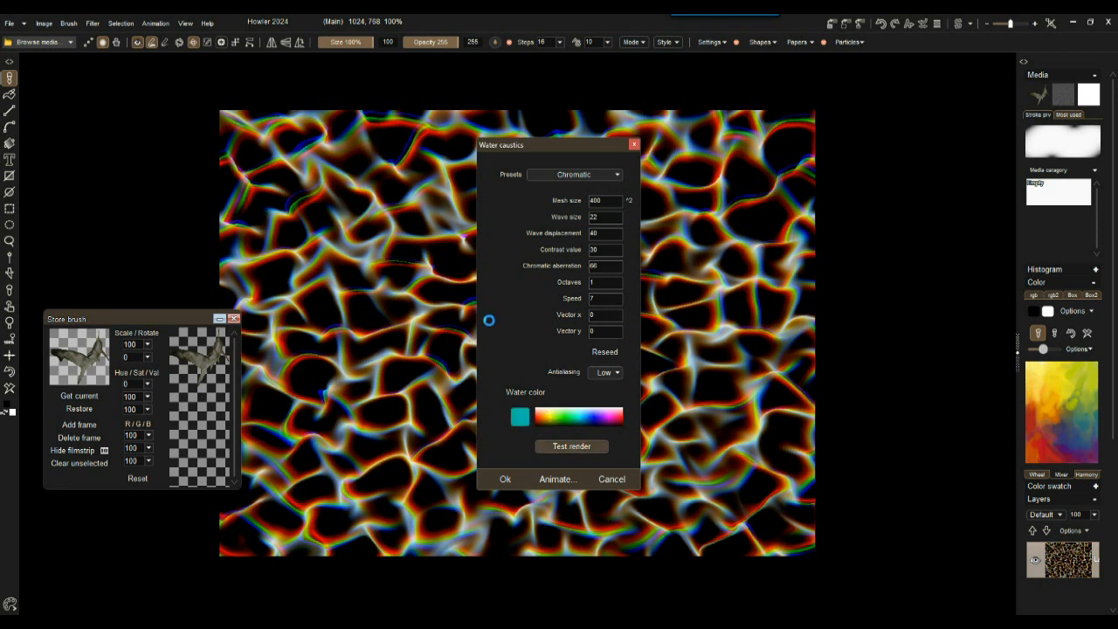
pyautogui.click(571, 447)
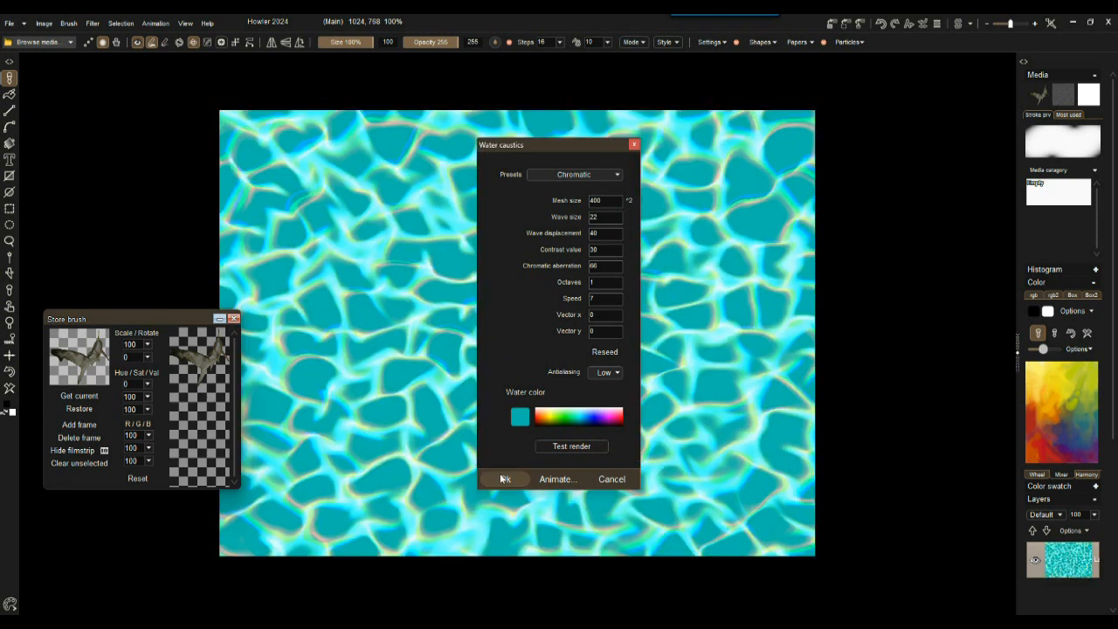
pyautogui.click(503, 479)
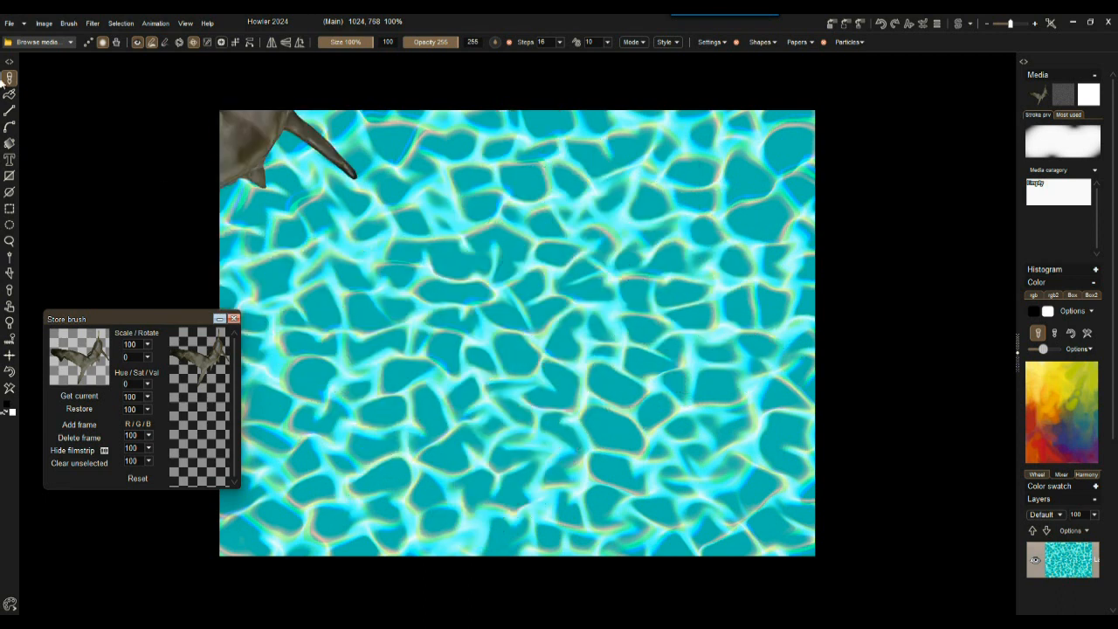
# - Darken the caustics with Adjust > Value: lower value and brightness, raise contrast and gamma
pyautogui.click(45, 22)
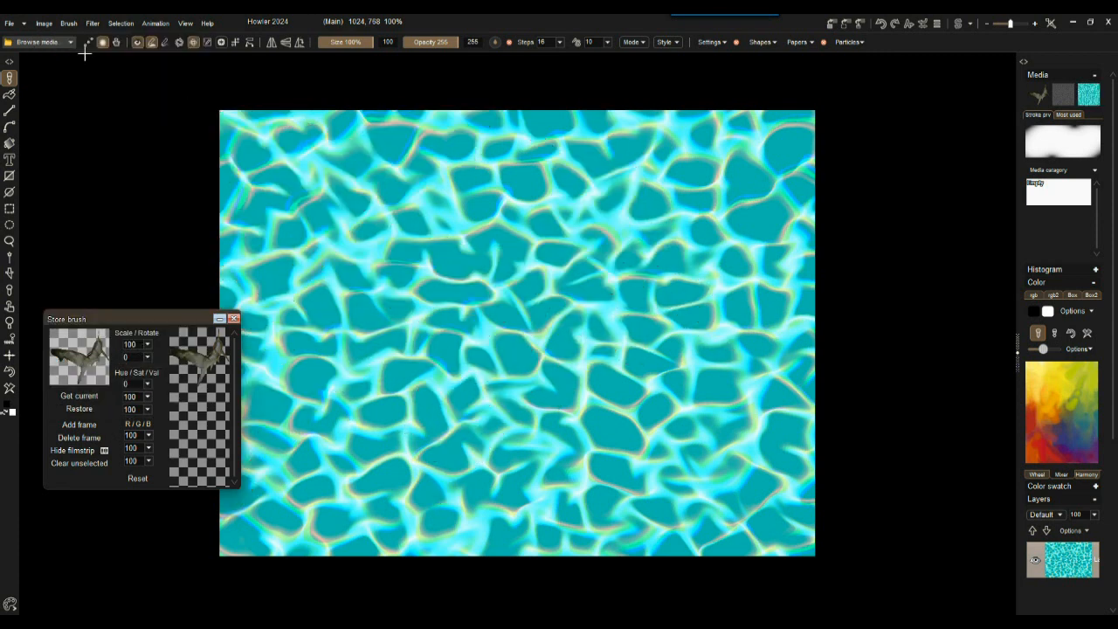
pyautogui.click(100, 23)
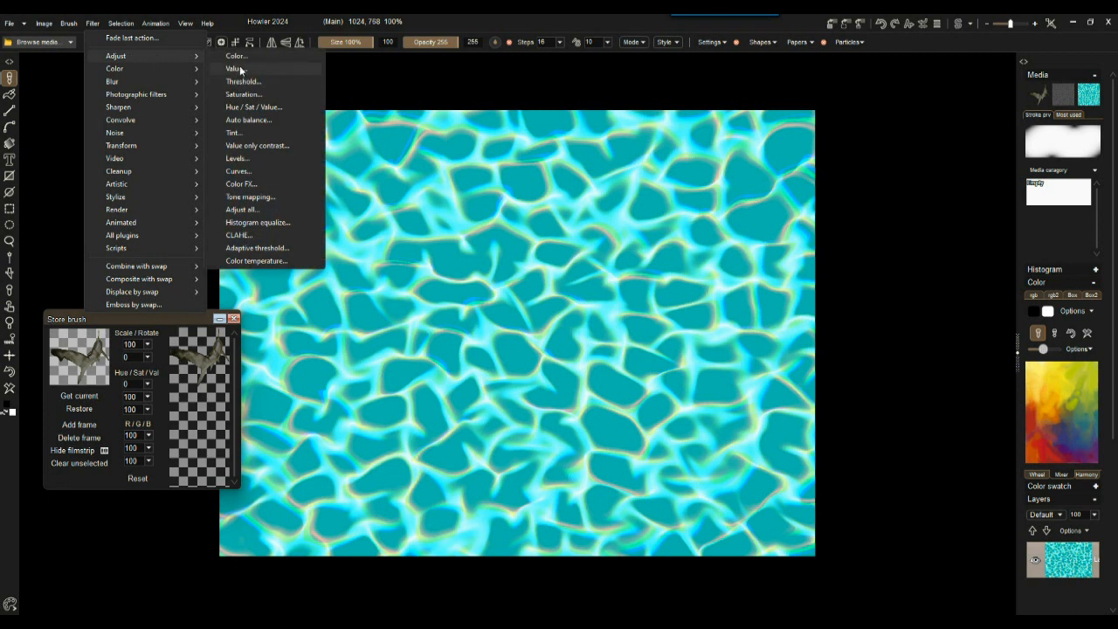
pyautogui.click(231, 70)
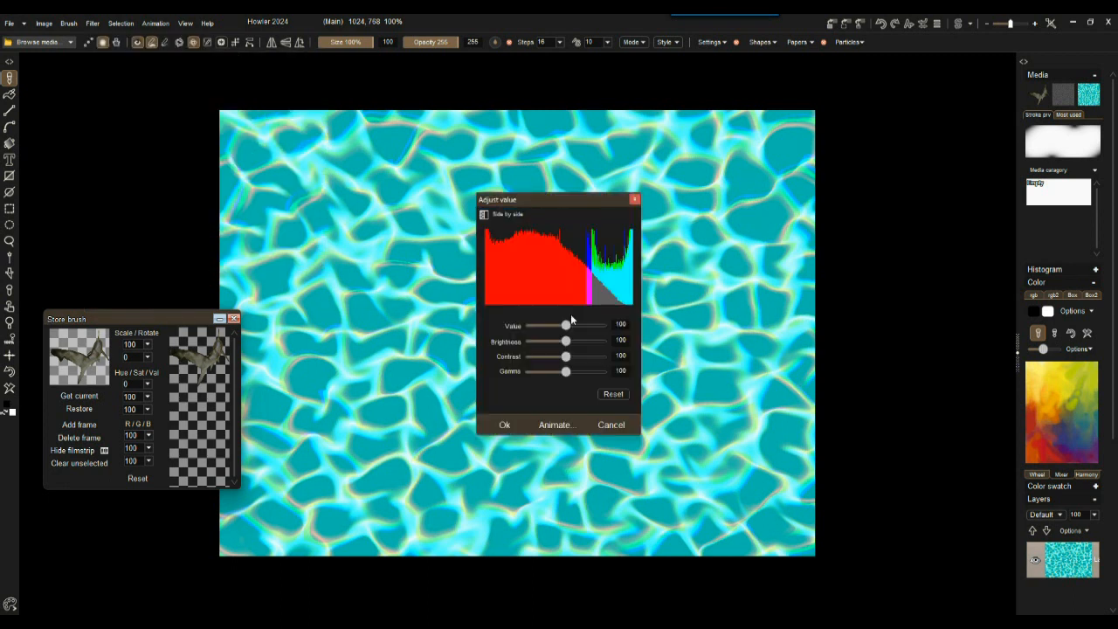
pyautogui.moveTo(566, 339); pyautogui.dragTo(556, 339)
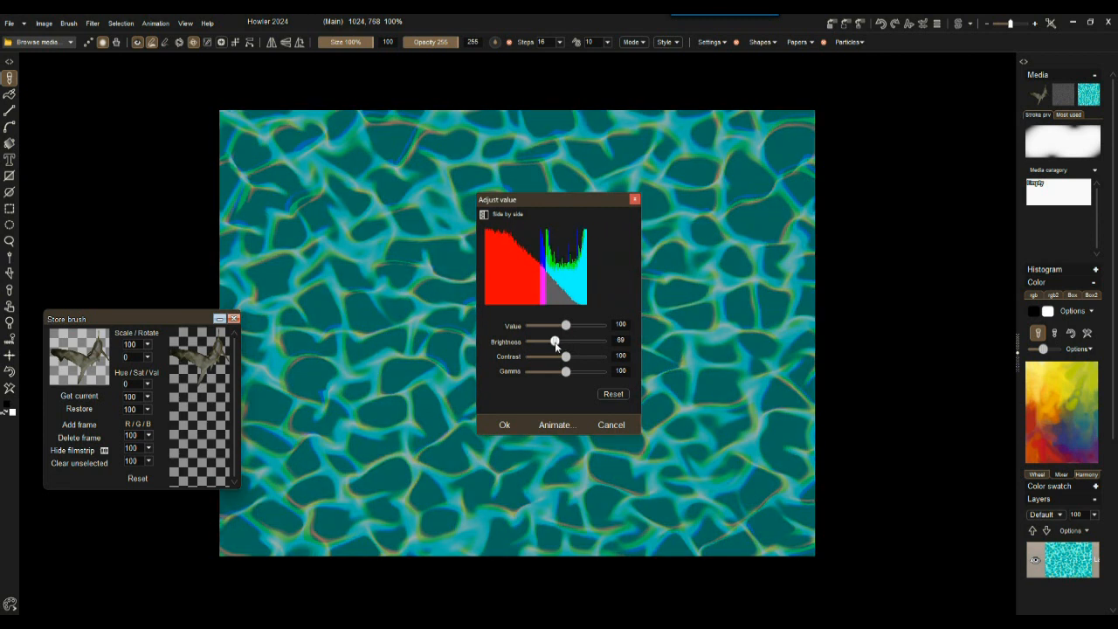
pyautogui.moveTo(555, 325); pyautogui.dragTo(573, 325)
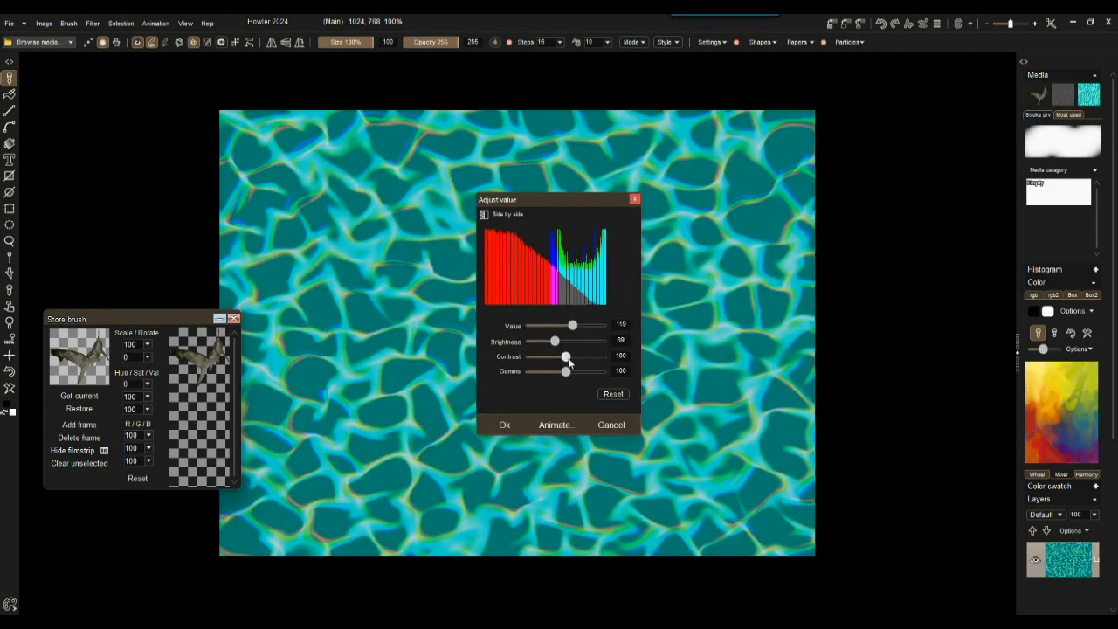
pyautogui.moveTo(566, 356); pyautogui.dragTo(578, 357)
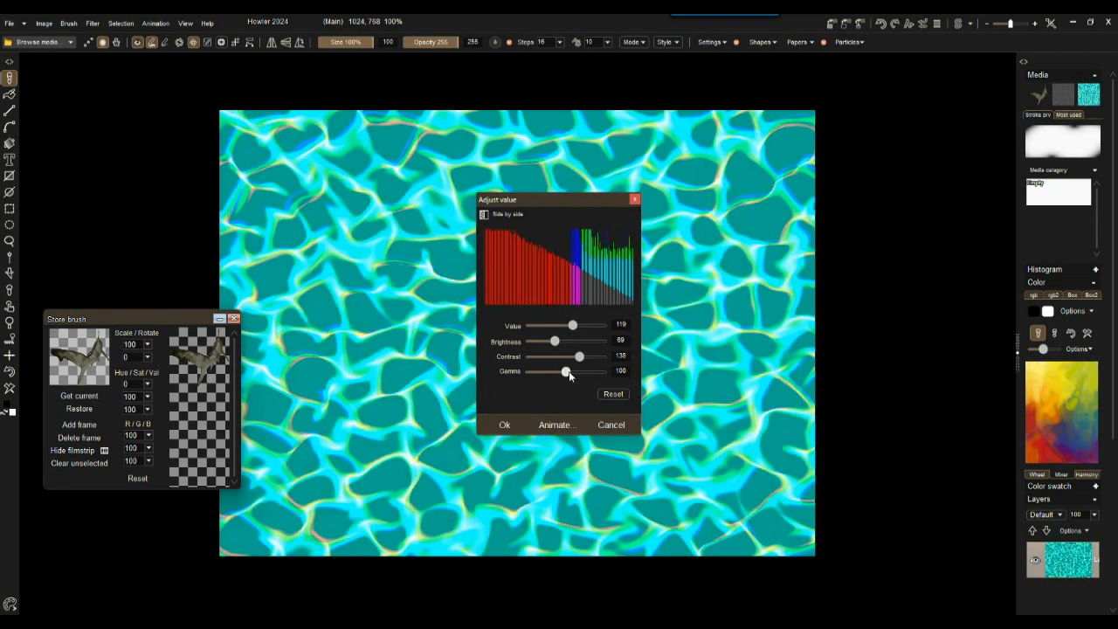
pyautogui.moveTo(566, 370); pyautogui.dragTo(568, 371)
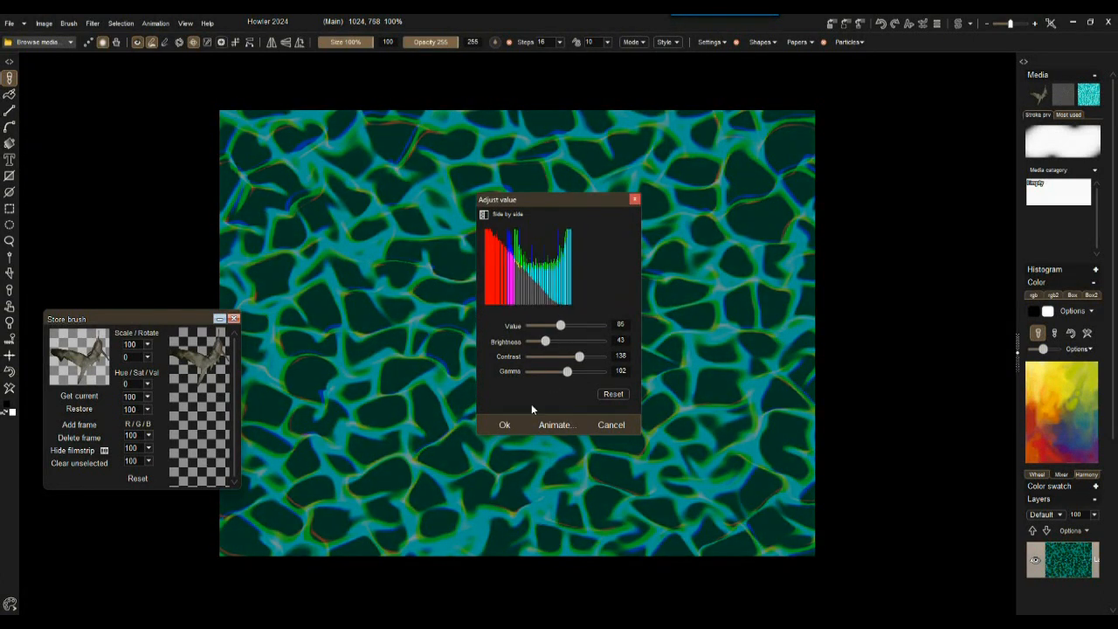
pyautogui.click(503, 424)
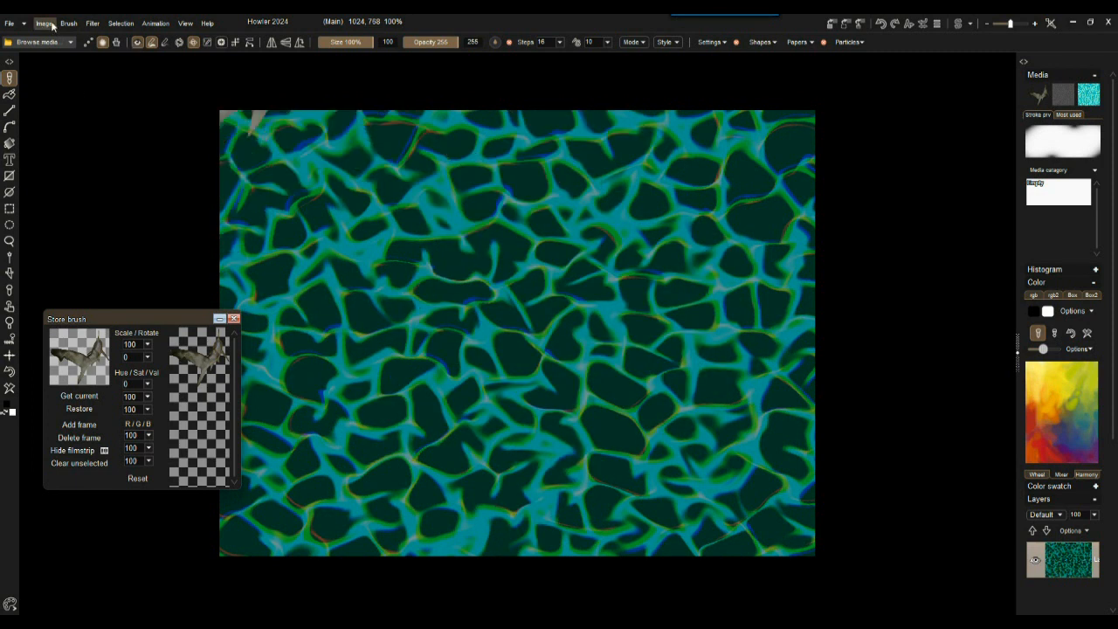
# - Apply Image > Make seamless with adjusted tile count so the caustics tile seamlessly
pyautogui.click(46, 21)
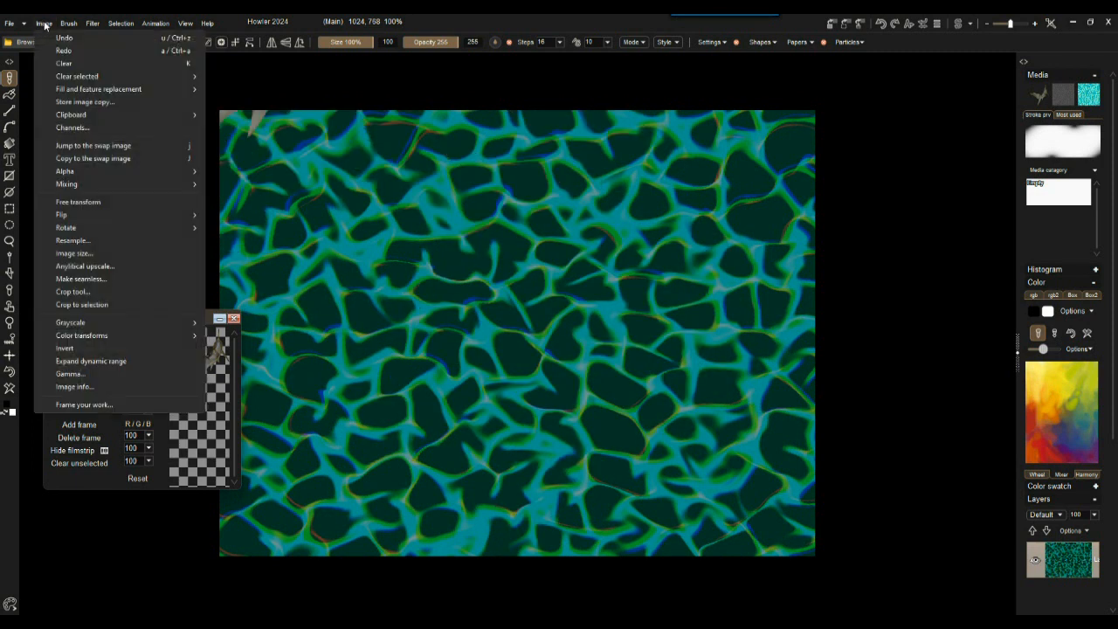
pyautogui.click(79, 280)
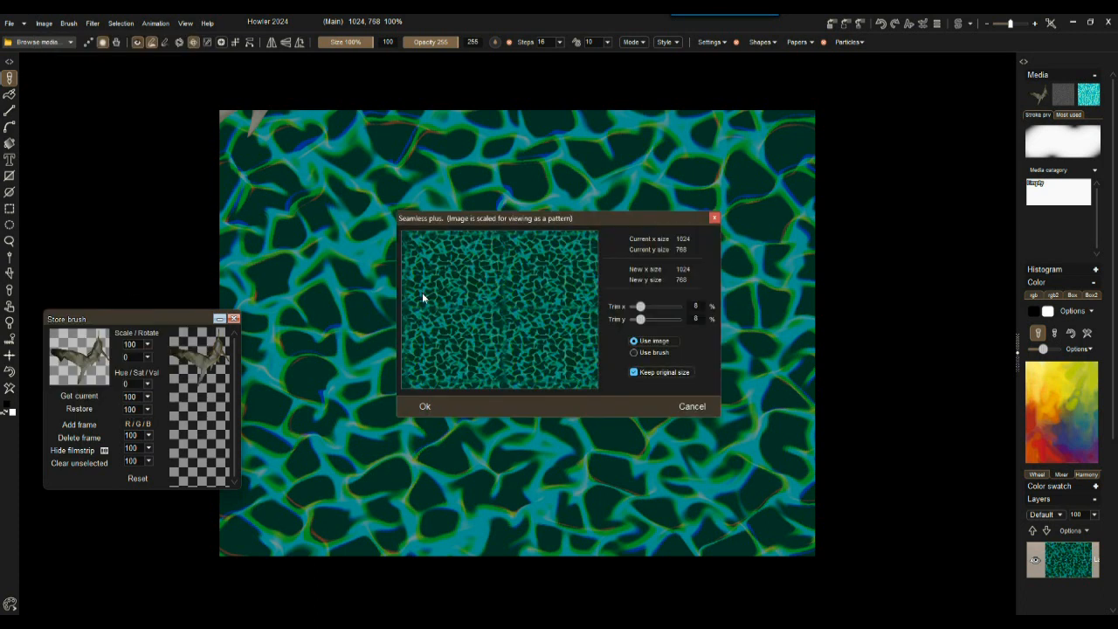
pyautogui.moveTo(639, 306); pyautogui.dragTo(648, 318)
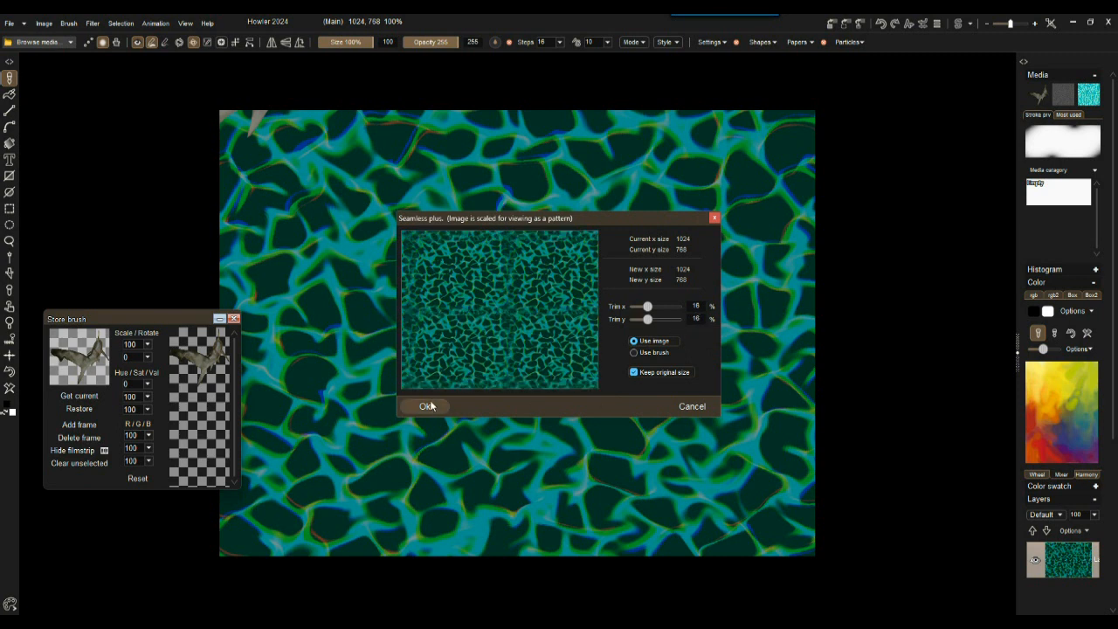
pyautogui.click(424, 405)
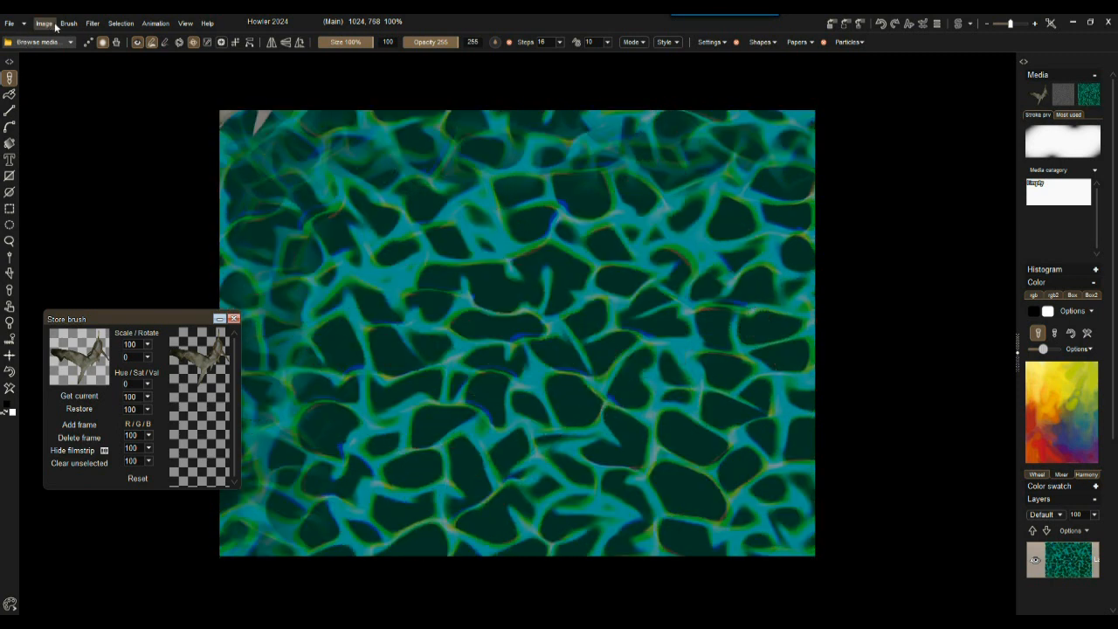
# - Apply 3D perspective with raised rotation x to lay the caustics down as a receding floor
pyautogui.click(94, 21)
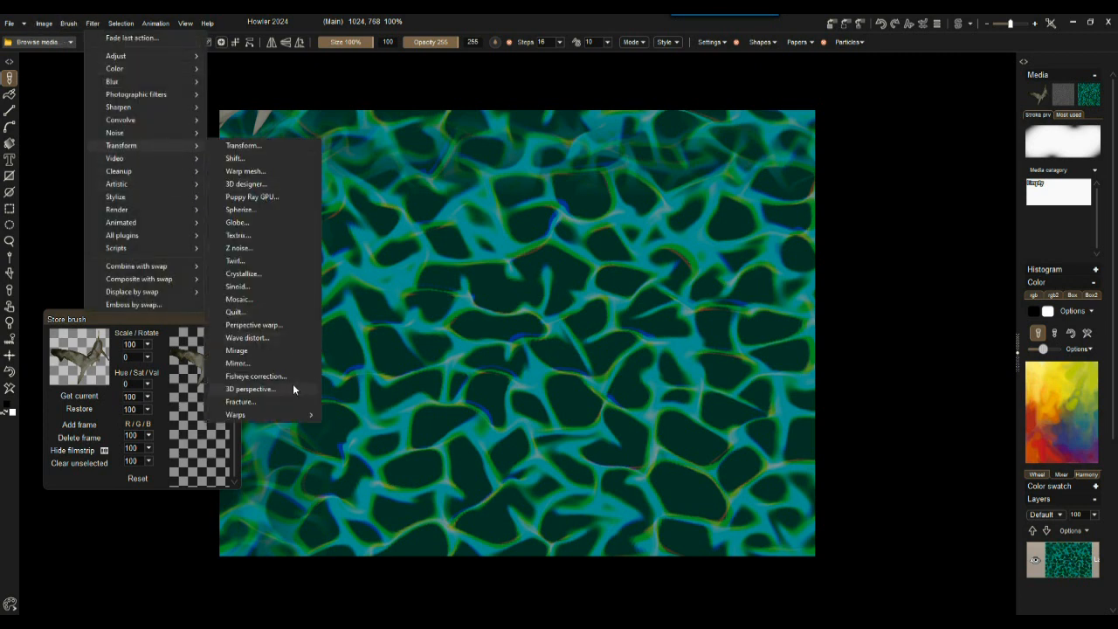
pyautogui.click(248, 388)
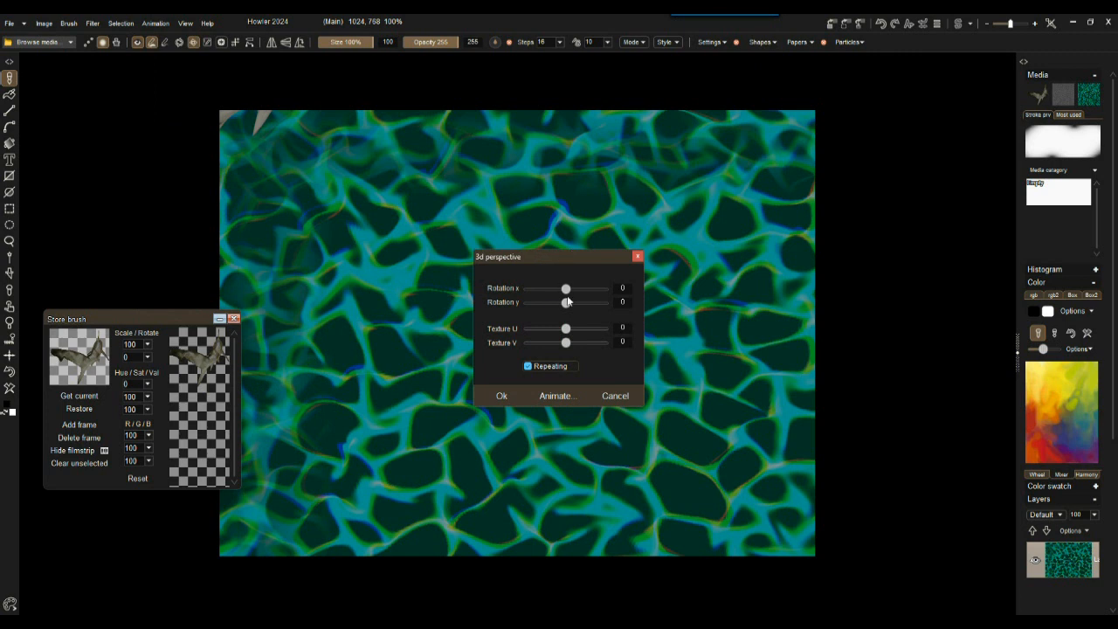
pyautogui.moveTo(566, 328); pyautogui.dragTo(573, 328)
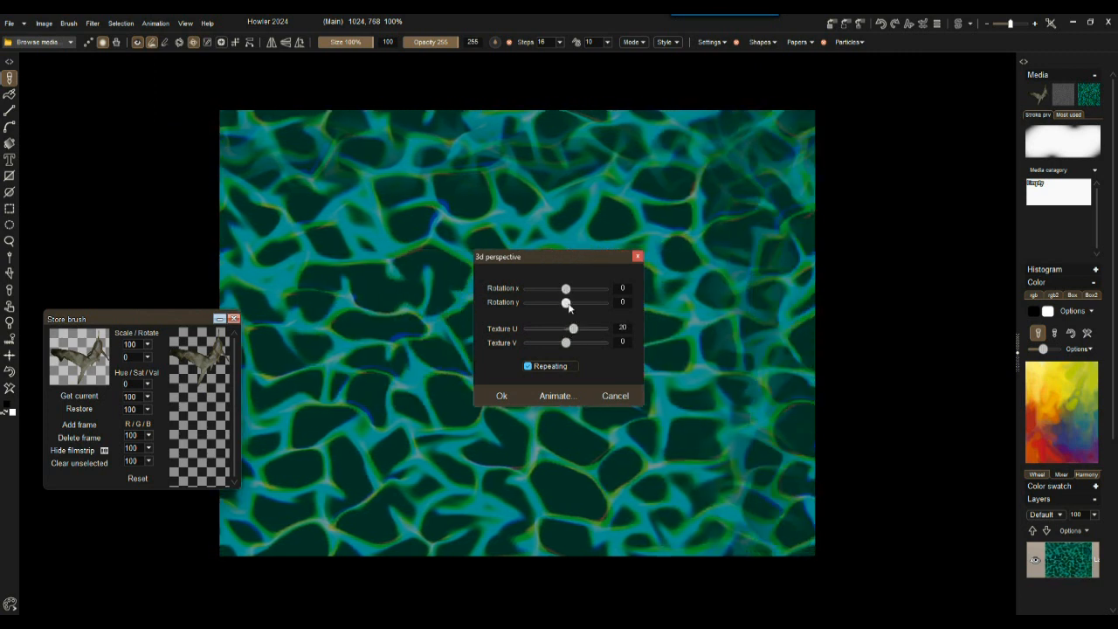
pyautogui.moveTo(566, 288); pyautogui.dragTo(573, 288)
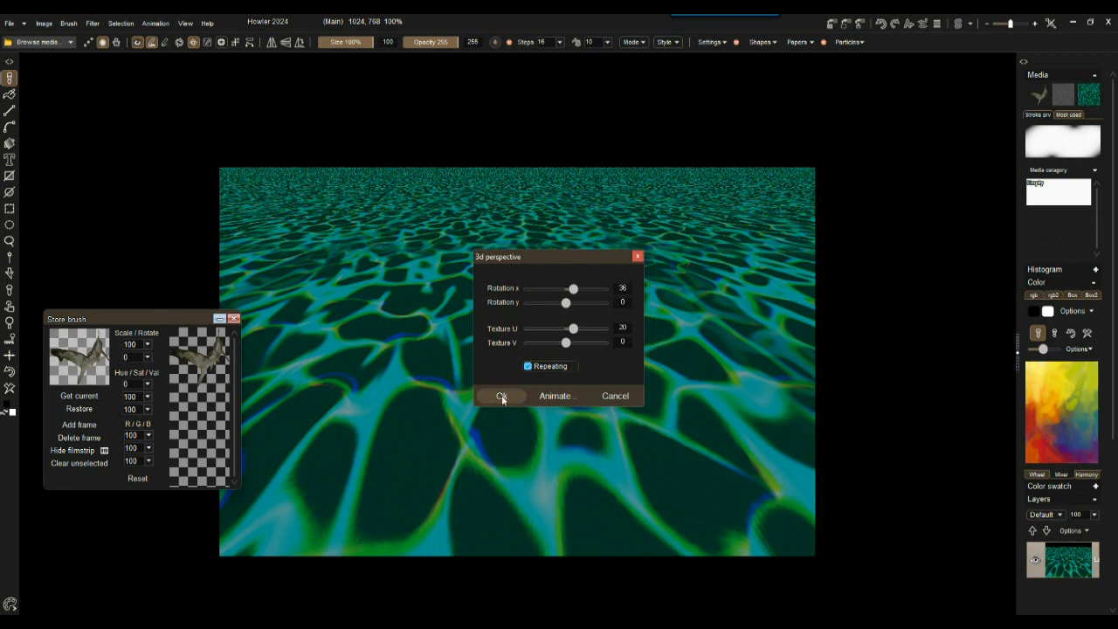
pyautogui.moveTo(566, 341); pyautogui.dragTo(560, 340)
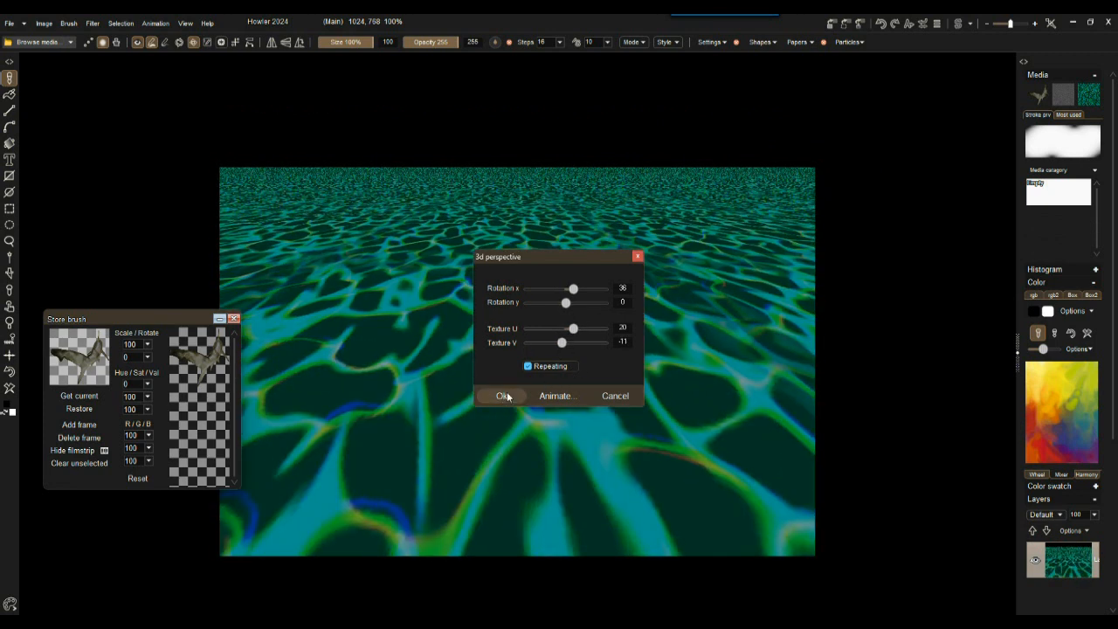
pyautogui.click(501, 395)
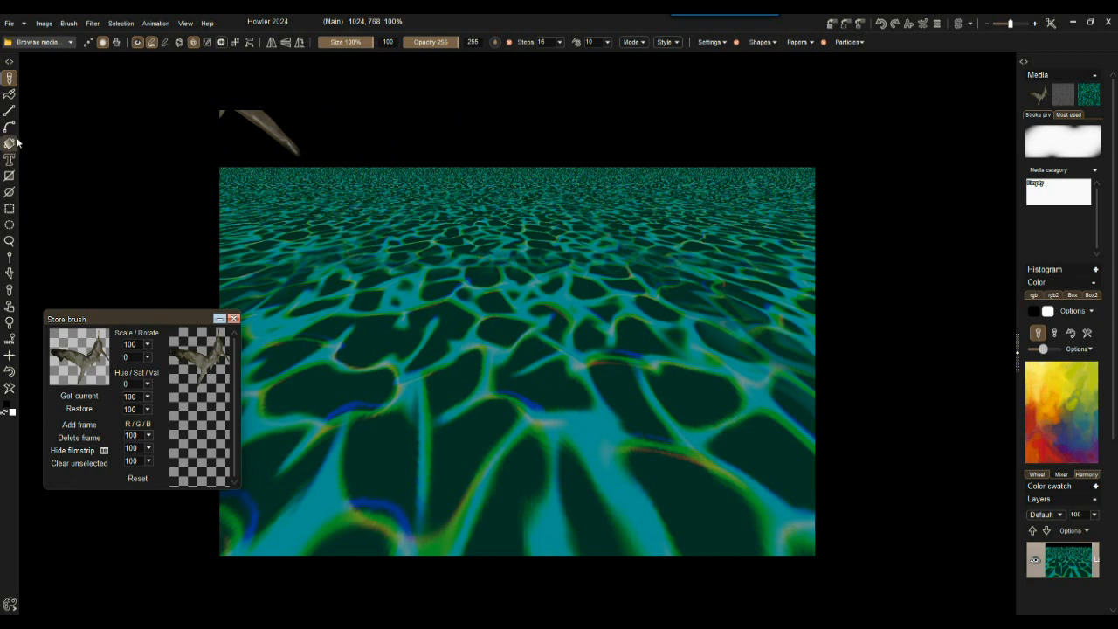
# - Drag a black linear gradient from the top edge to fade the distant floor to black
pyautogui.click(11, 140)
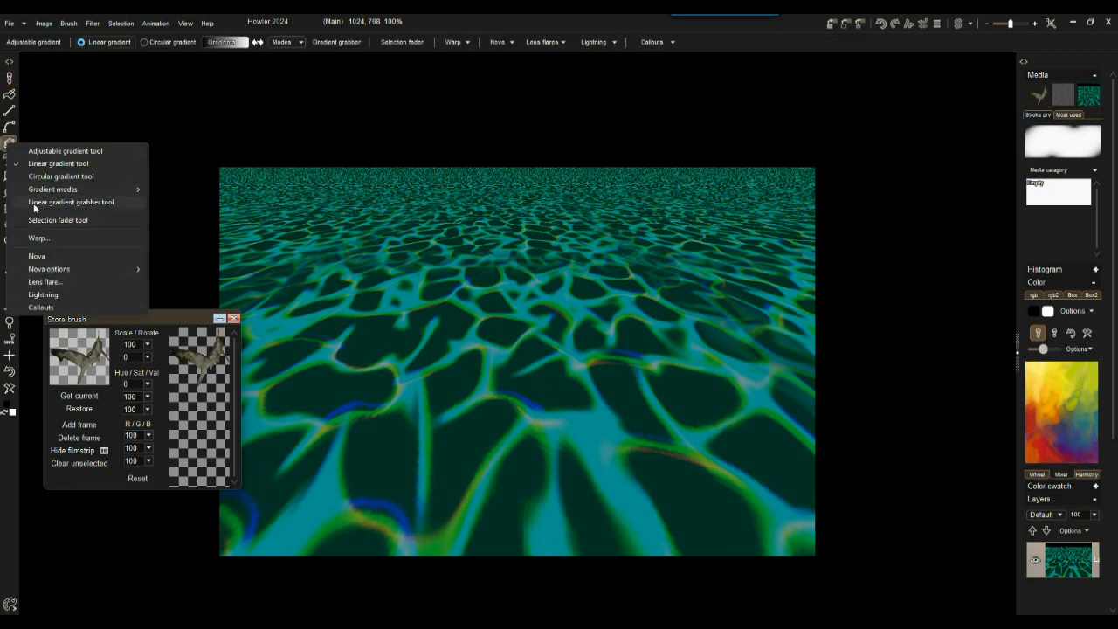
pyautogui.moveTo(59, 164)
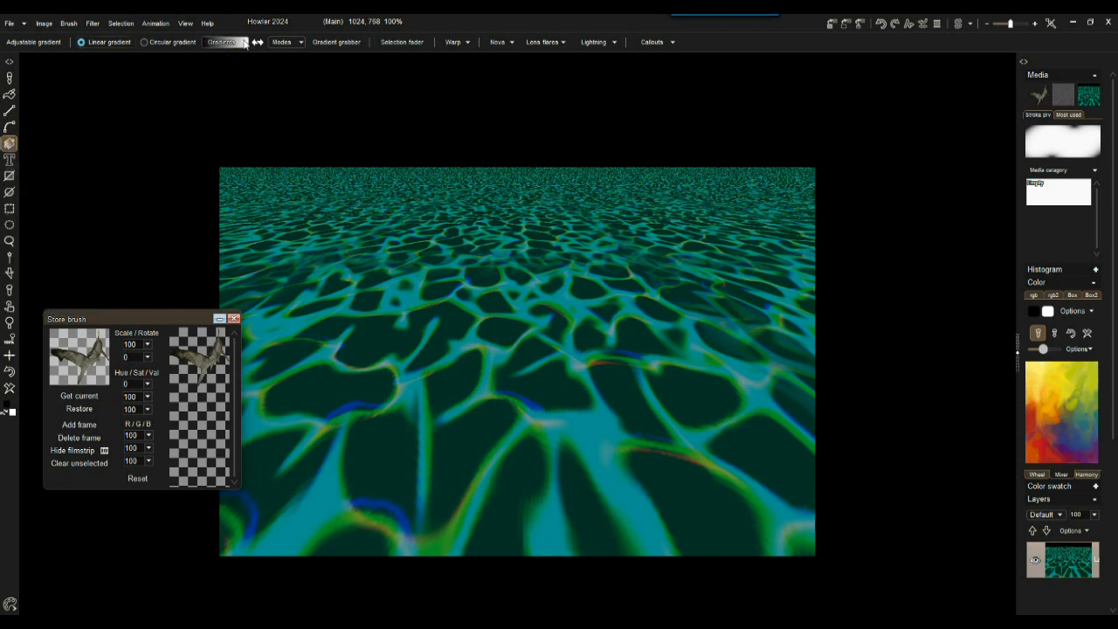
pyautogui.click(281, 42)
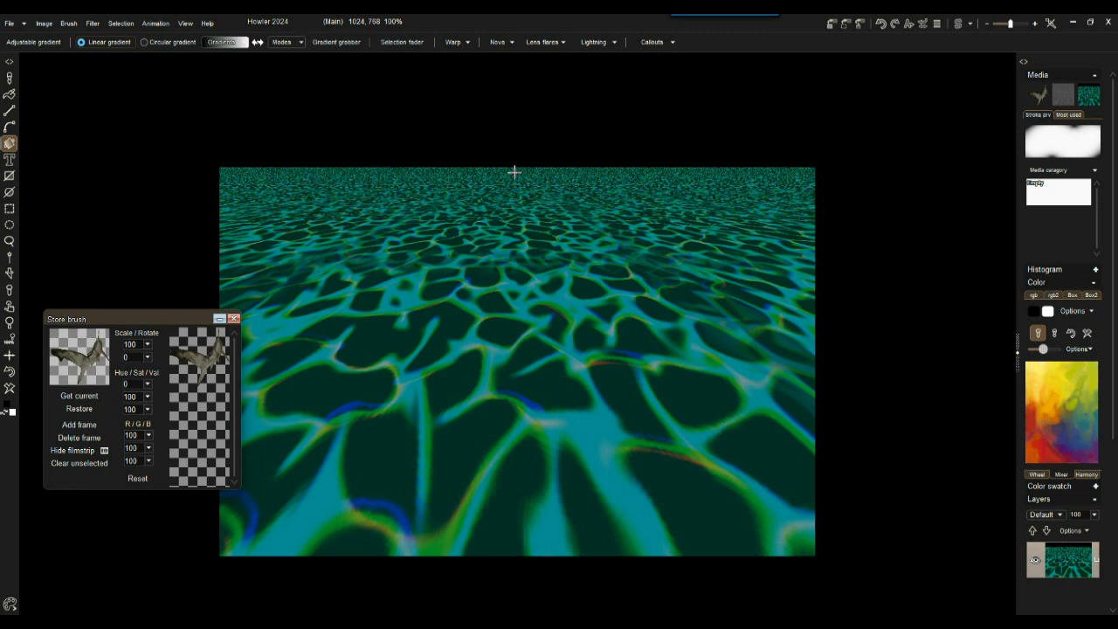
pyautogui.moveTo(517, 166); pyautogui.dragTo(533, 458)
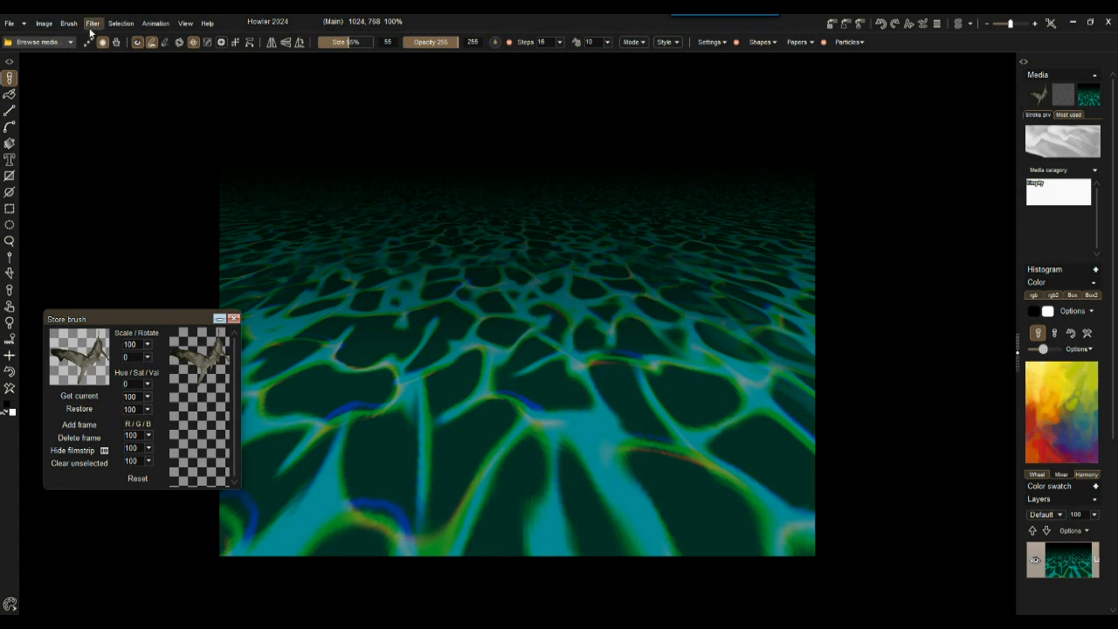
pyautogui.moveTo(95, 25)
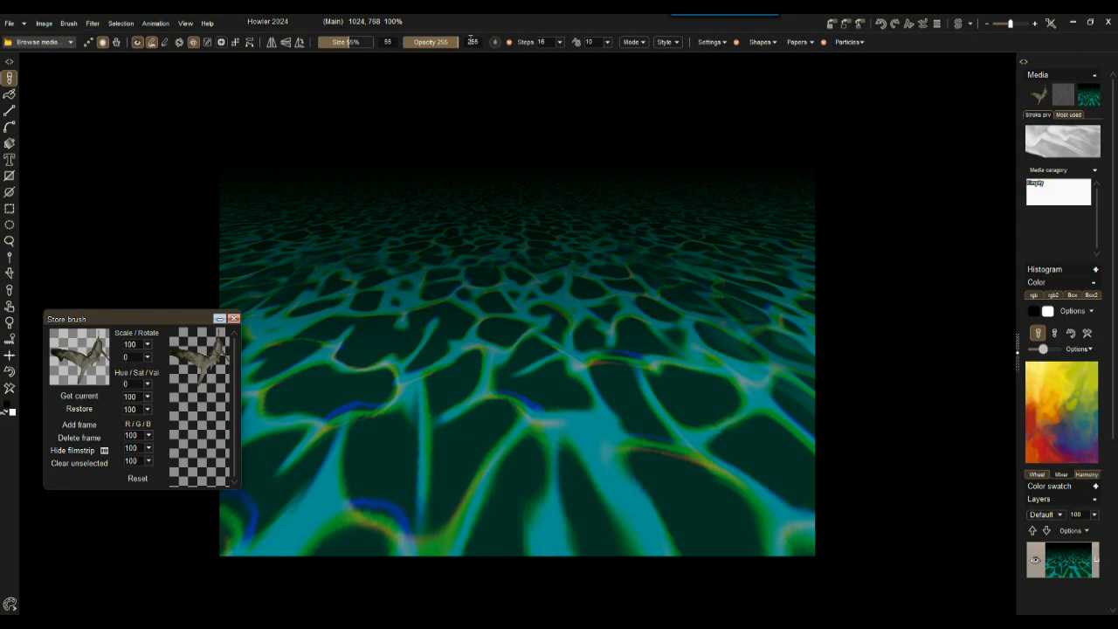
pyautogui.moveTo(1062, 95)
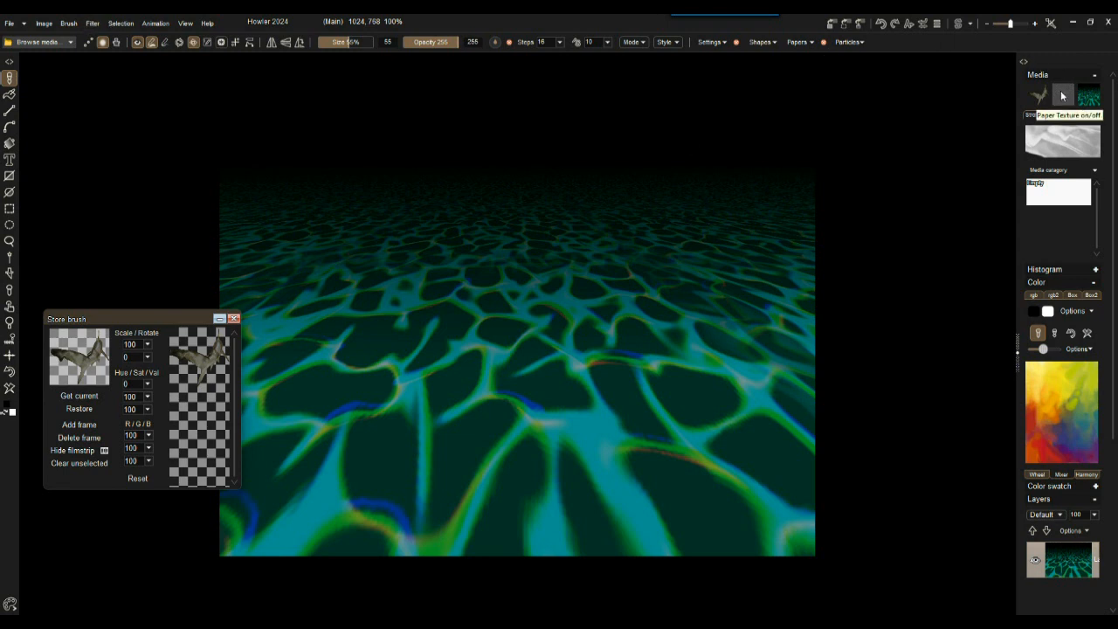
# - Apply a low-level Gaussian blur to soften the caustics sea floor
pyautogui.click(94, 22)
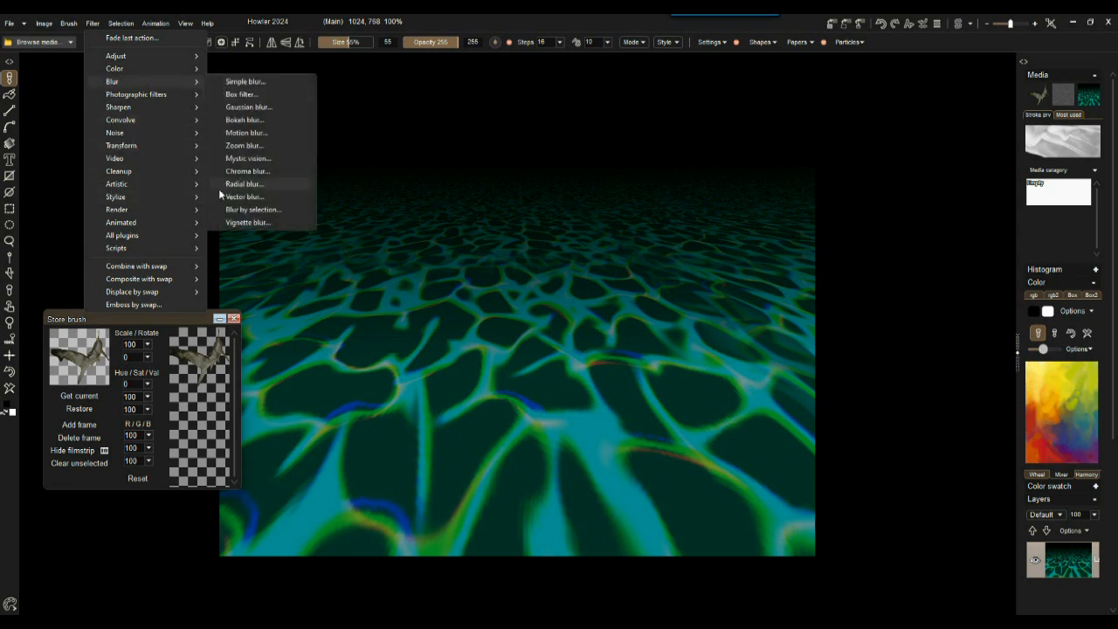
pyautogui.moveTo(120, 106)
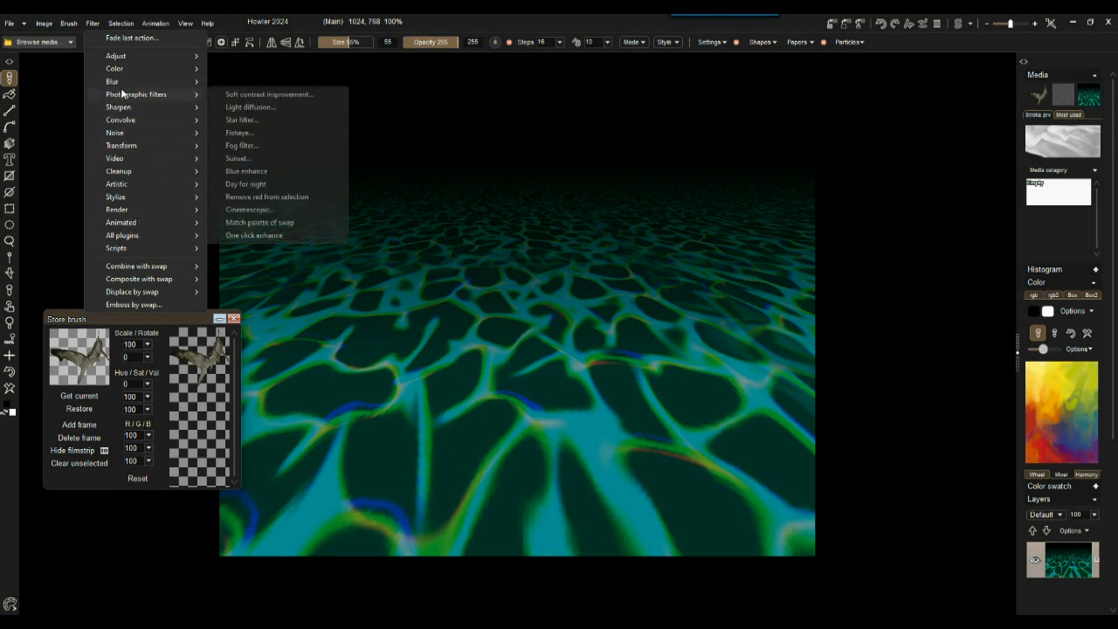
pyautogui.moveTo(112, 80)
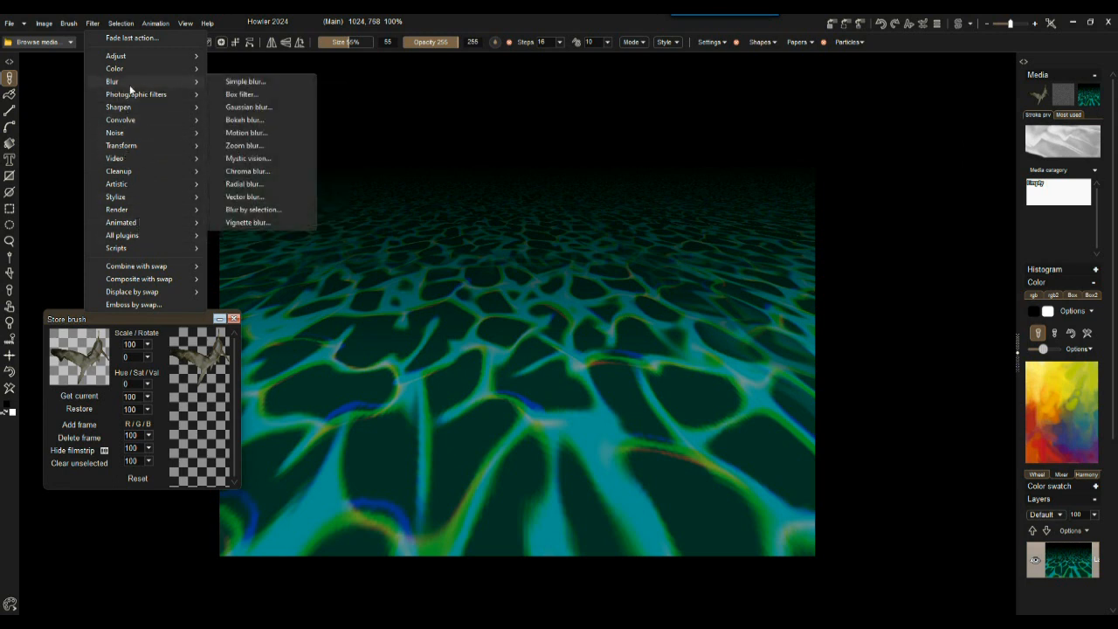
pyautogui.moveTo(133, 157)
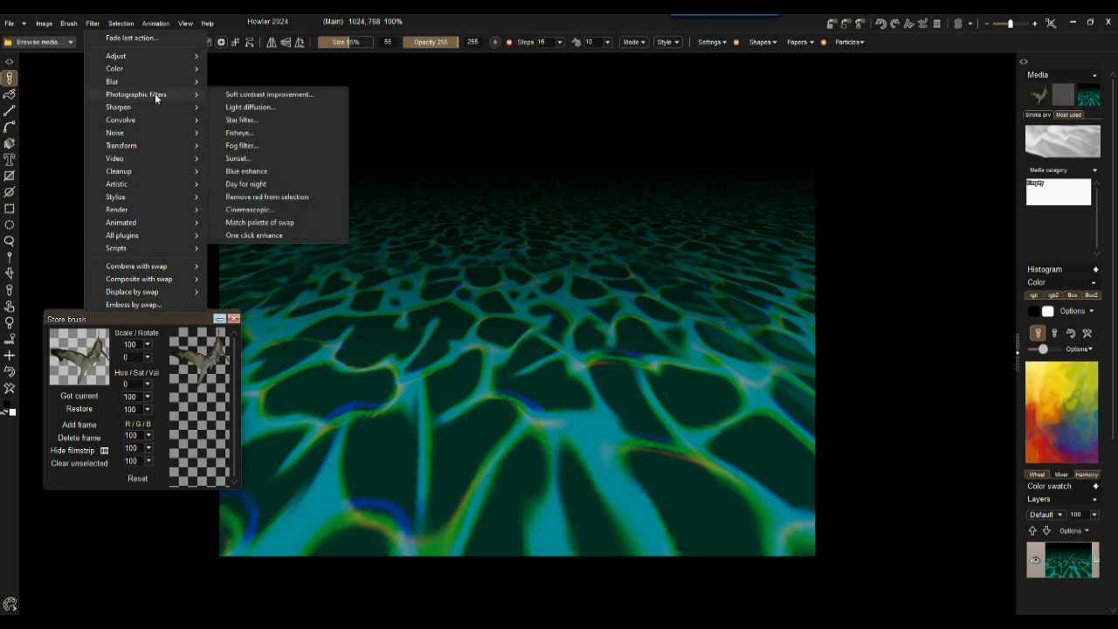
pyautogui.moveTo(206, 178)
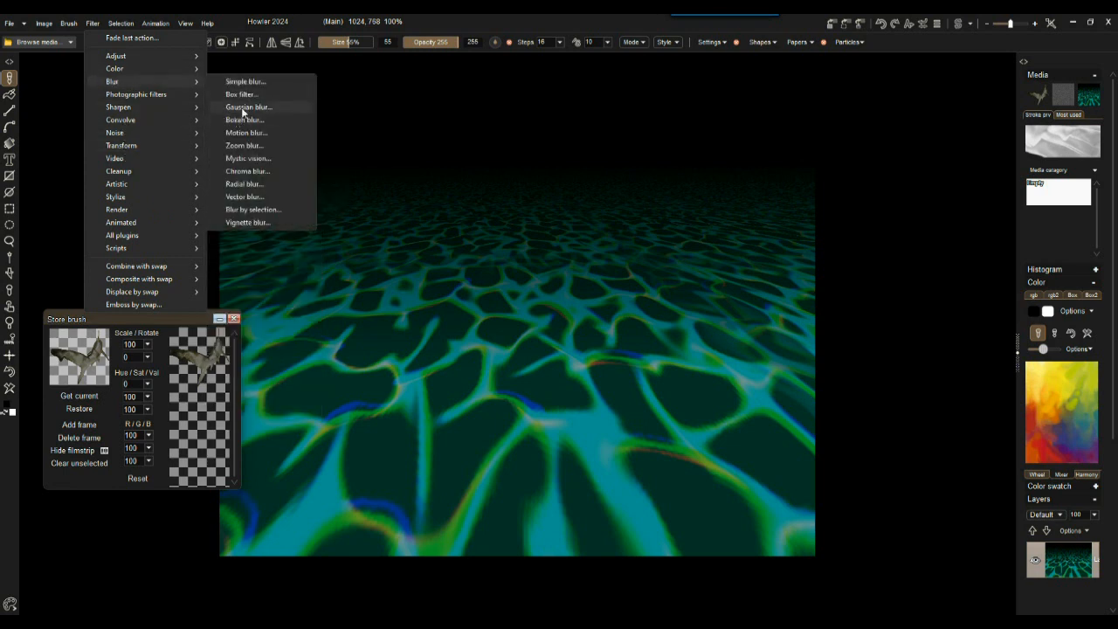
pyautogui.moveTo(244, 133)
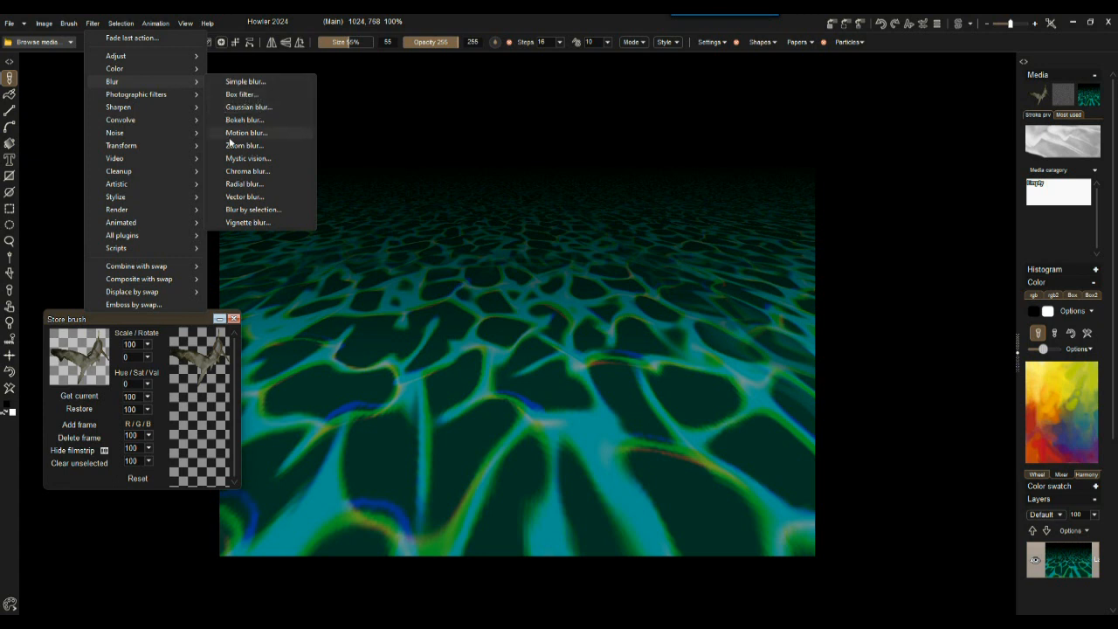
pyautogui.click(248, 106)
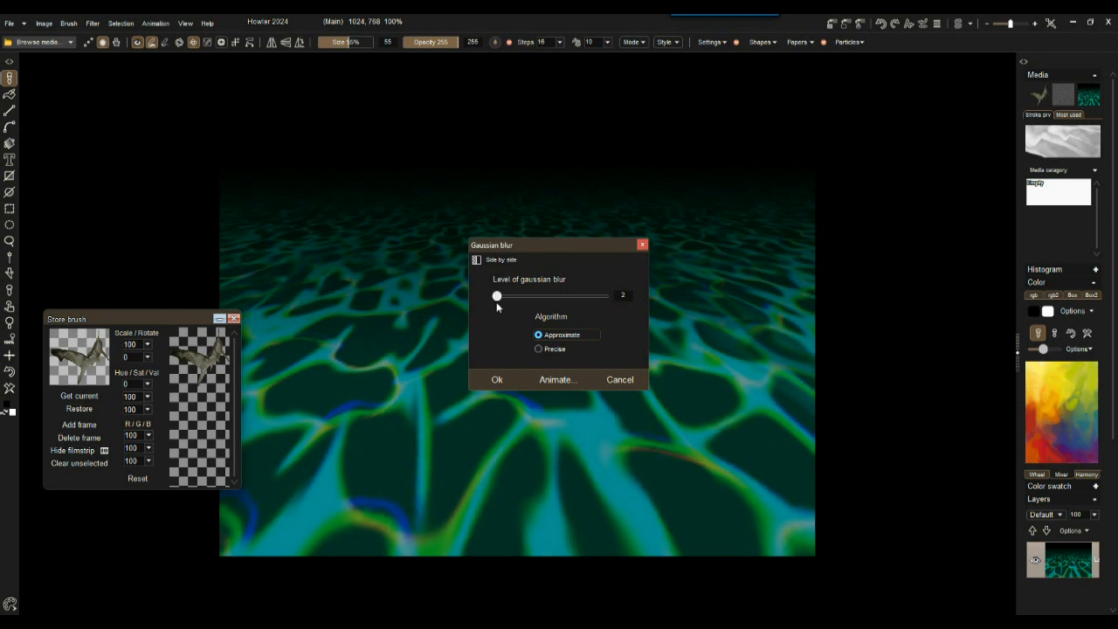
pyautogui.moveTo(496, 295); pyautogui.dragTo(498, 295)
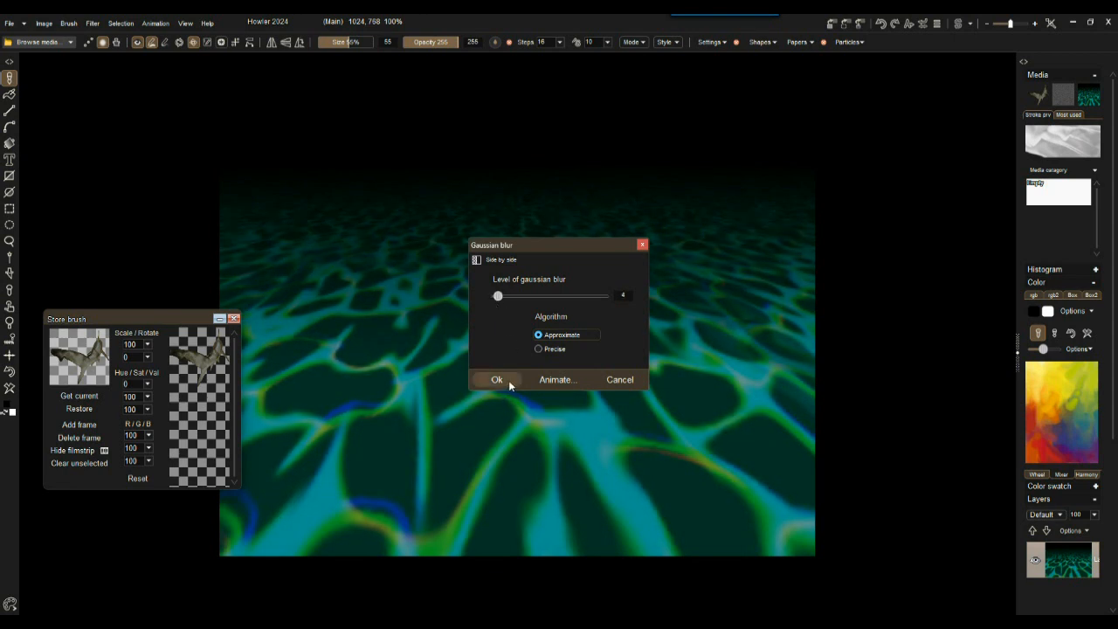
pyautogui.click(496, 381)
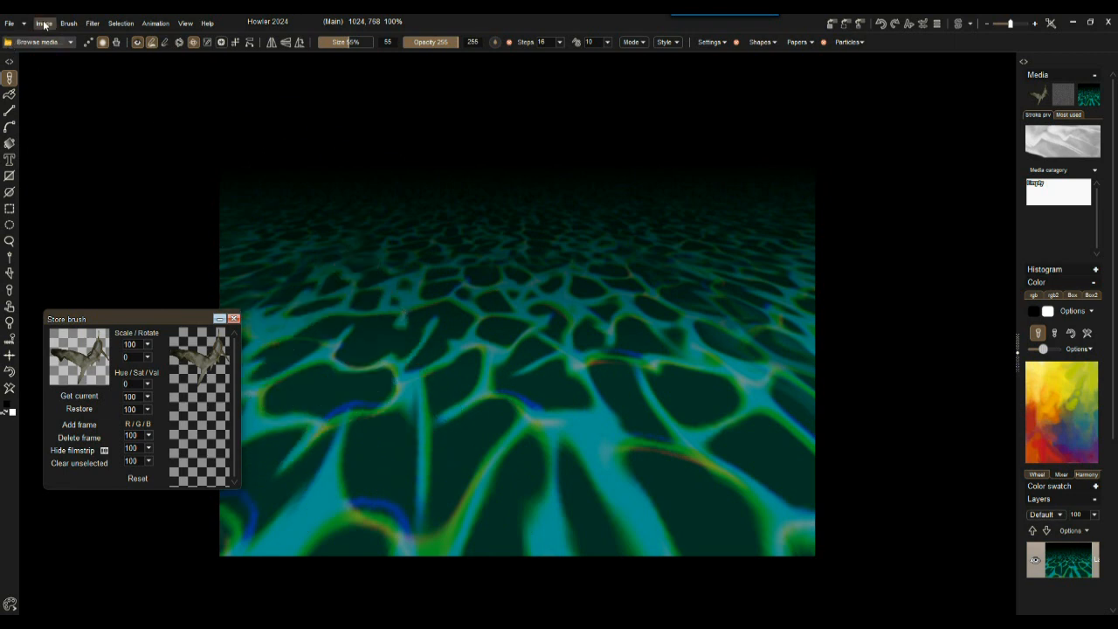
# - Convert the caustics floor to greyscale and apply a reduced Box filter blur
pyautogui.click(50, 22)
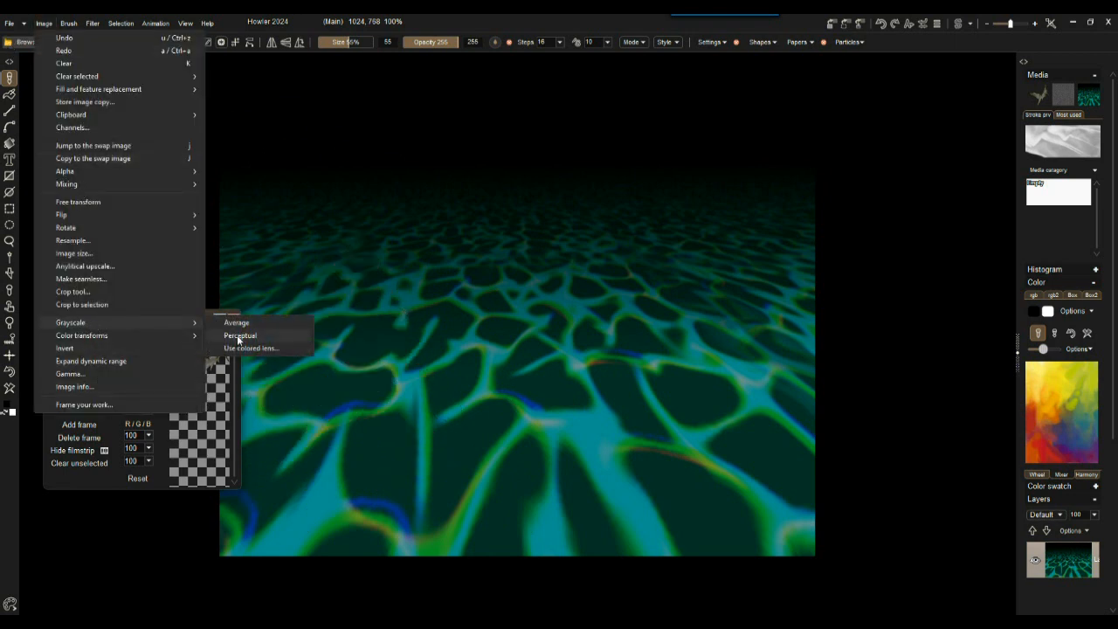
pyautogui.click(237, 336)
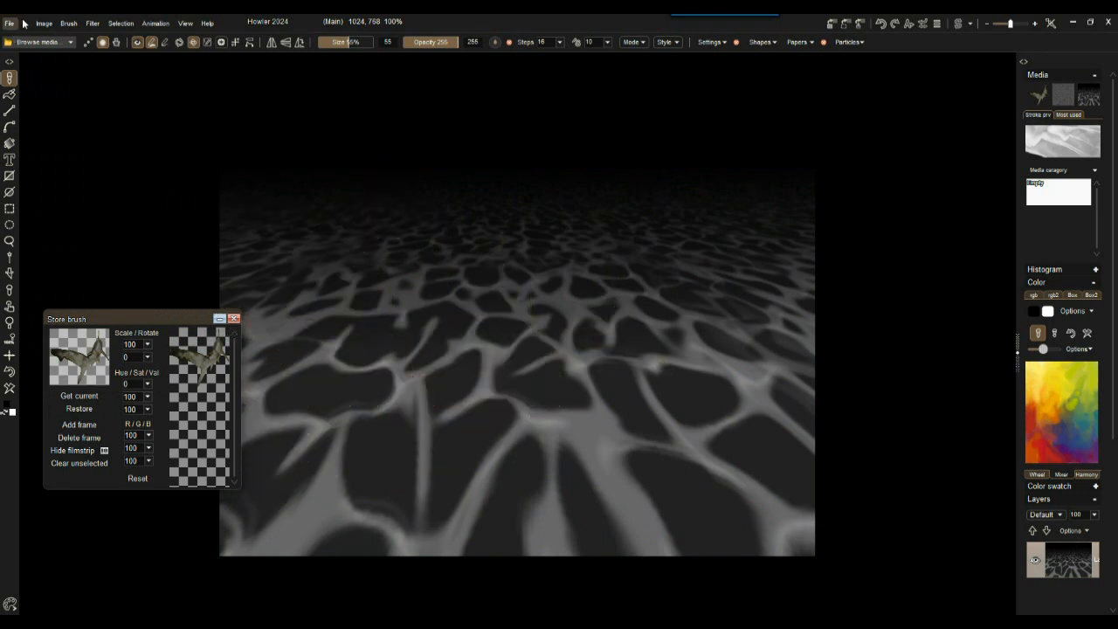
pyautogui.click(101, 23)
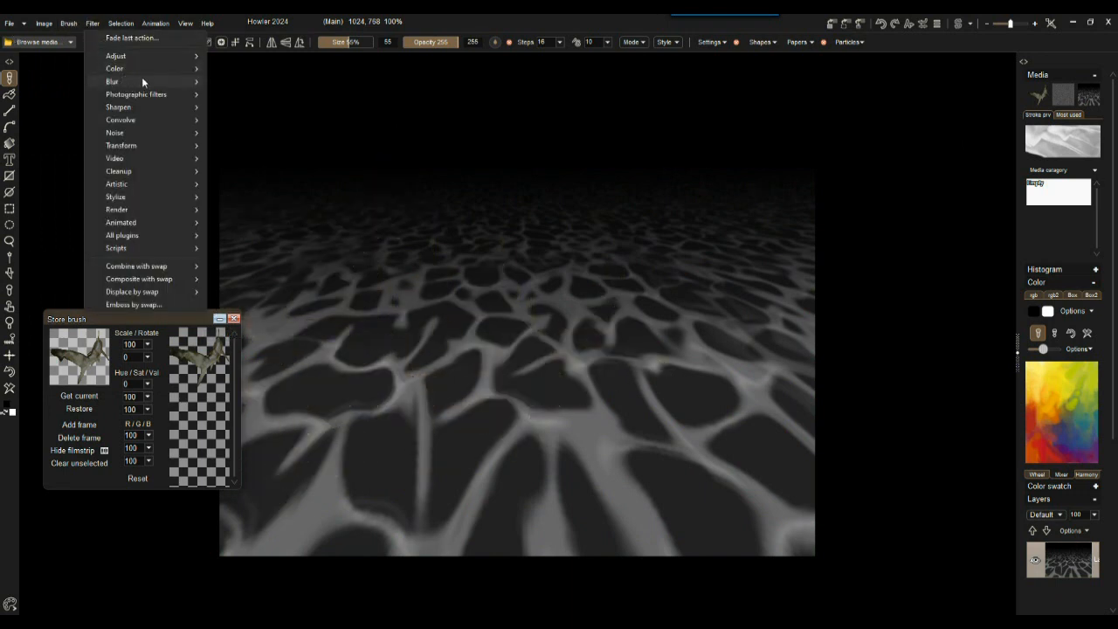
pyautogui.click(112, 80)
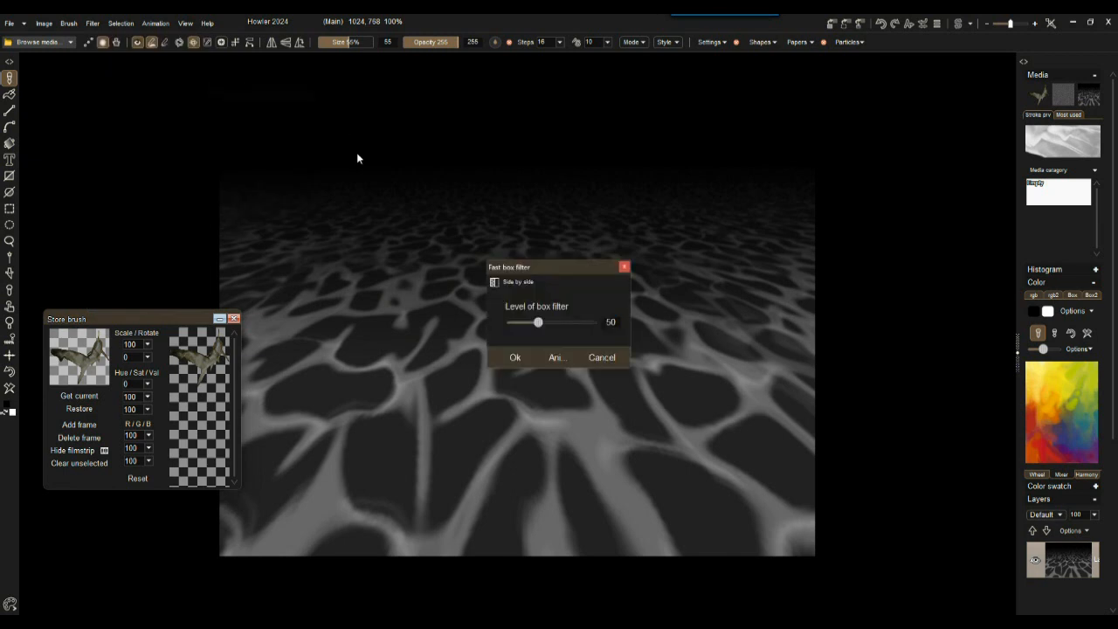
pyautogui.moveTo(538, 321); pyautogui.dragTo(514, 321)
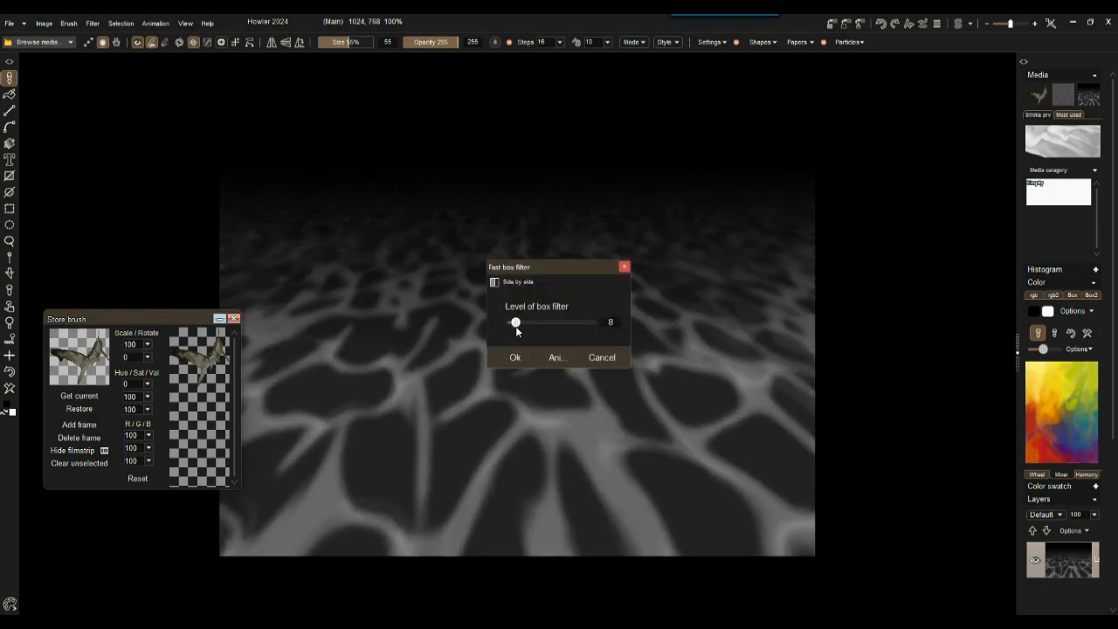
pyautogui.click(513, 357)
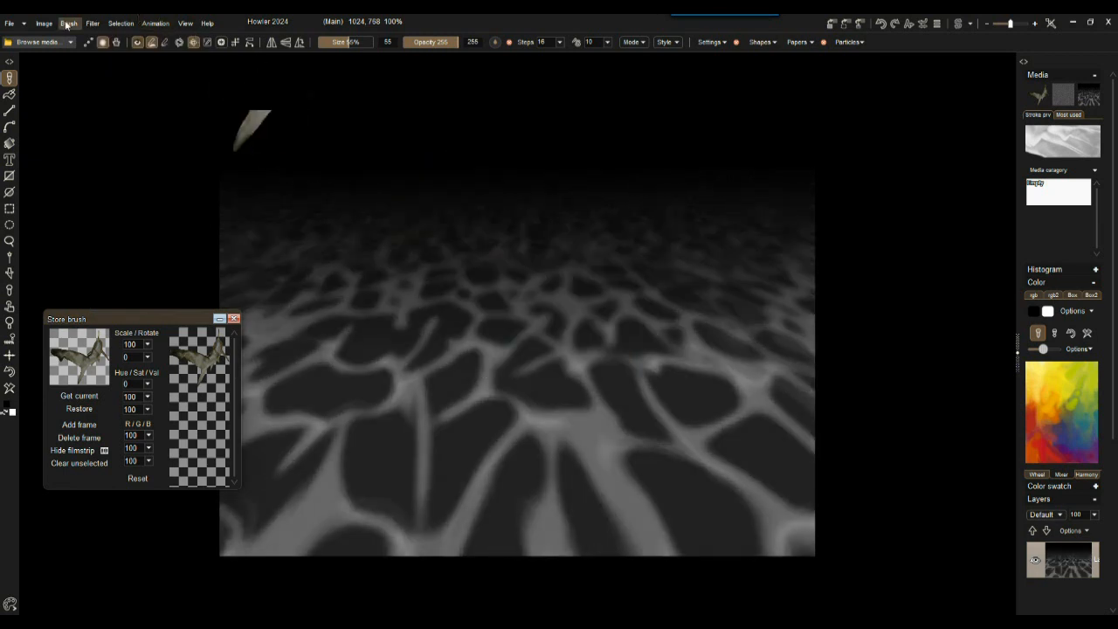
# - Reset Adjust > Value, then raise contrast and value to brighten the grey caustics
pyautogui.click(94, 23)
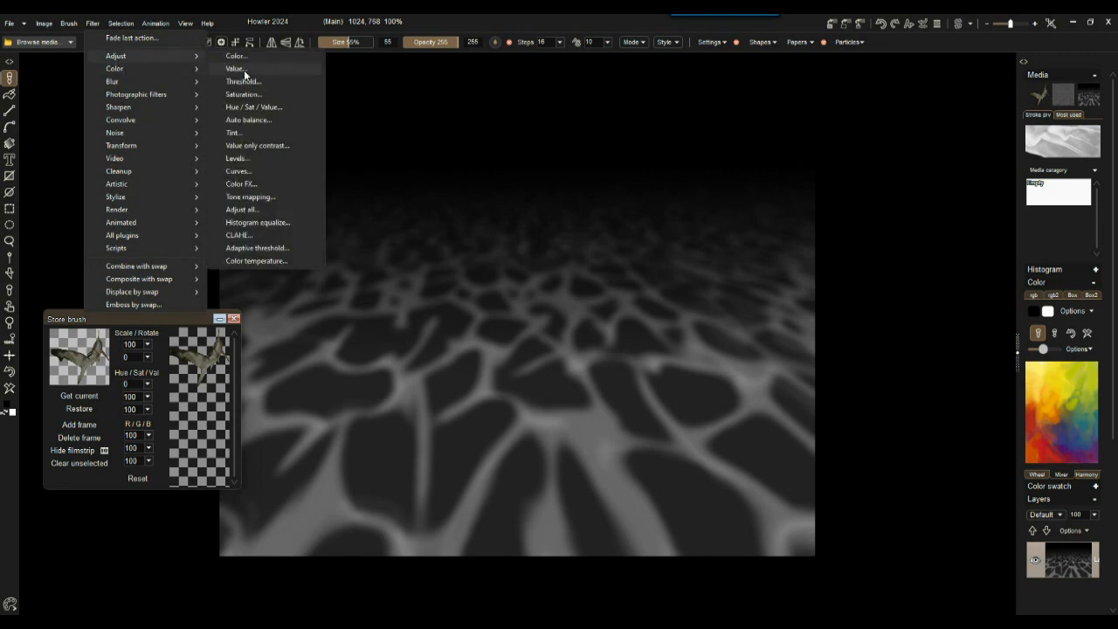
pyautogui.click(234, 69)
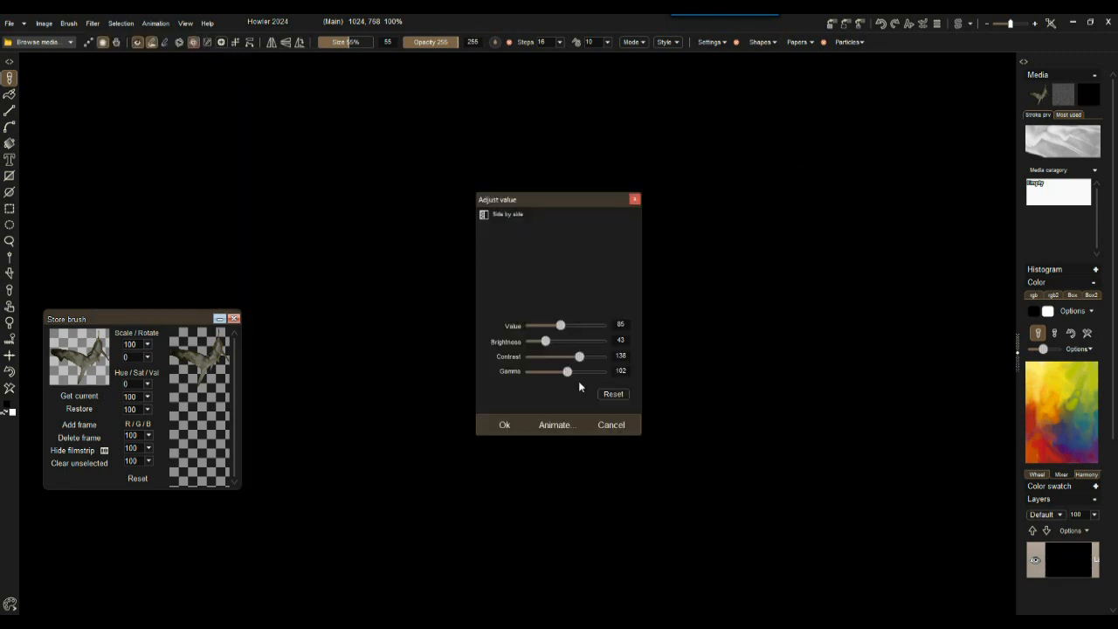
pyautogui.click(613, 394)
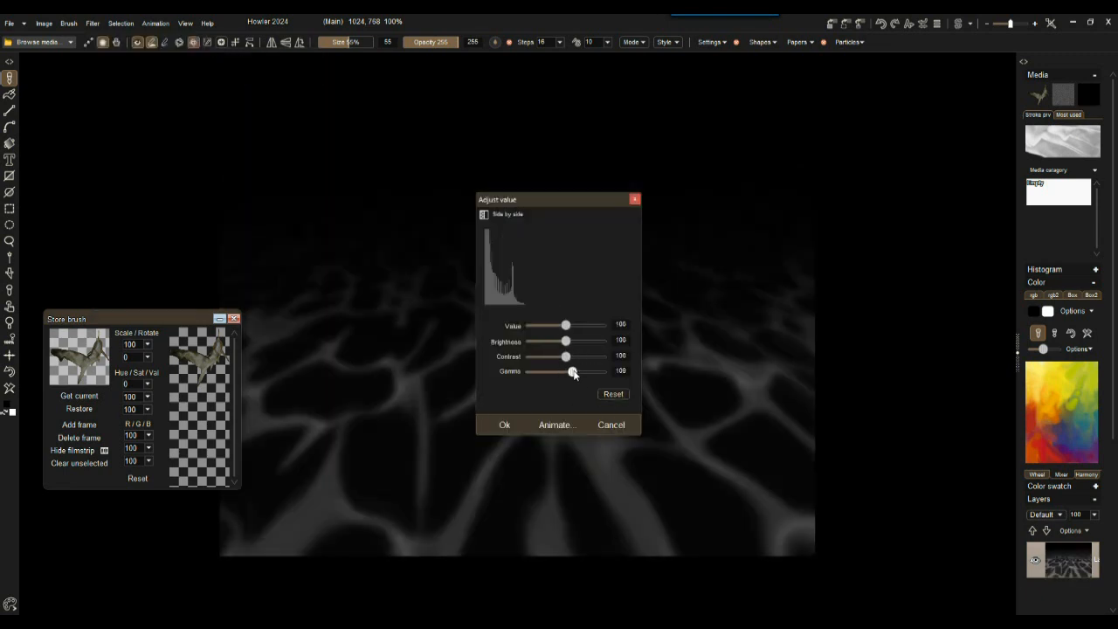
pyautogui.moveTo(573, 370); pyautogui.dragTo(570, 370)
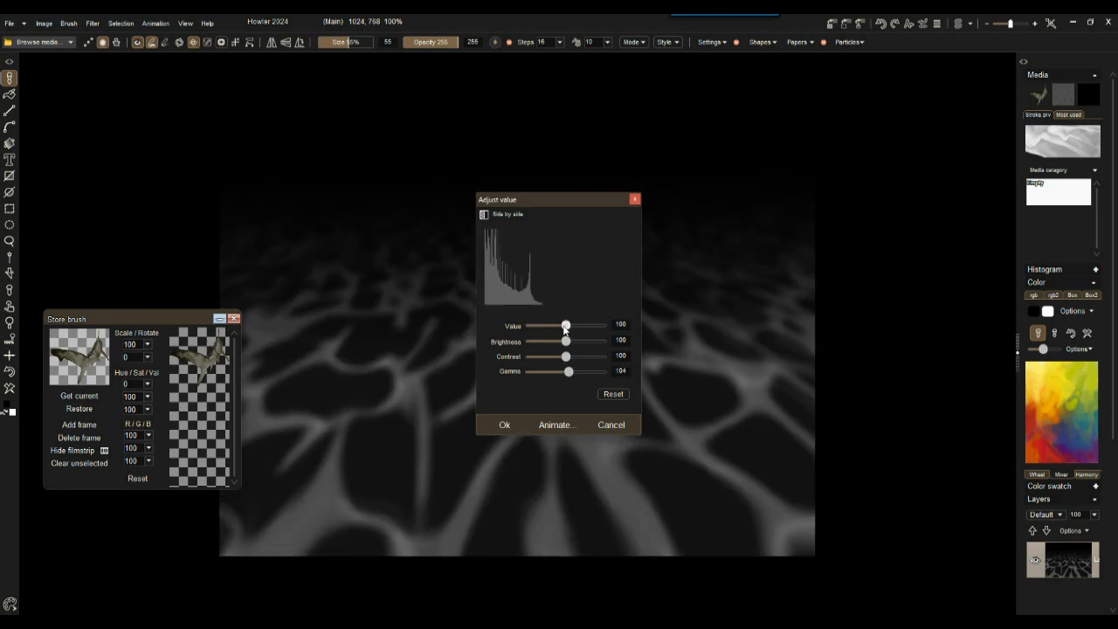
pyautogui.moveTo(566, 323); pyautogui.dragTo(580, 323)
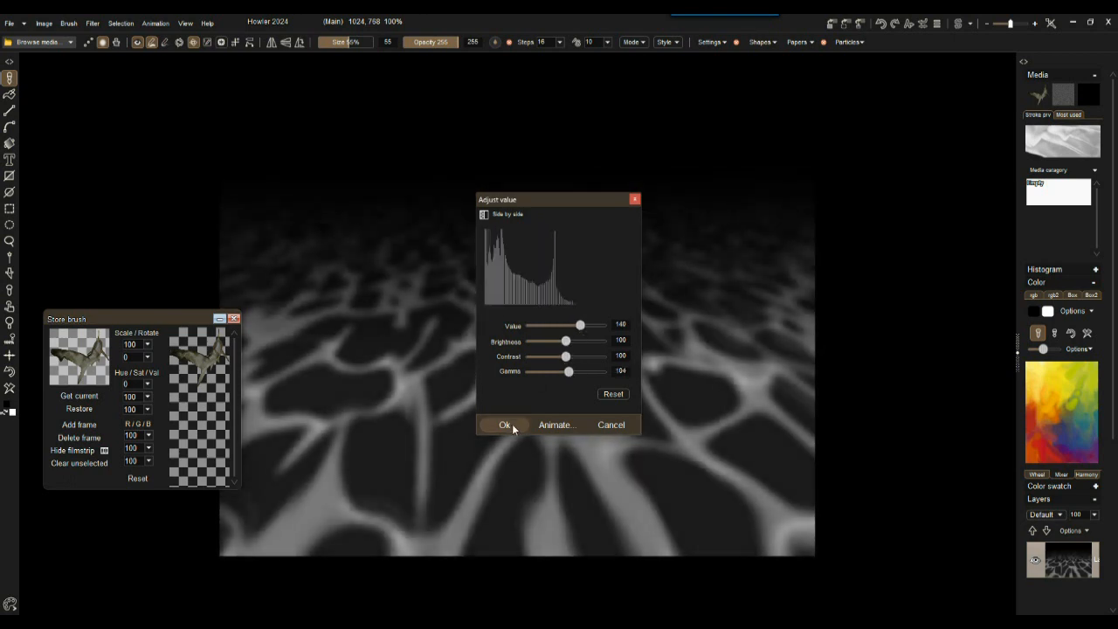
pyautogui.click(503, 424)
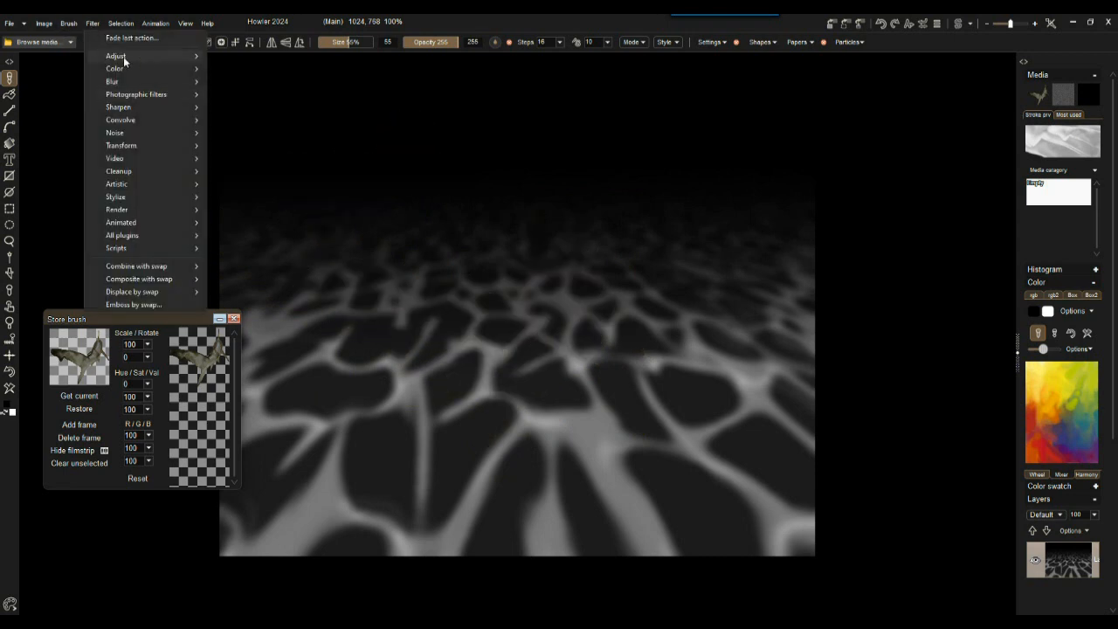
# - Apply a Color adjustment with Red pulled down to tint the grey caustics floor dark cyan
pyautogui.click(110, 56)
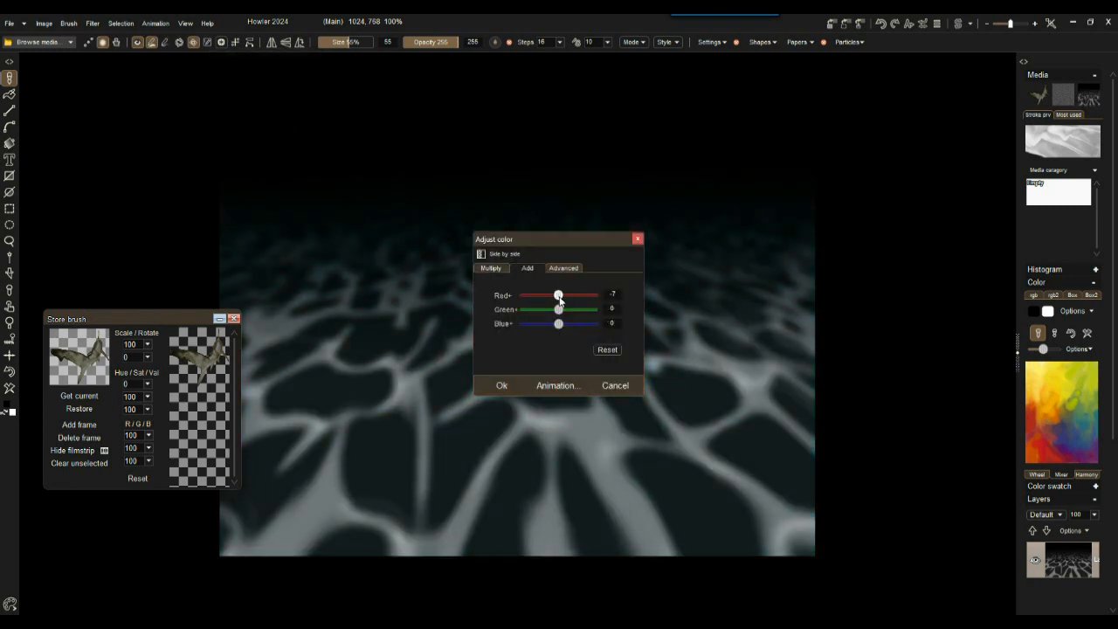
pyautogui.moveTo(559, 294); pyautogui.dragTo(541, 293)
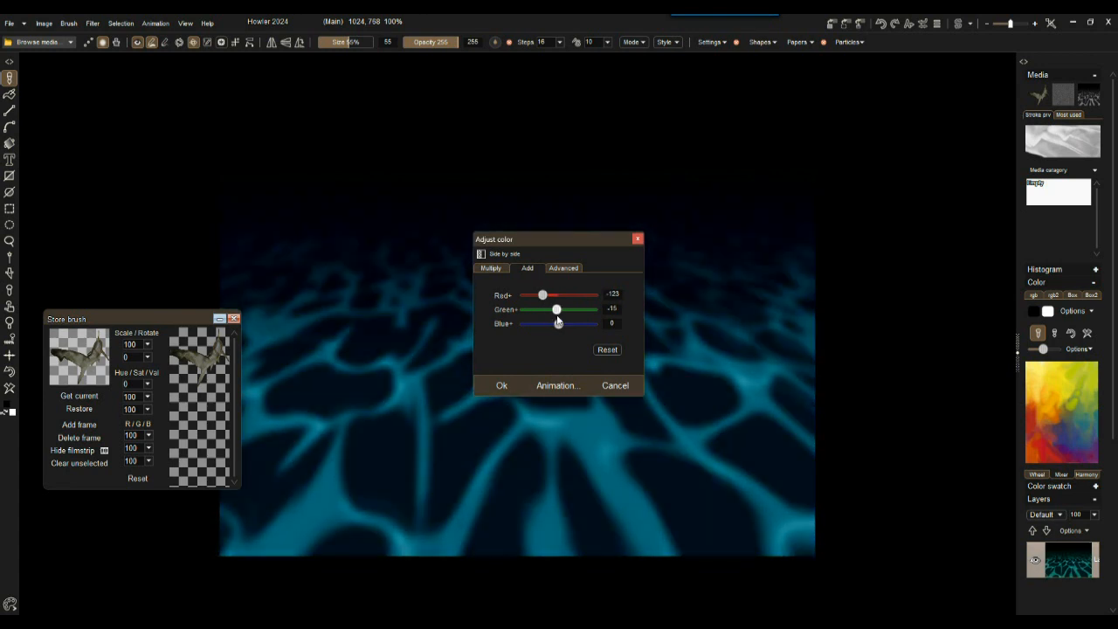
pyautogui.click(500, 386)
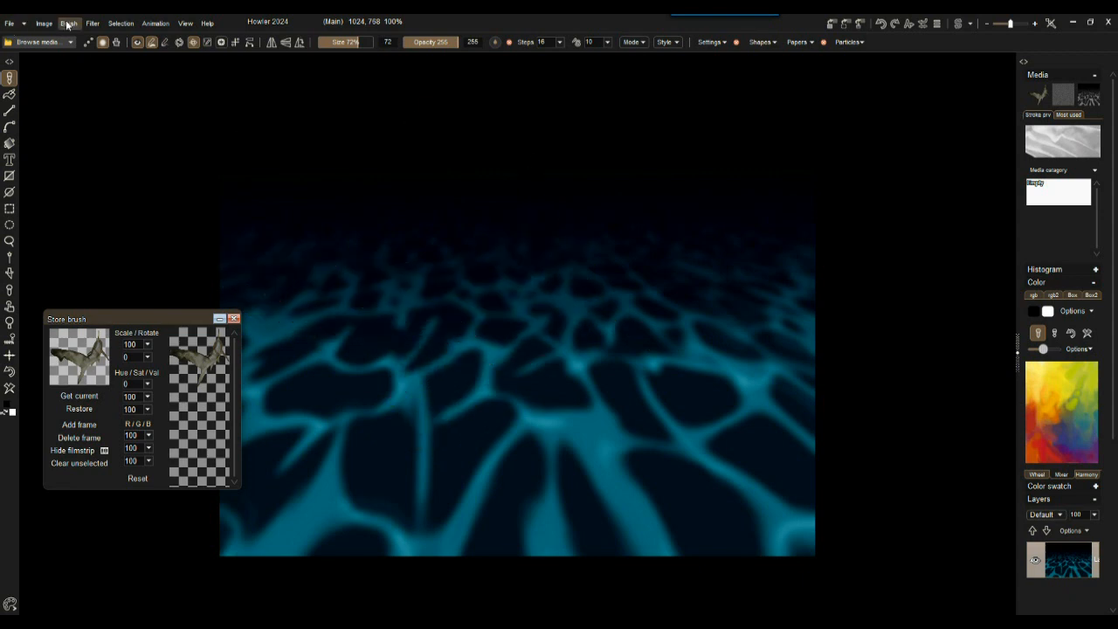
# - Shift the stored shark brush's Hue/Sat/Val sliders until its thumbnail turns blue
pyautogui.click(68, 23)
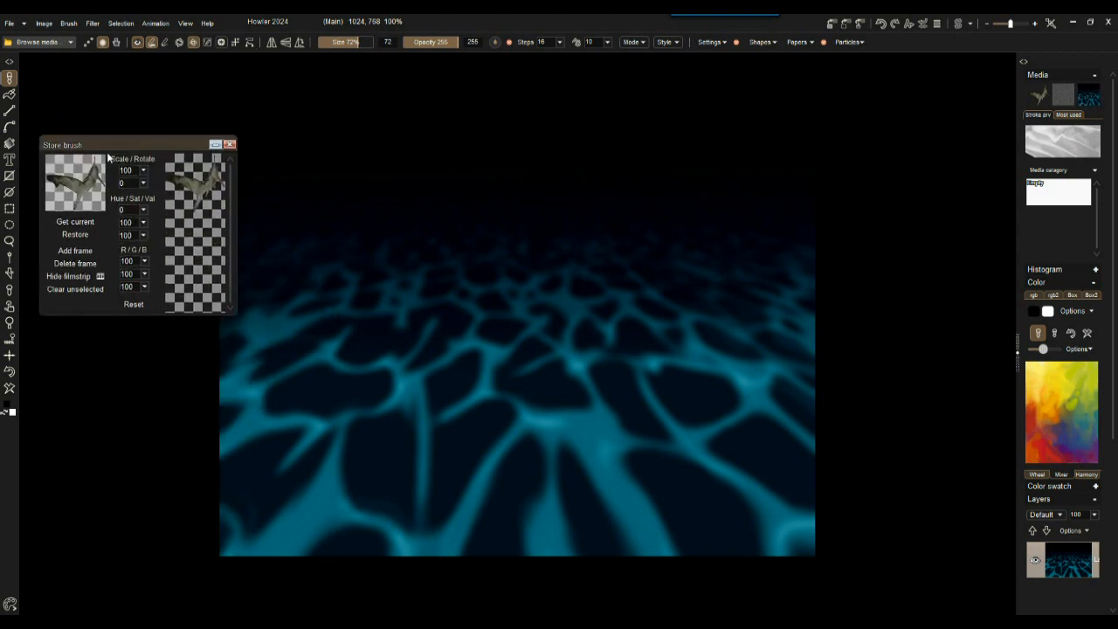
pyautogui.moveTo(168, 199)
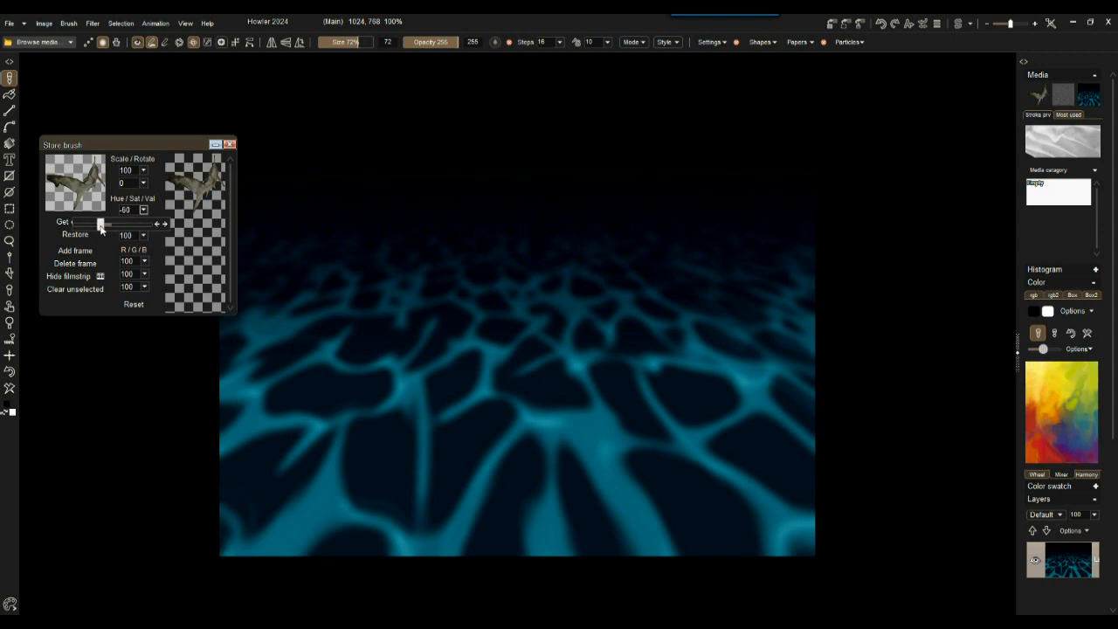
pyautogui.moveTo(98, 224); pyautogui.dragTo(148, 223)
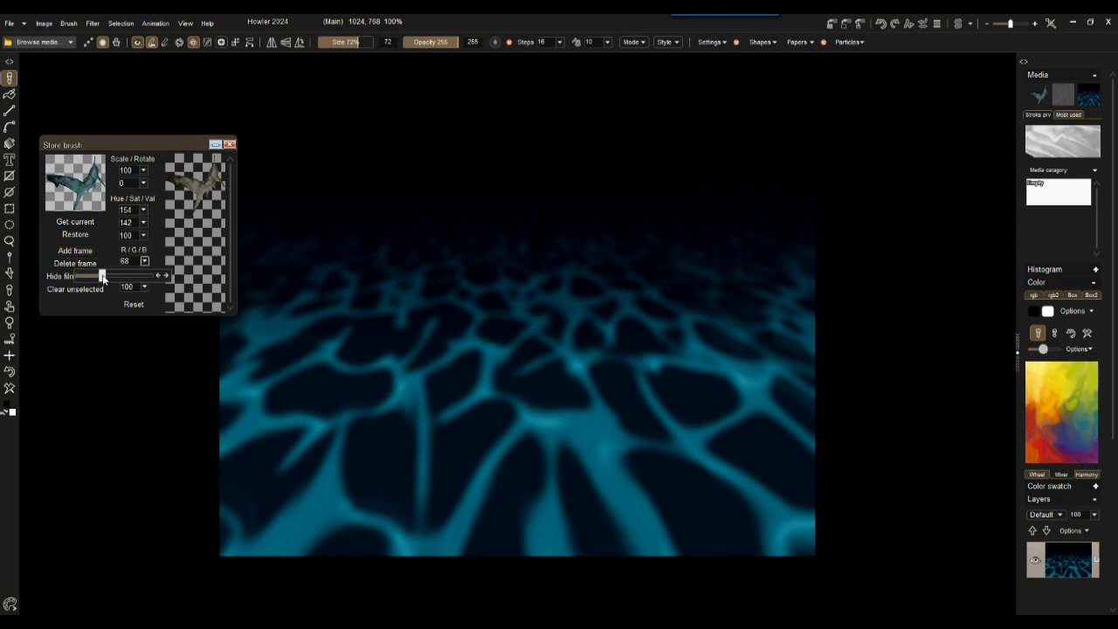
pyautogui.moveTo(102, 276); pyautogui.dragTo(107, 276)
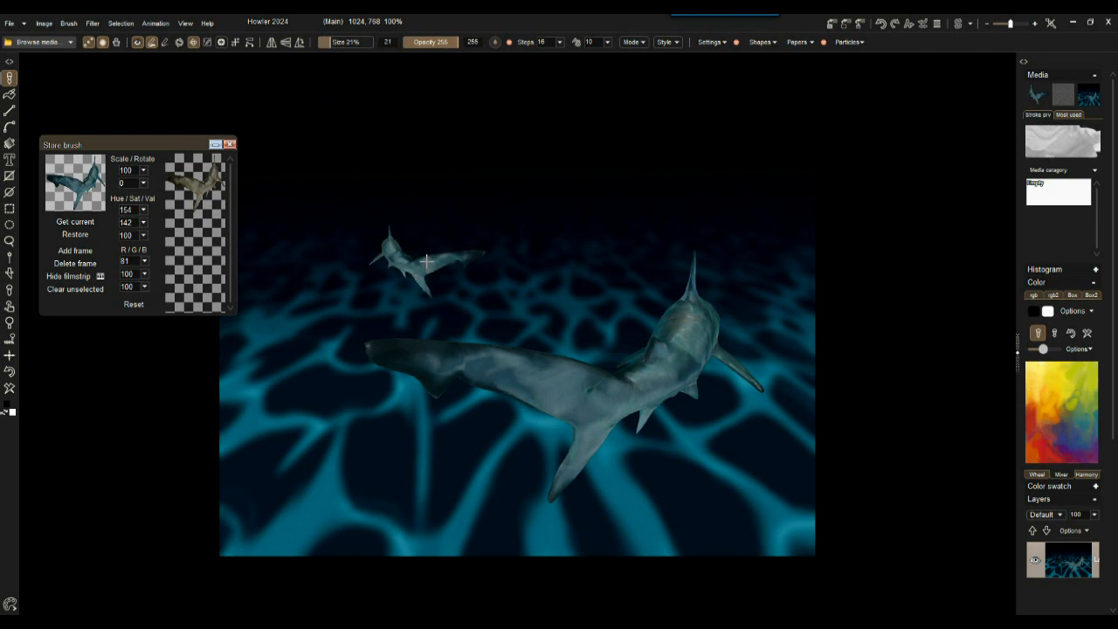
# - Stamp a large near shark and a smaller distant one, nudging the small shark into place
pyautogui.click(74, 234)
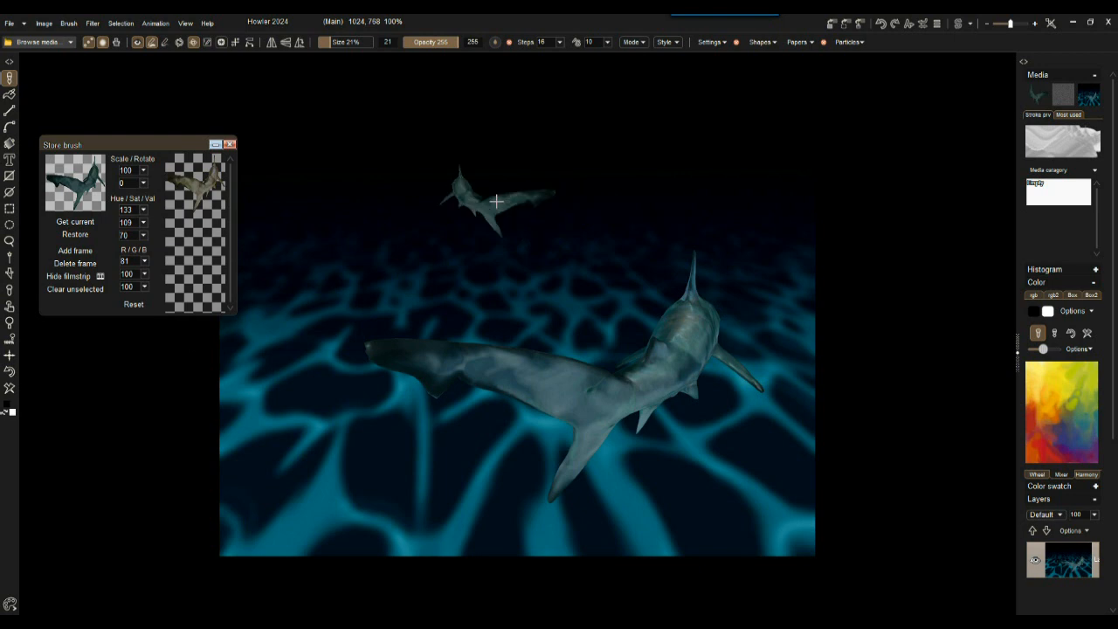
pyautogui.moveTo(496, 201); pyautogui.dragTo(412, 212)
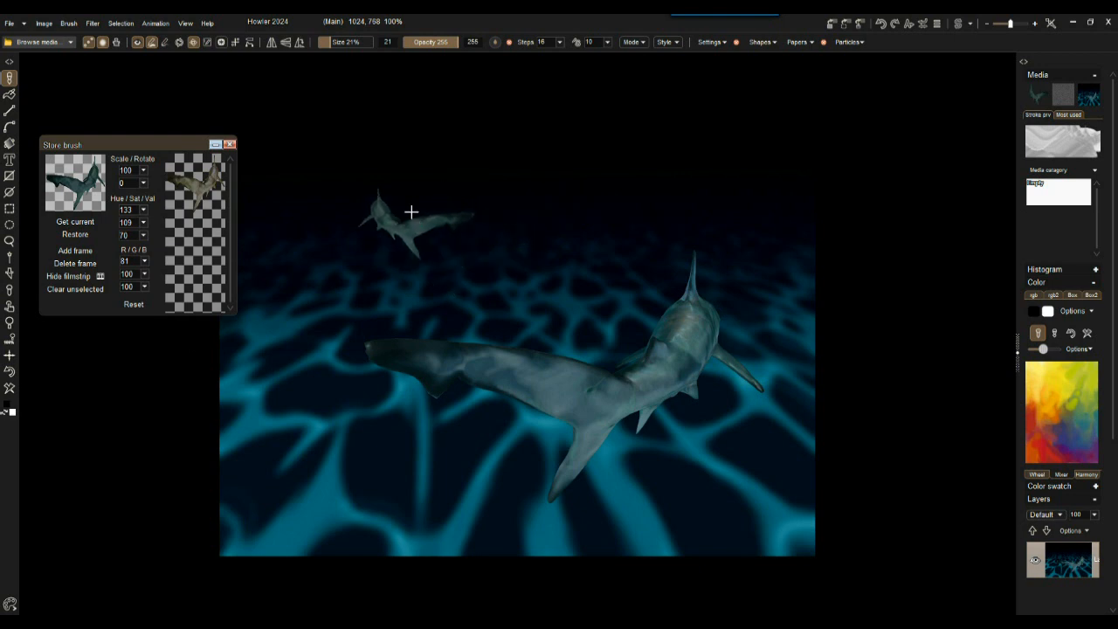